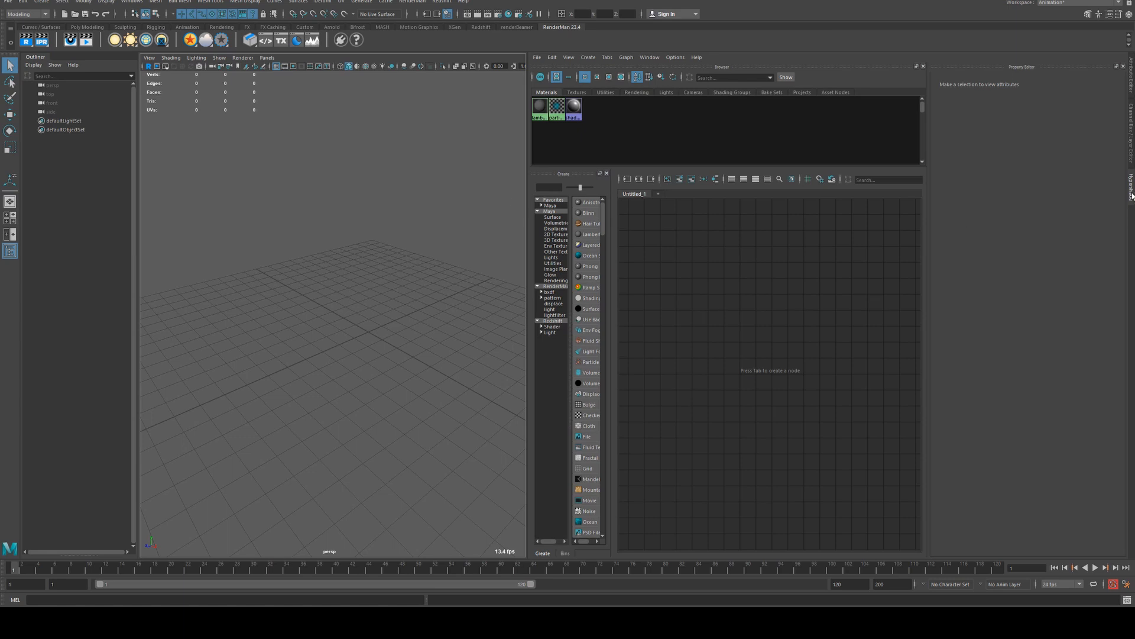
# - Import the gem scene file from the scenes folder into the empty scene
pyautogui.click(23, 1)
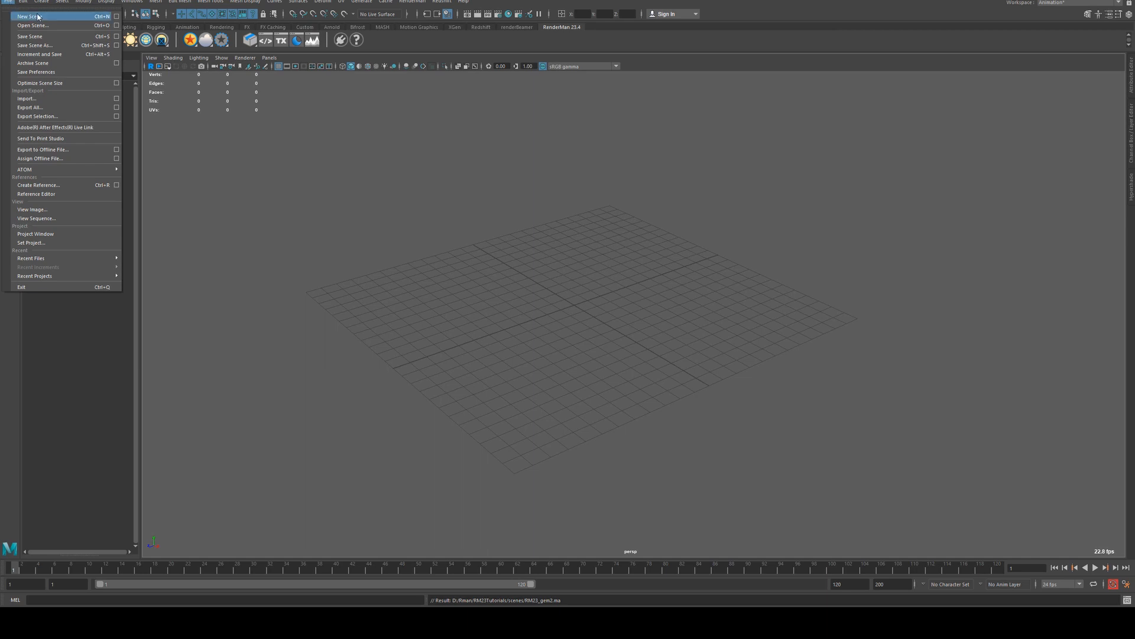
pyautogui.click(28, 98)
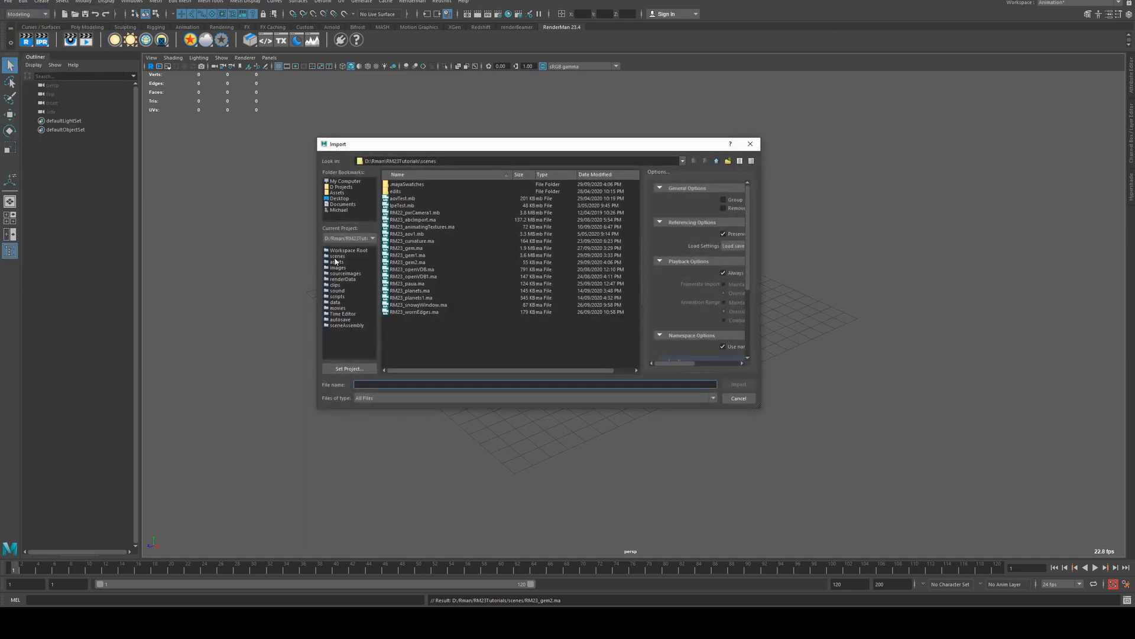
pyautogui.click(739, 384)
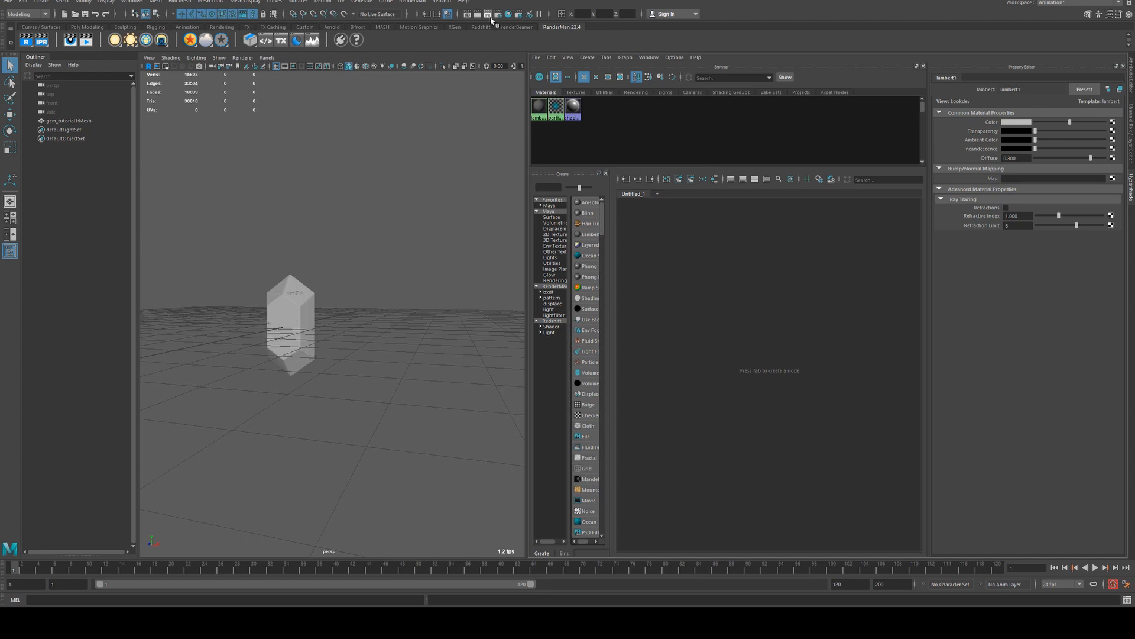
pyautogui.moveTo(326, 230)
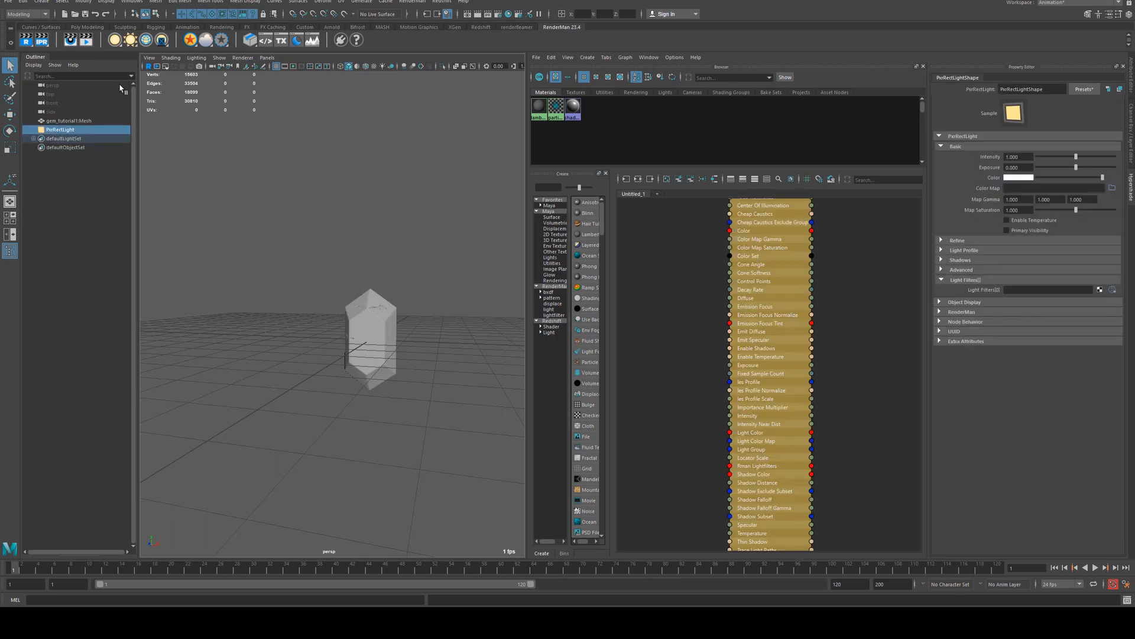
# - Select the gem mesh in the Outliner after creating the PxrPerfectLight
pyautogui.click(267, 57)
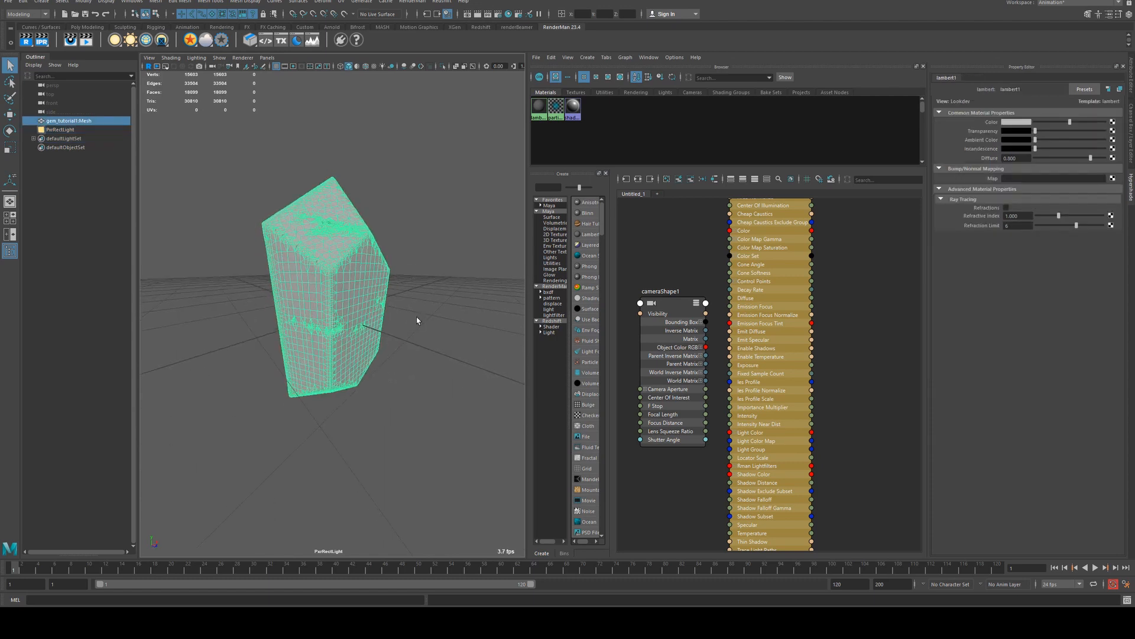
pyautogui.moveTo(414, 320)
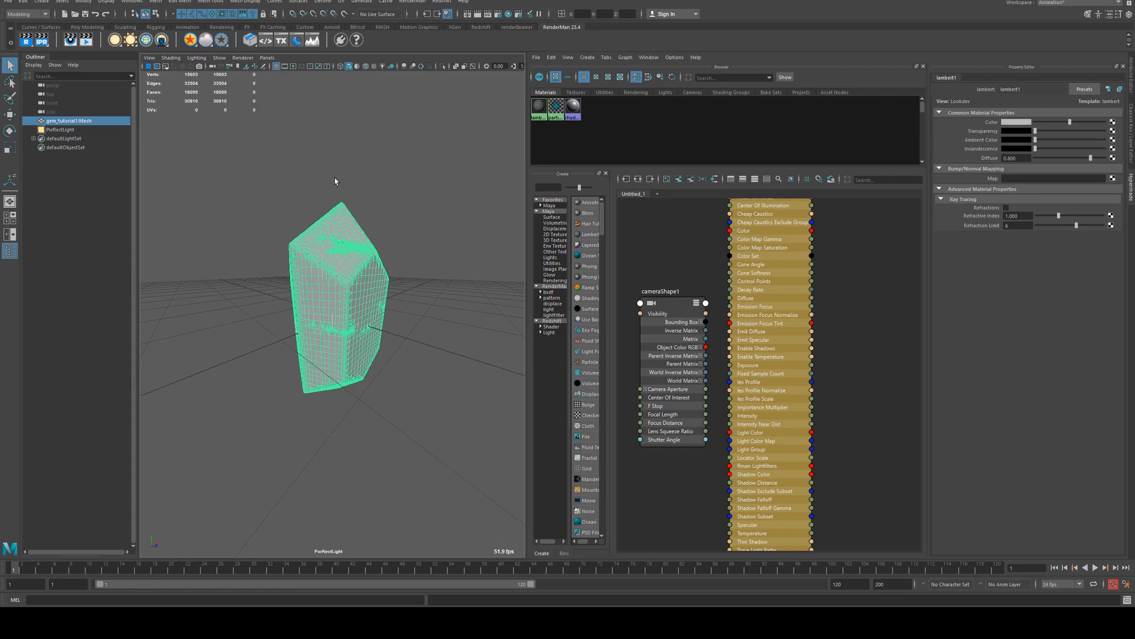
pyautogui.moveTo(467, 354)
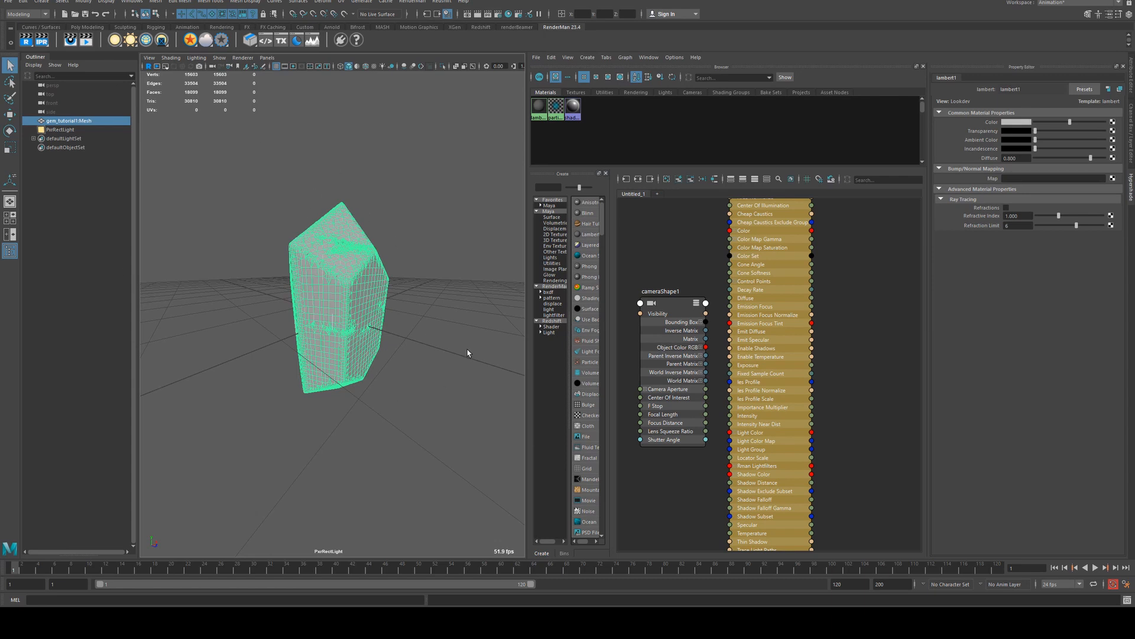
pyautogui.moveTo(407, 219)
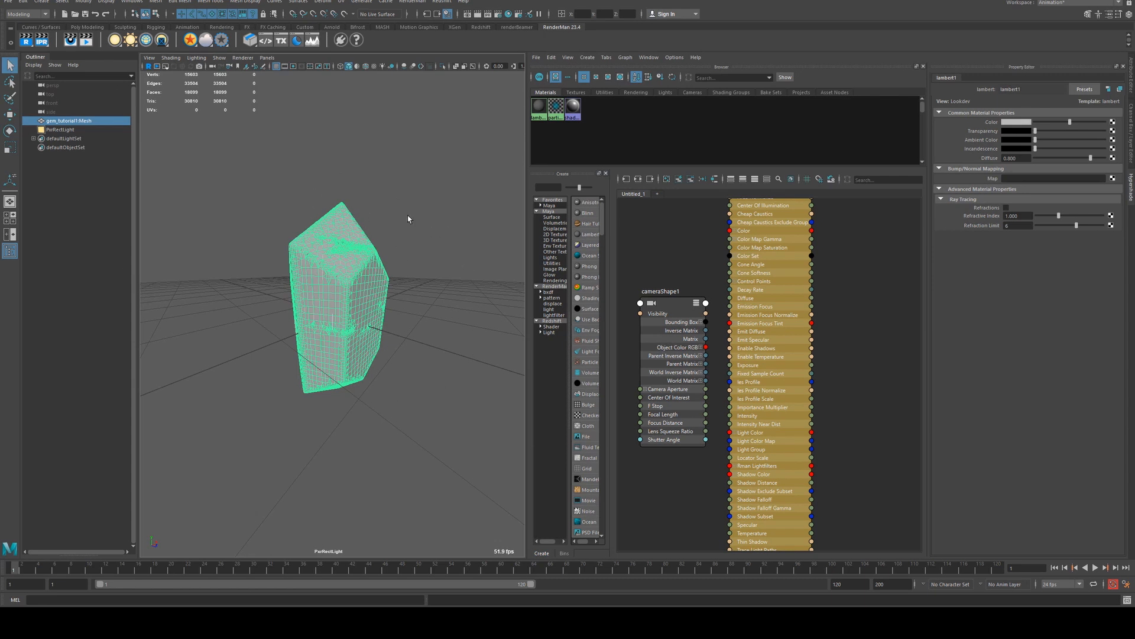
pyautogui.moveTo(372, 285)
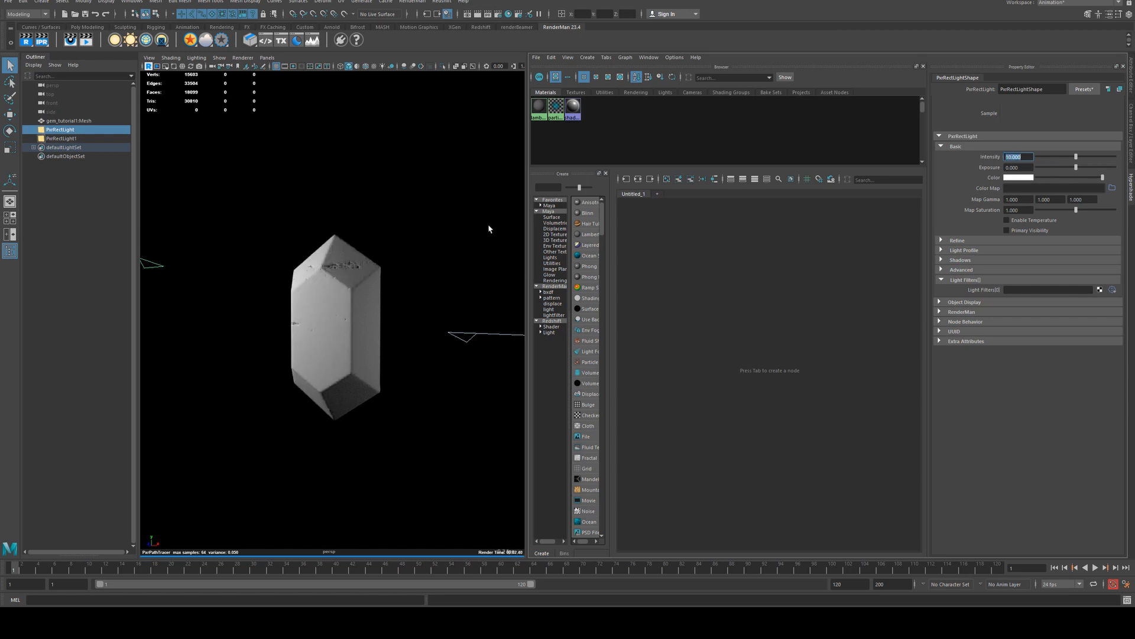
pyautogui.moveTo(735, 238)
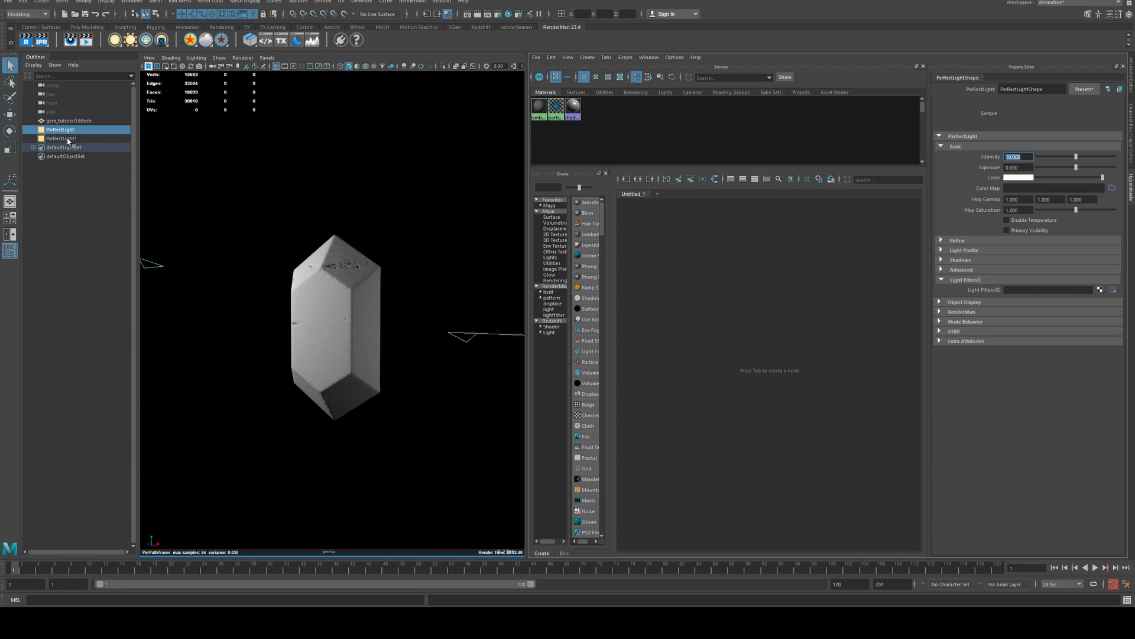
# - Select the duplicated second light, PerfectLight1, in the Outliner
pyautogui.click(61, 139)
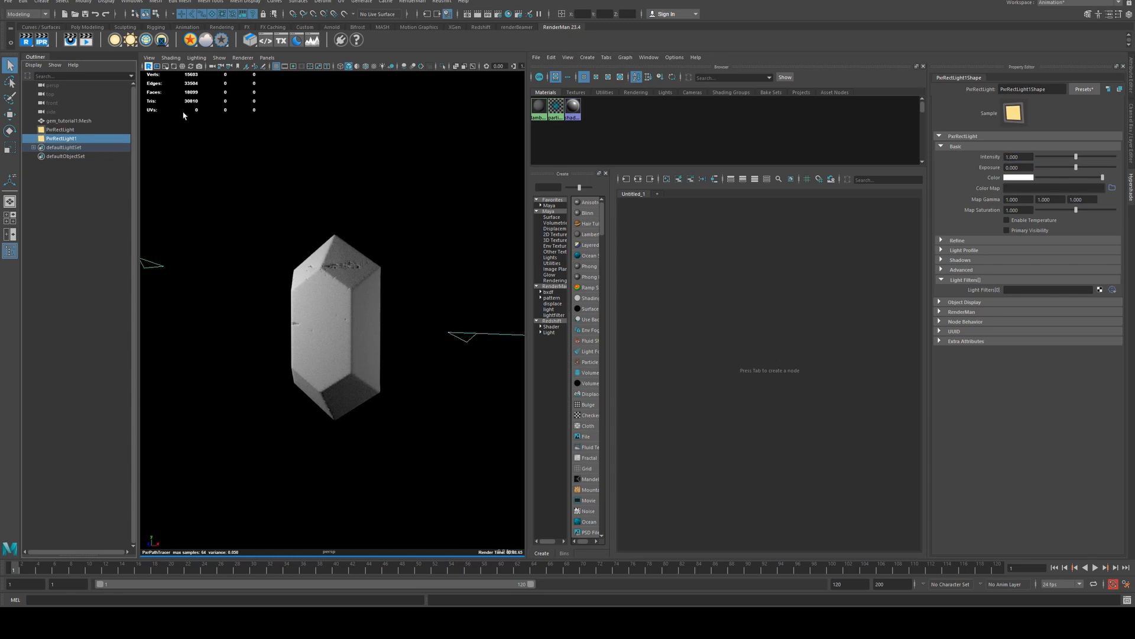
pyautogui.moveTo(713, 326)
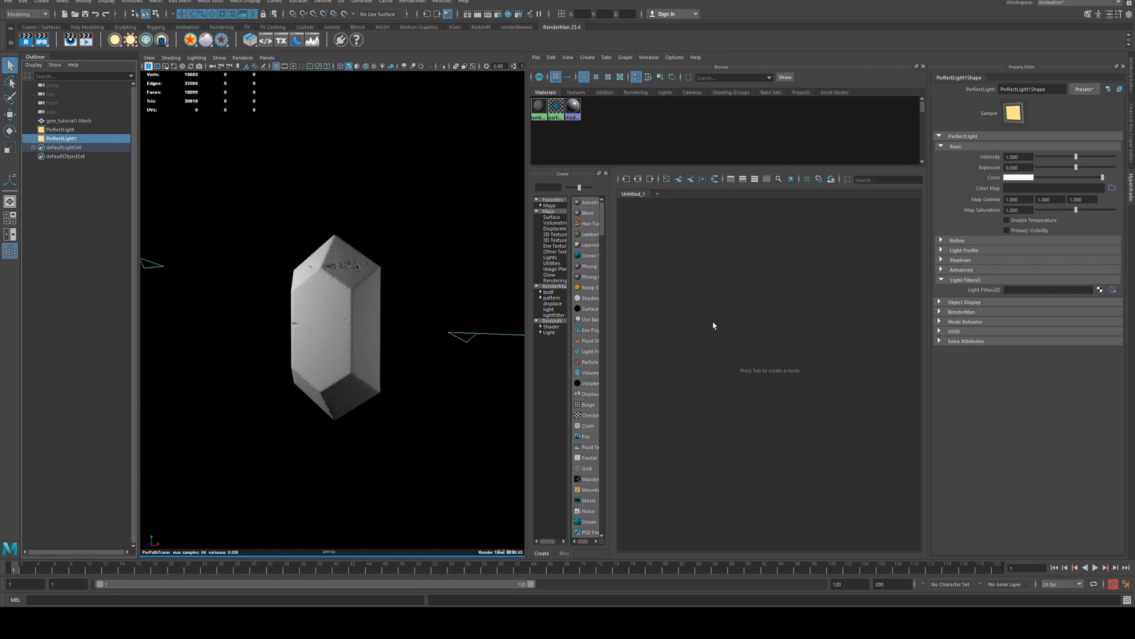
# - Set the PxrCurvature sample distribution to Cosine and widen its cone spread
pyautogui.click(67, 120)
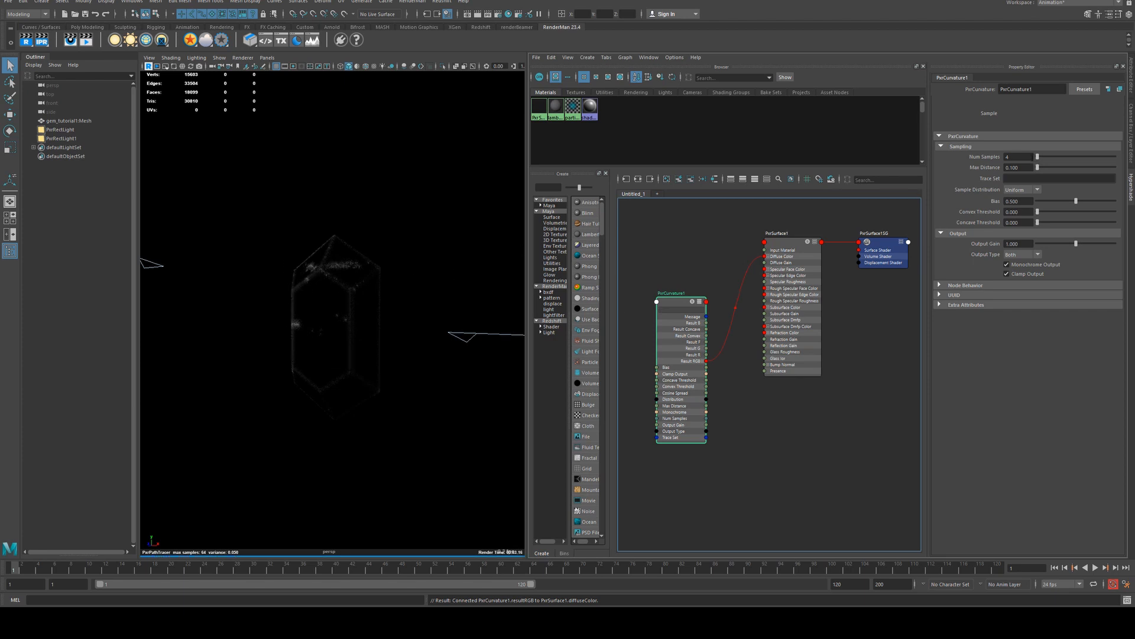
pyautogui.click(1023, 189)
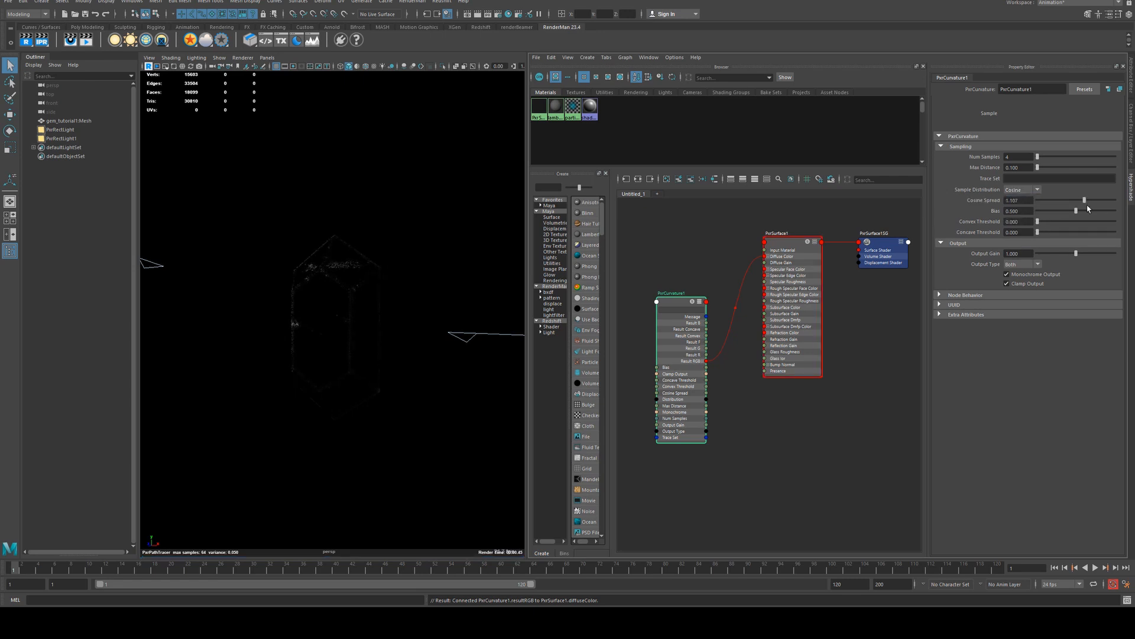
pyautogui.moveTo(1075, 200); pyautogui.dragTo(1101, 200)
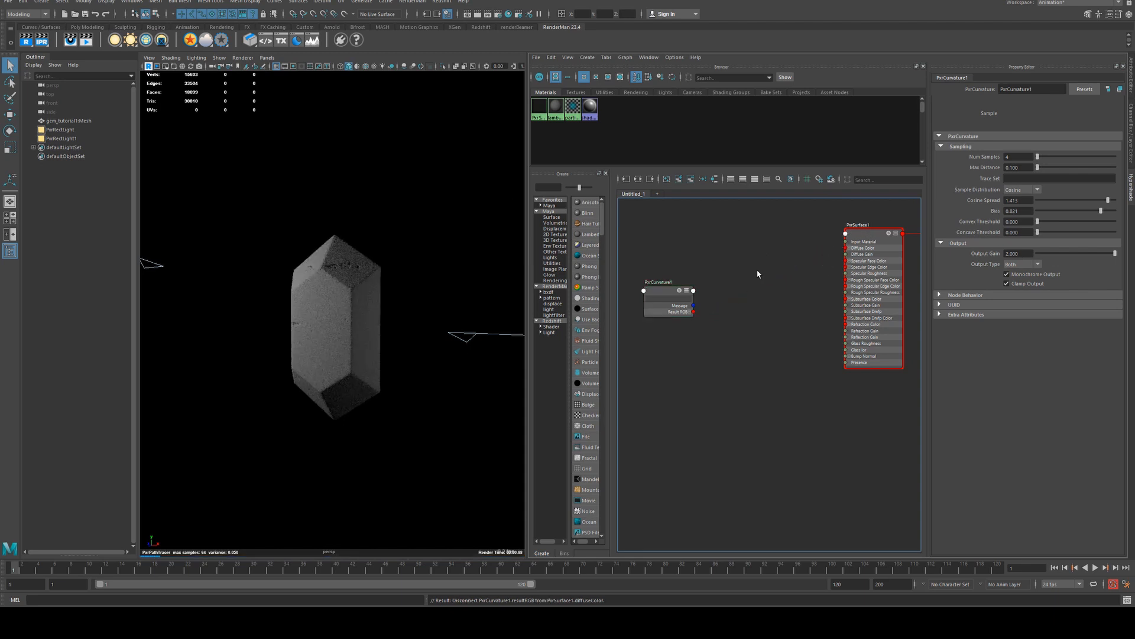
# - Create a PxrFractal node via 'frac' and connect it to PxrSurface Diffuse Color
pyautogui.write('frac')
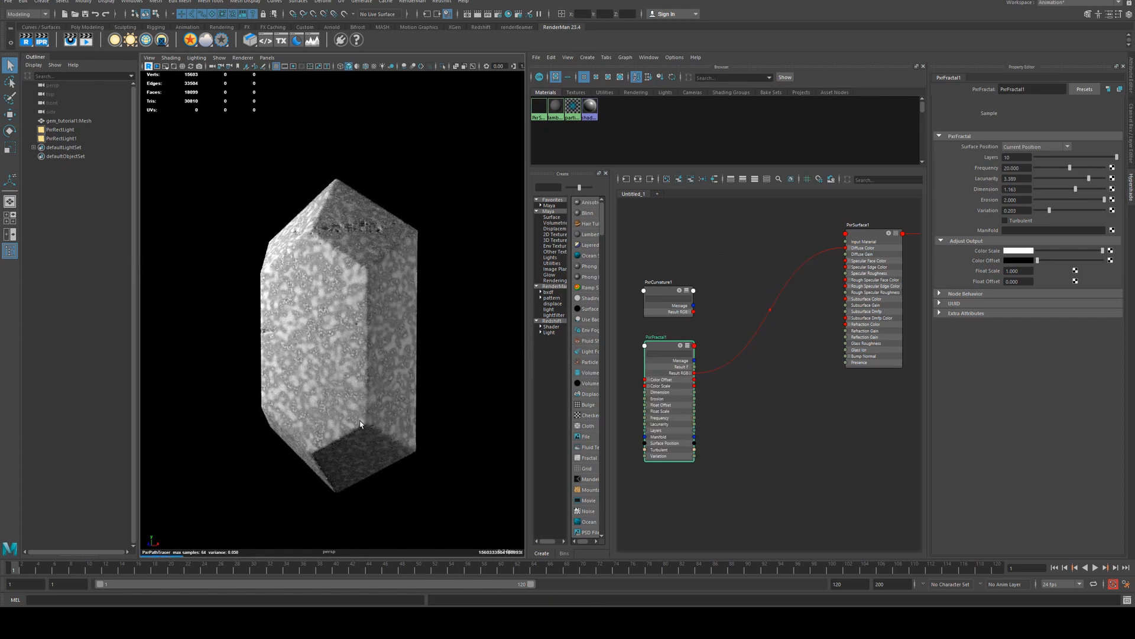
pyautogui.click(666, 297)
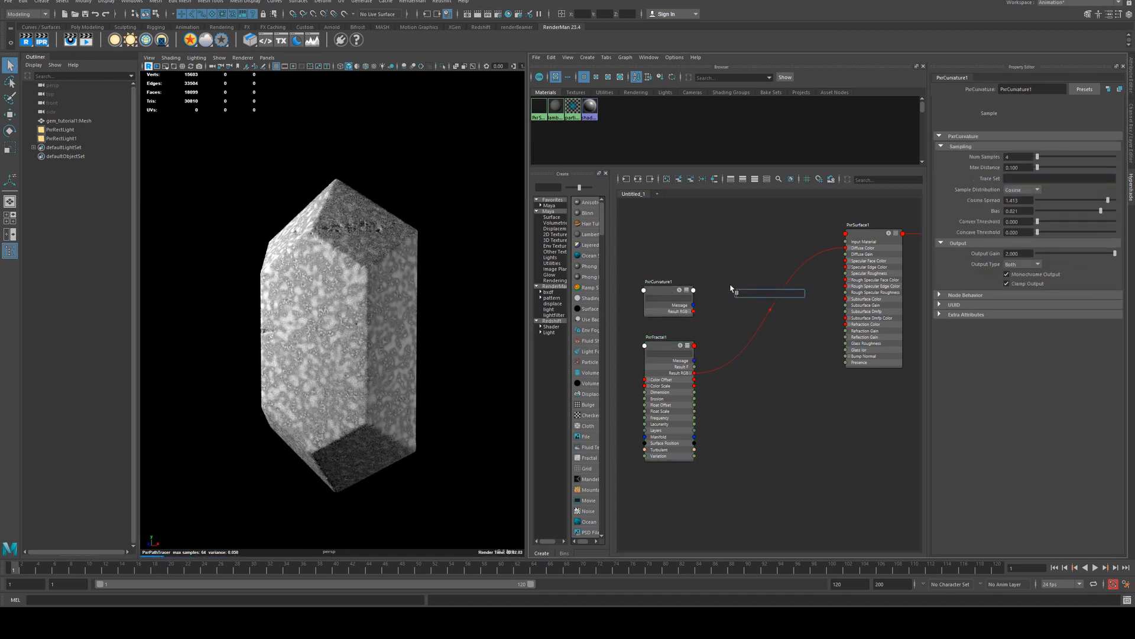
# - Create a PxrBlend taking fractal Bottom RGB and curvature Bottom A, feeding Diffuse Color
pyautogui.write('mix')
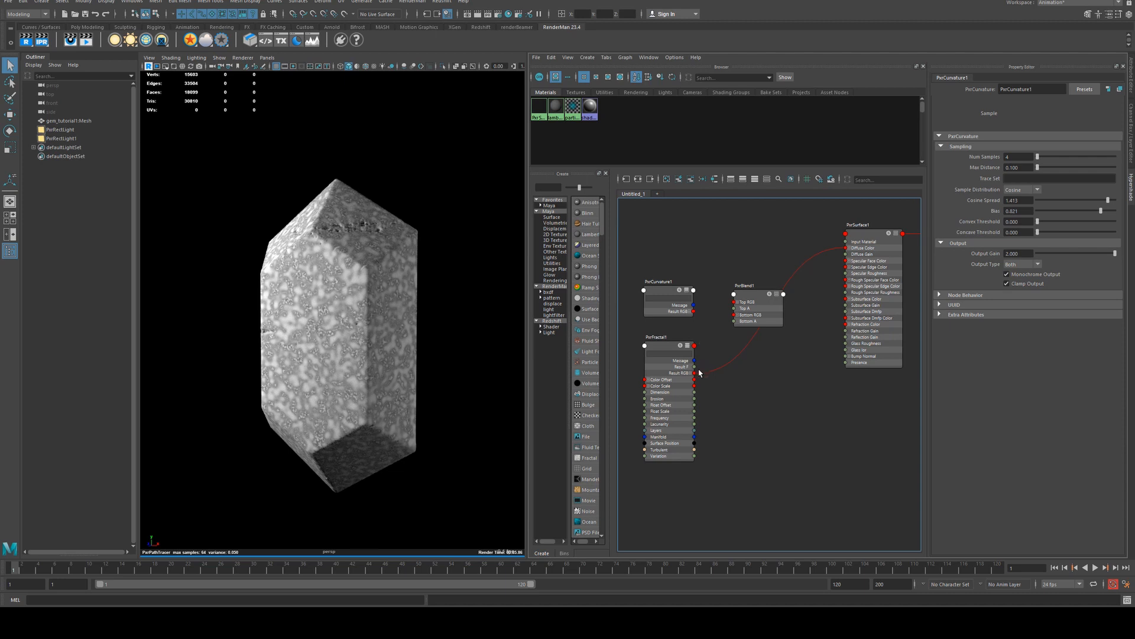
pyautogui.moveTo(693, 374); pyautogui.dragTo(733, 314)
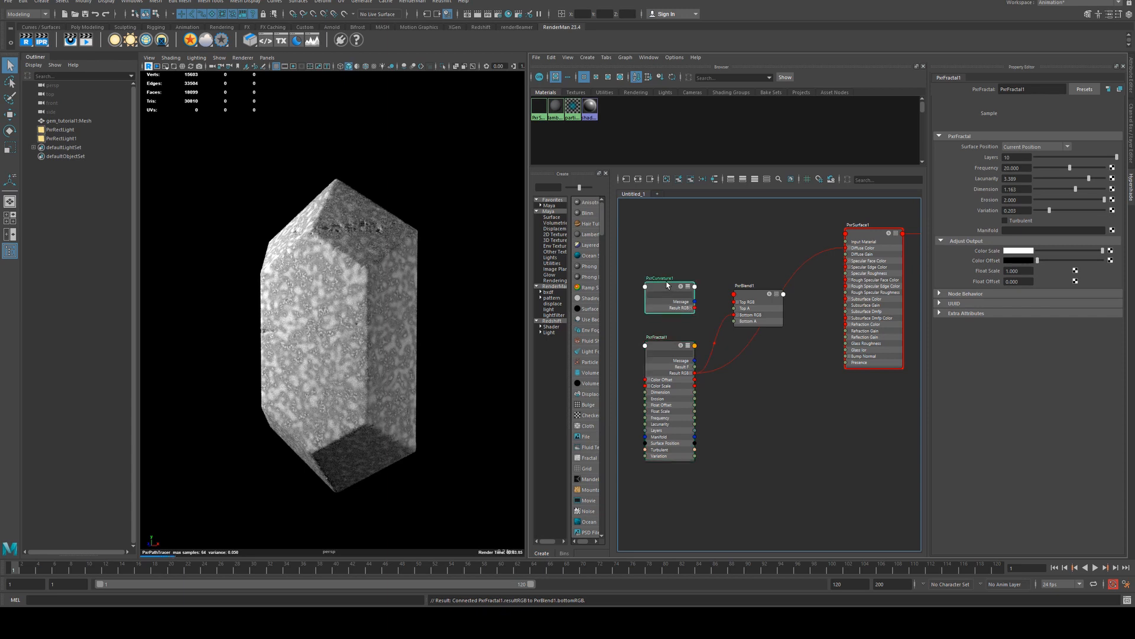
pyautogui.click(658, 278)
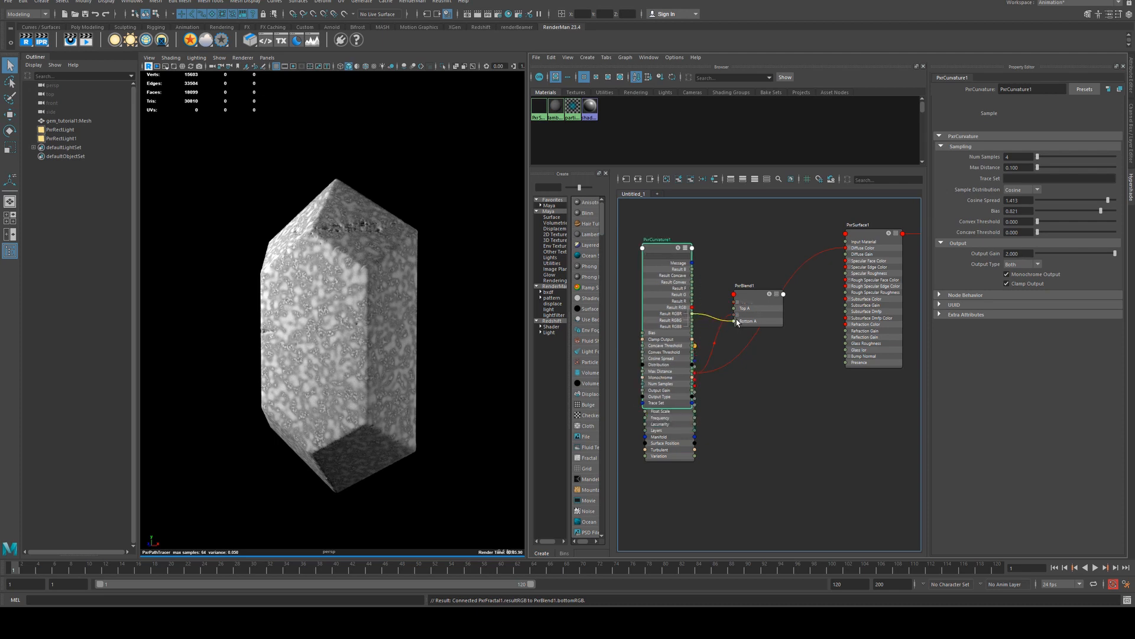
pyautogui.click(743, 293)
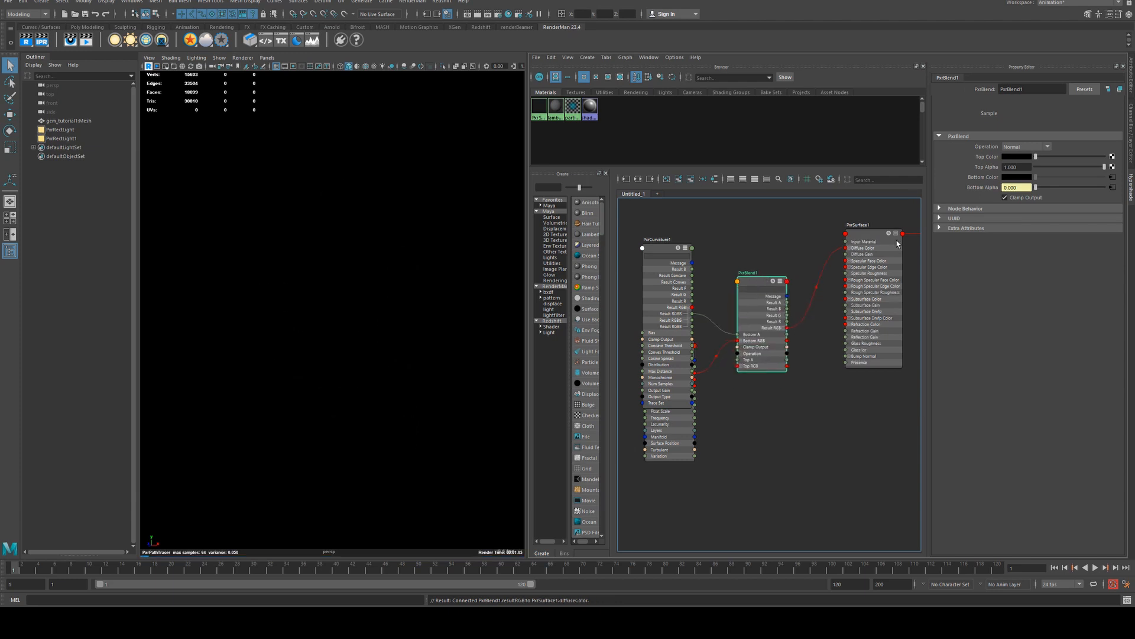
pyautogui.click(1021, 146)
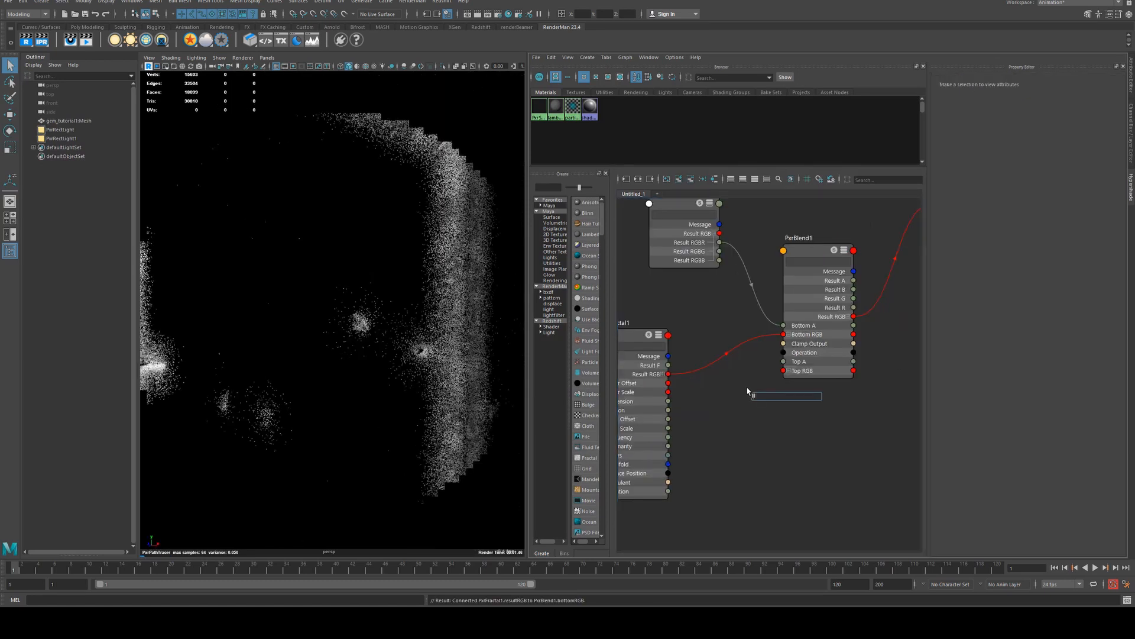
# - Create a PxrRemap via 'remap' and connect PxrFractal Result RGB into its Input RGB
pyautogui.write('remap')
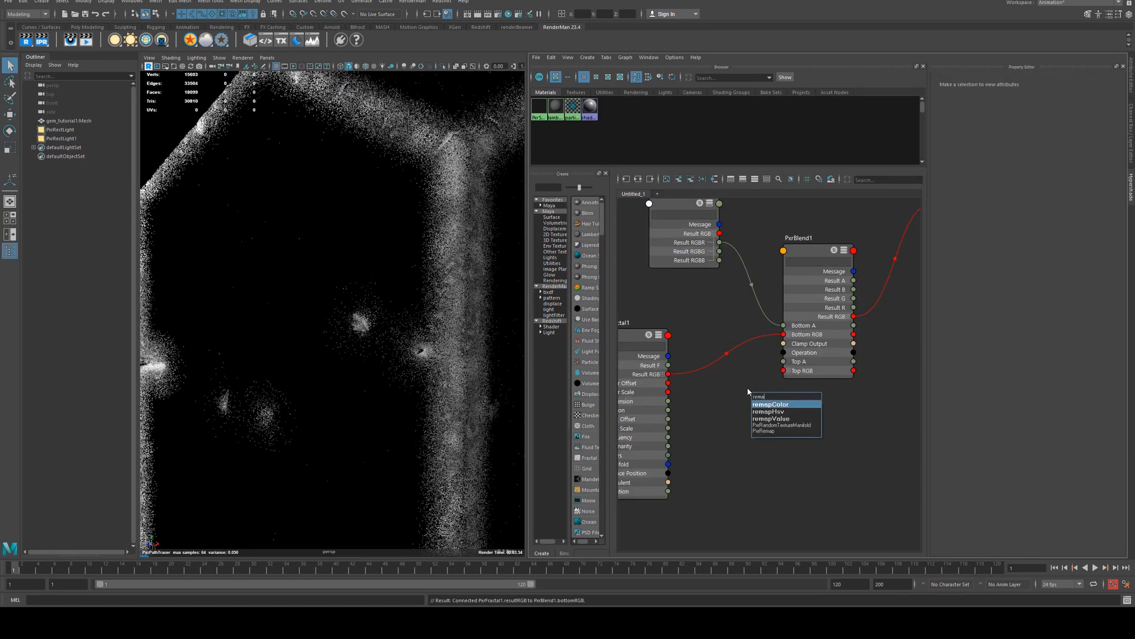
pyautogui.click(770, 403)
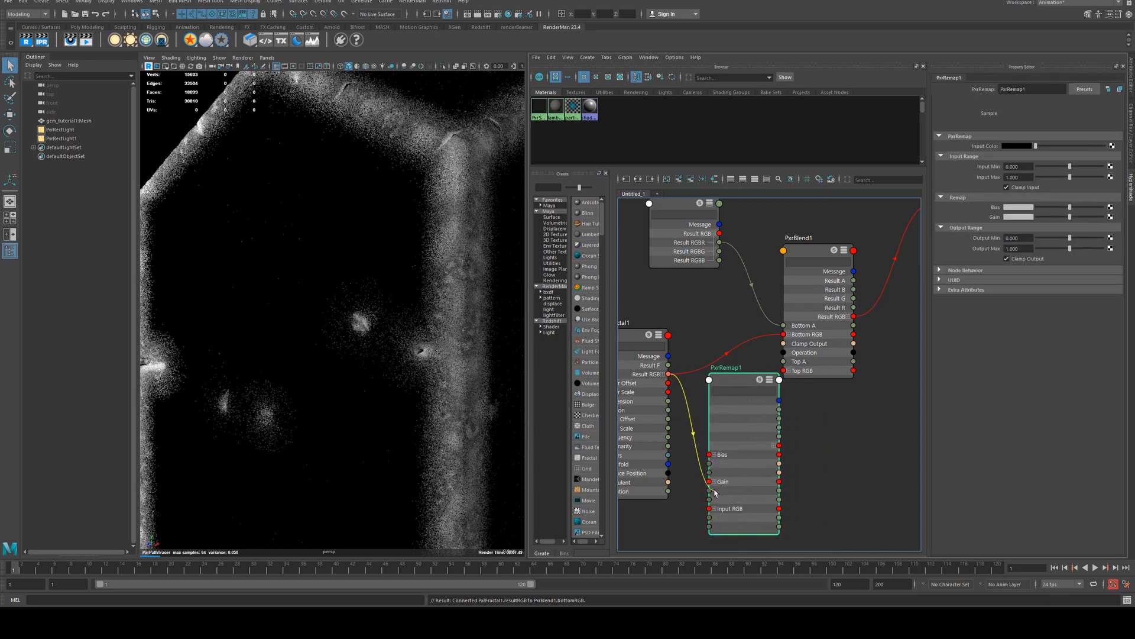
pyautogui.click(768, 380)
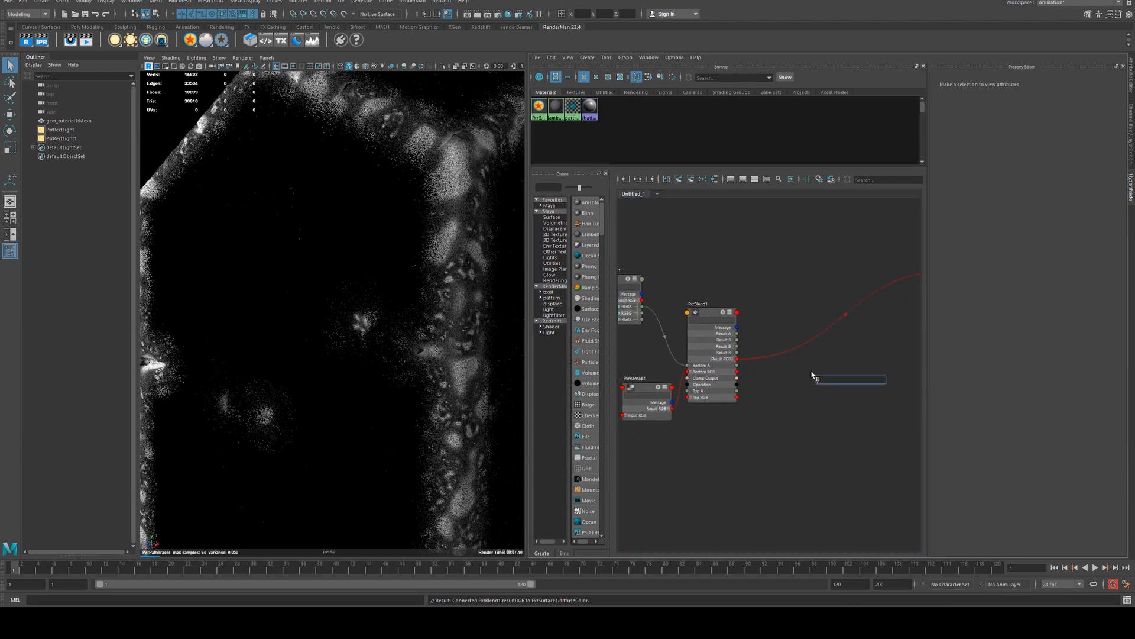
# - Create a PxrBump fed by the blend, linking its result to PxrSurface Bump Normal
pyautogui.write('pxrbu')
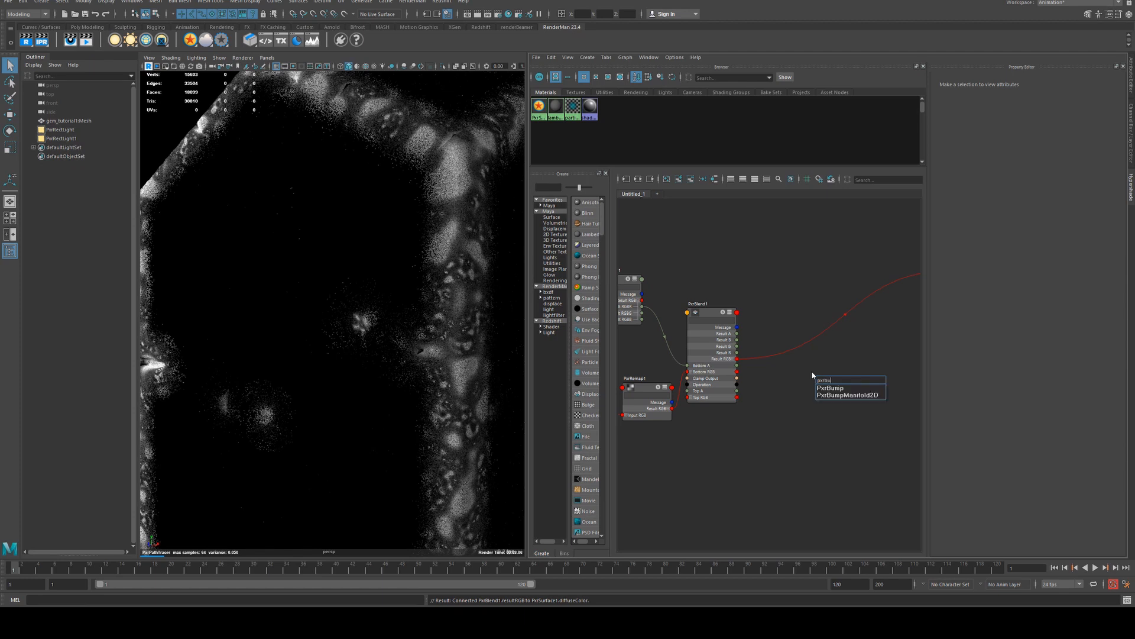
pyautogui.click(829, 387)
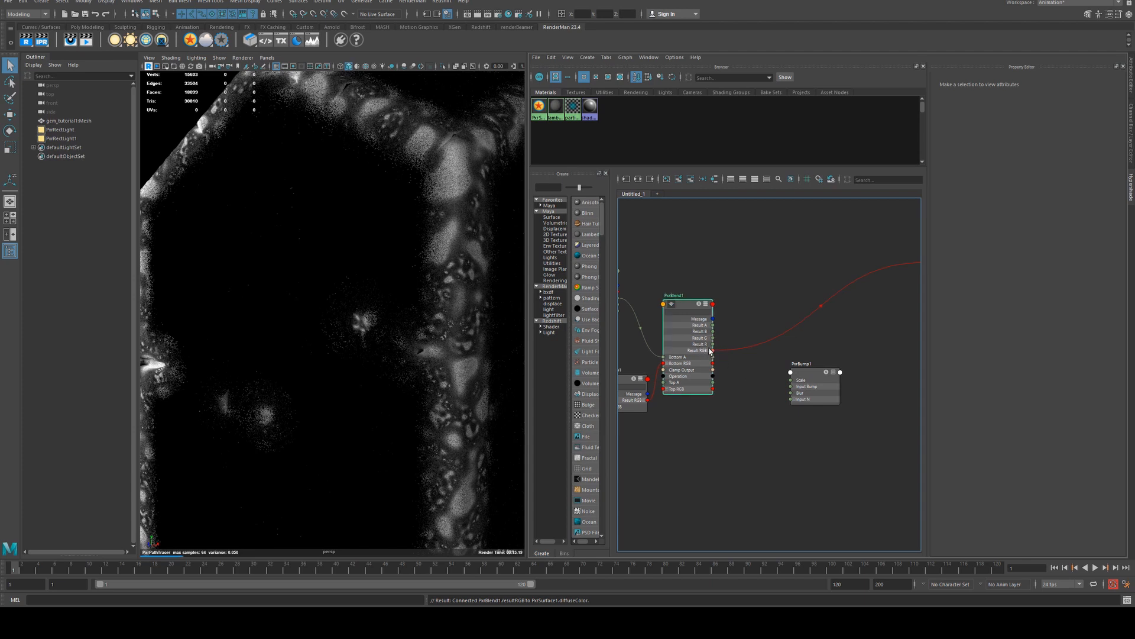
pyautogui.click(686, 295)
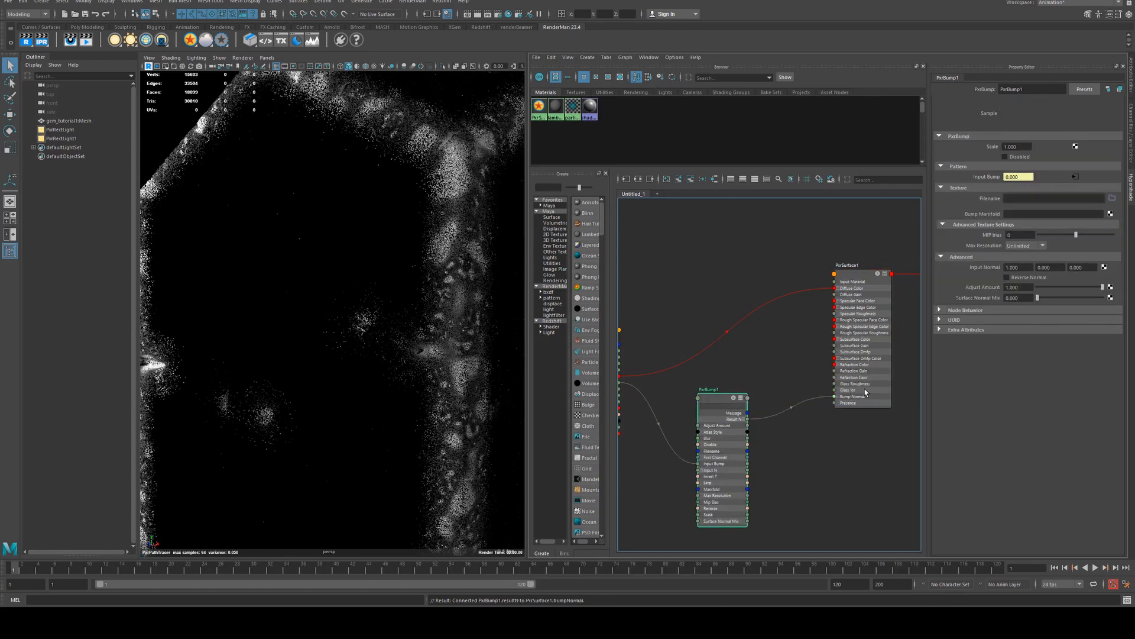
pyautogui.click(845, 265)
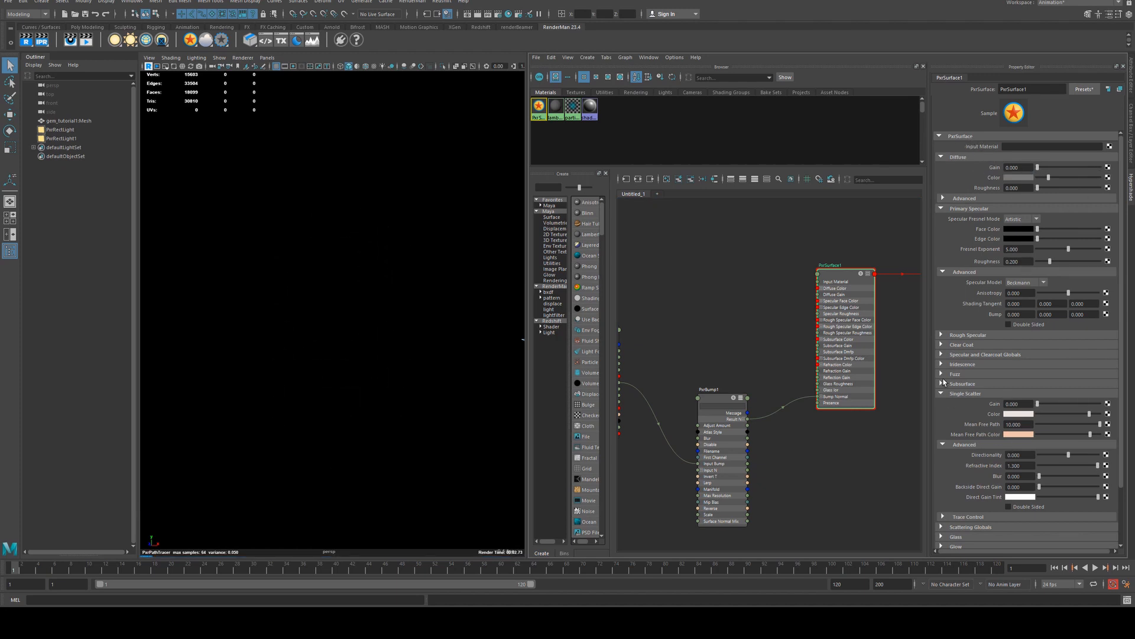
# - Lower PxrVoronoise frequency for larger cells and add a PxrRemap pushed for blotchier contrast
pyautogui.scroll(-3)
pyautogui.write('pxrfra')
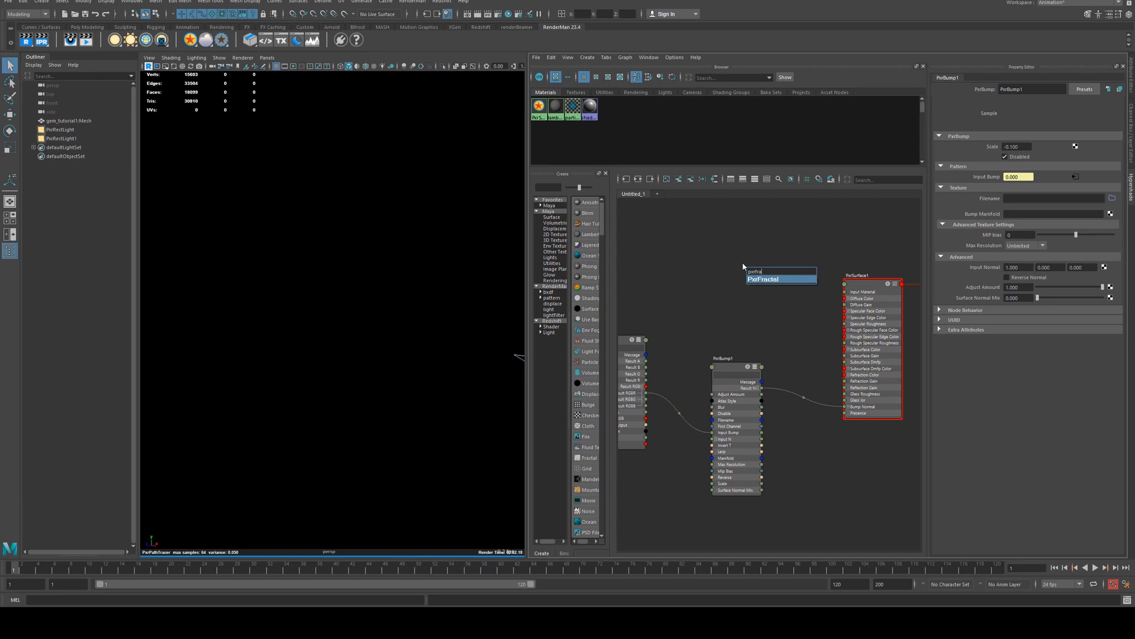
pyautogui.click(762, 279)
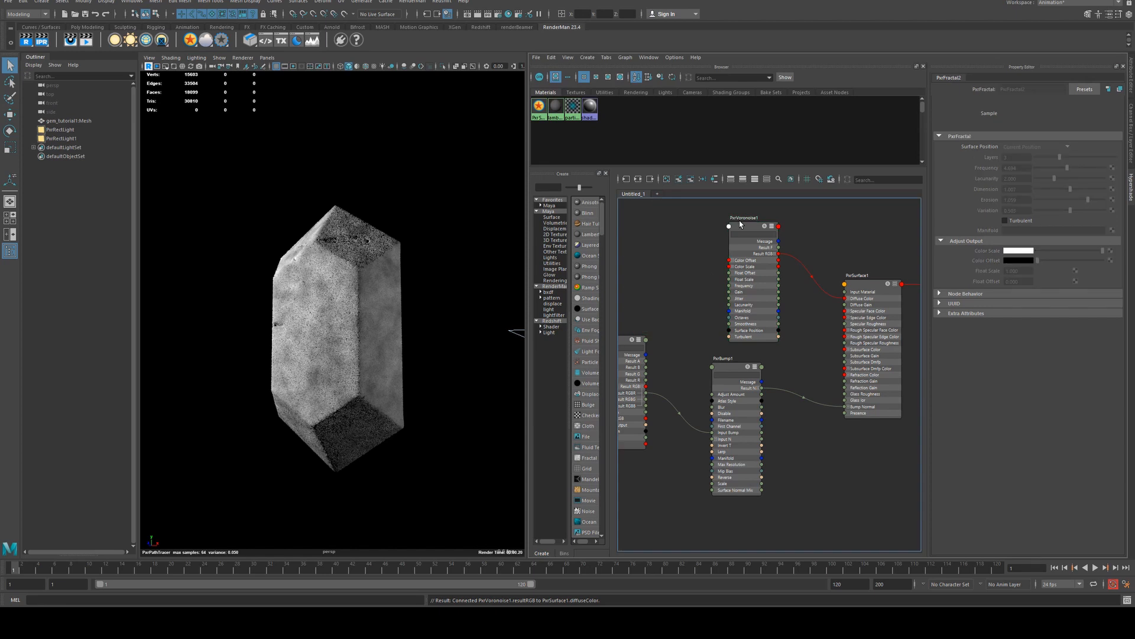
pyautogui.click(726, 219)
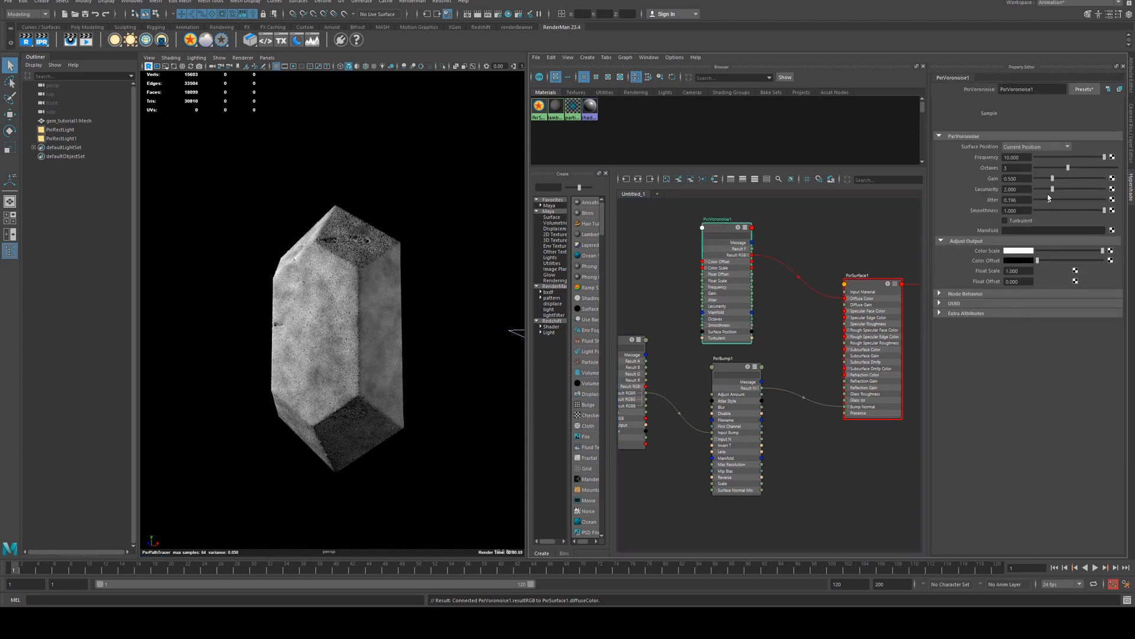
pyautogui.moveTo(1064, 189); pyautogui.dragTo(1093, 189)
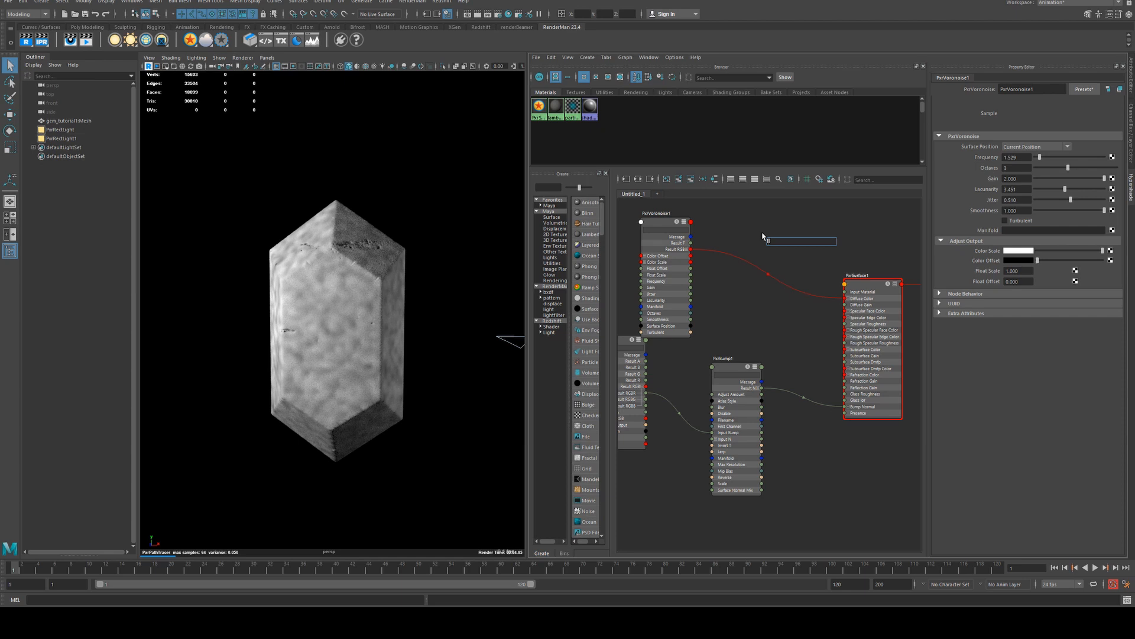
pyautogui.write('remap')
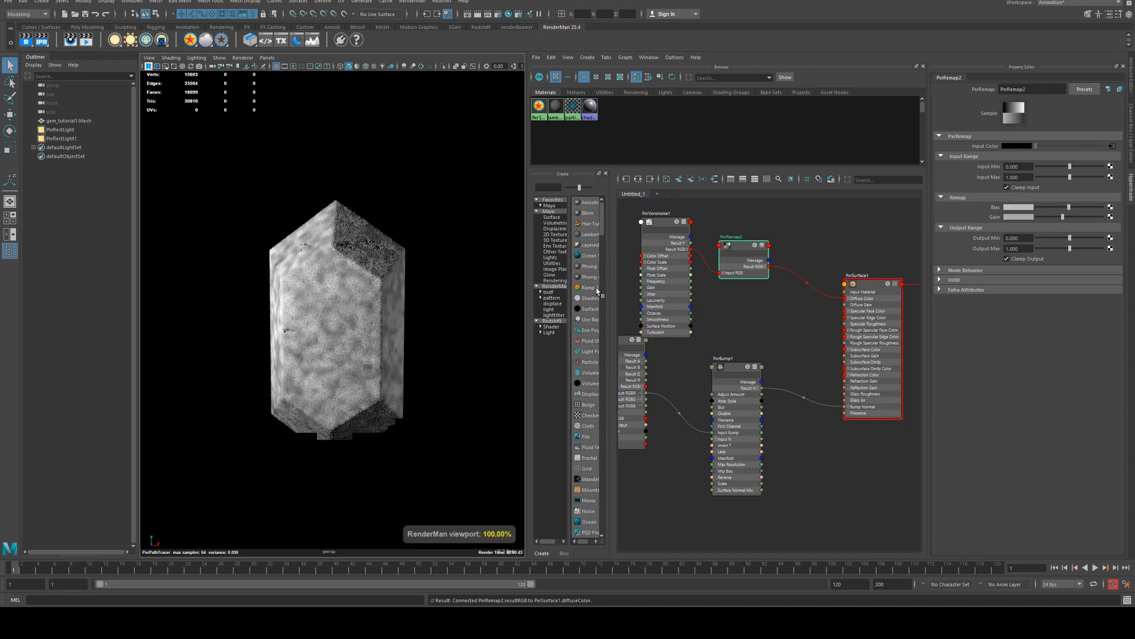
pyautogui.moveTo(1057, 216); pyautogui.dragTo(1078, 216)
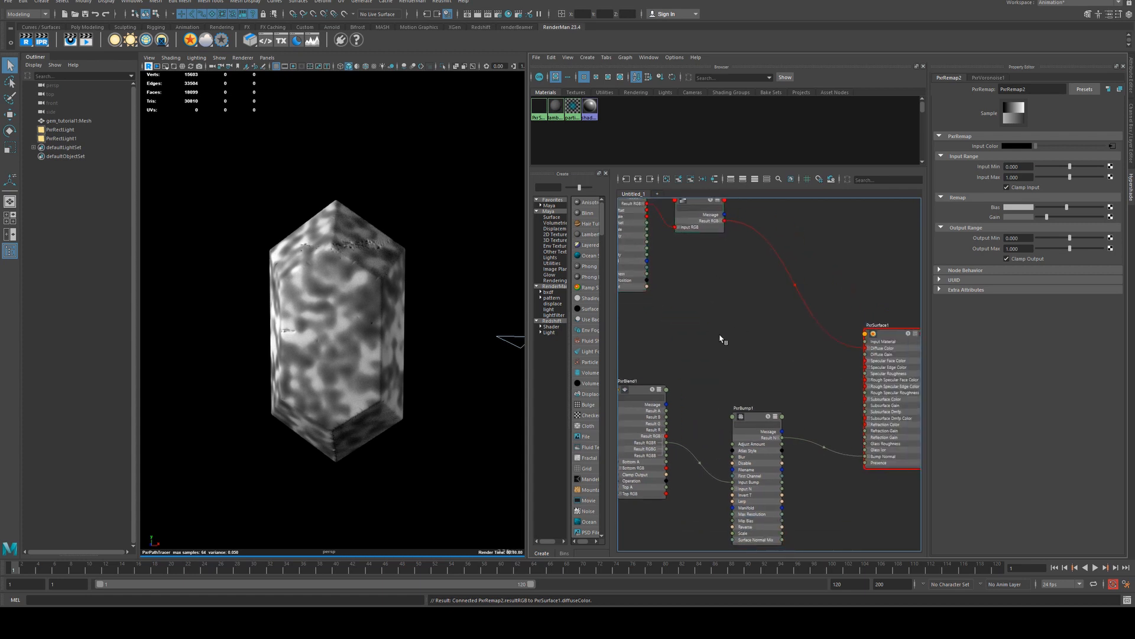
# - Create a PxrRamp, project spherical UVs on the gem, and run the ramp lengthwise
pyautogui.write('ramp')
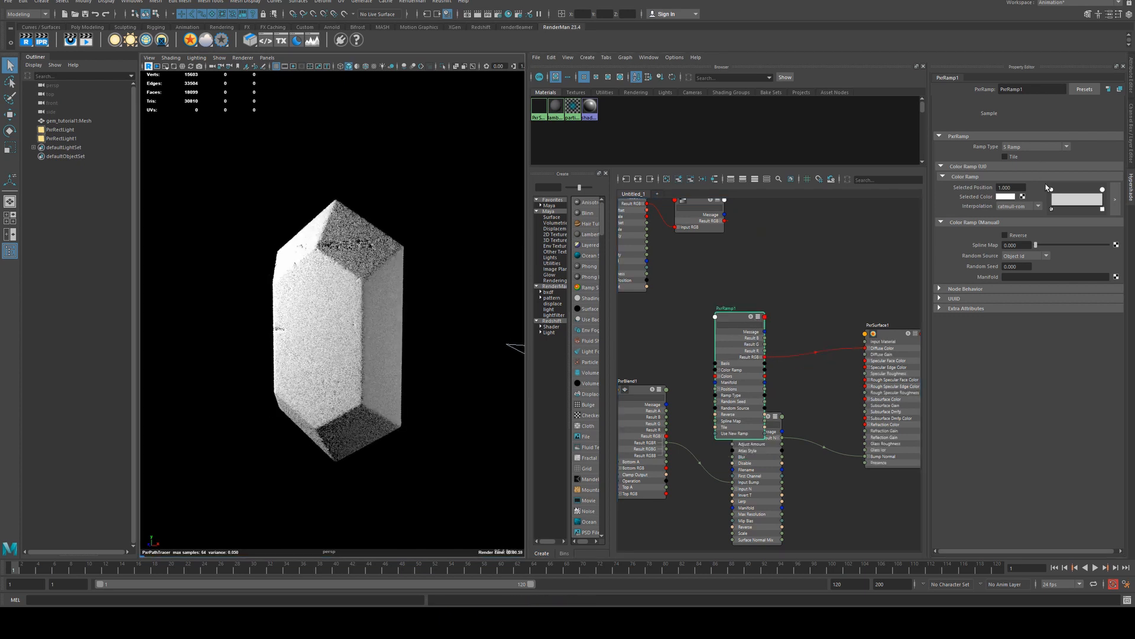
pyautogui.click(1006, 197)
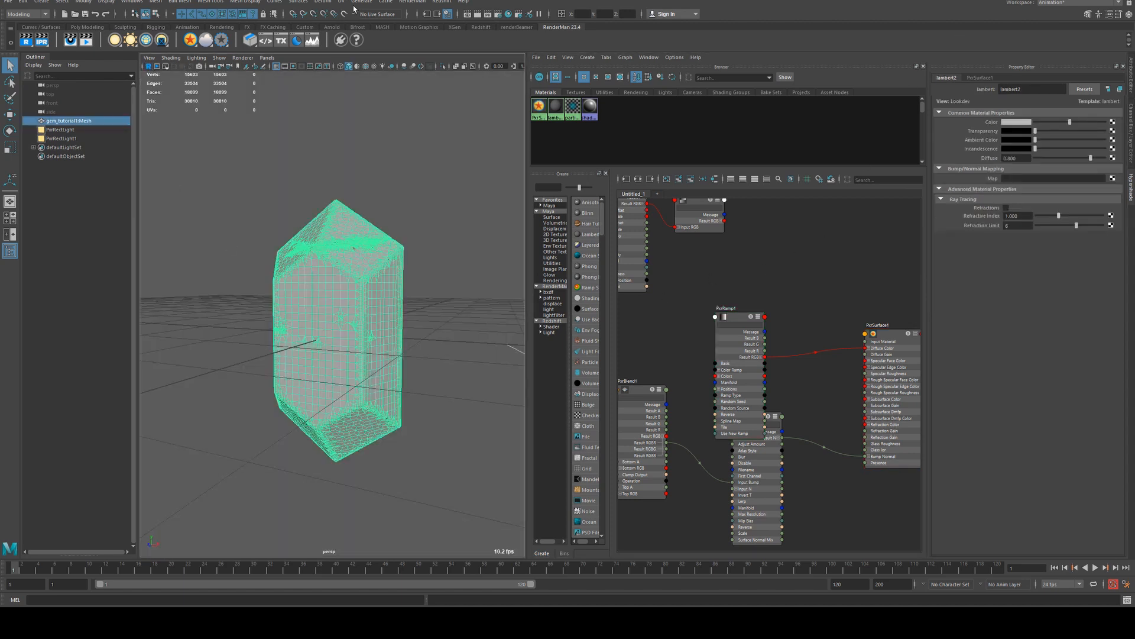
pyautogui.click(352, 4)
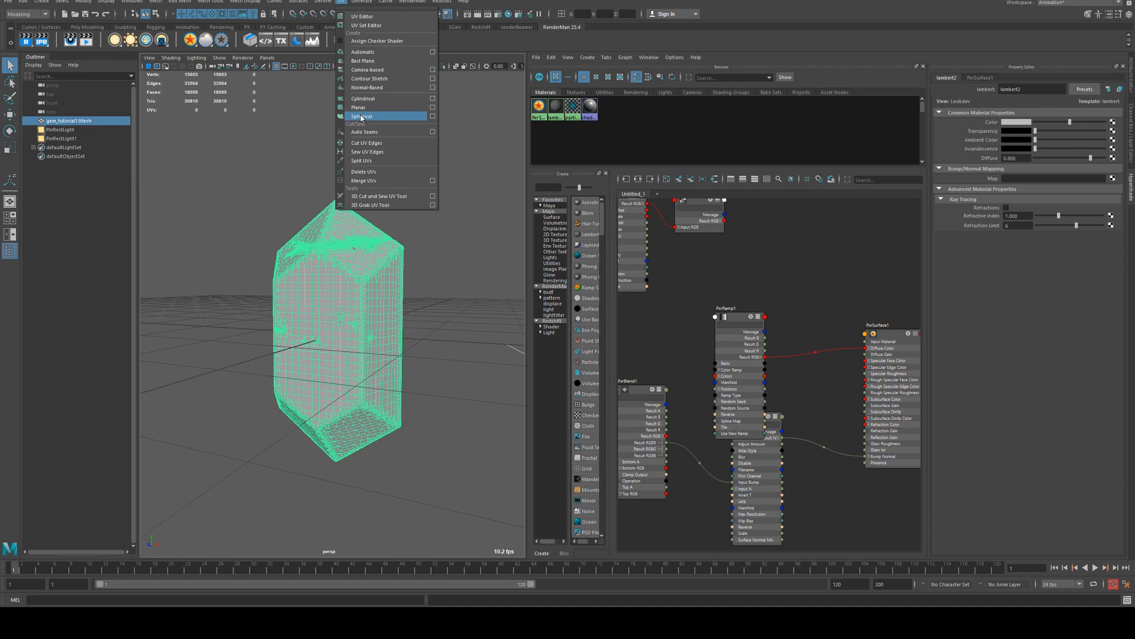
pyautogui.click(357, 108)
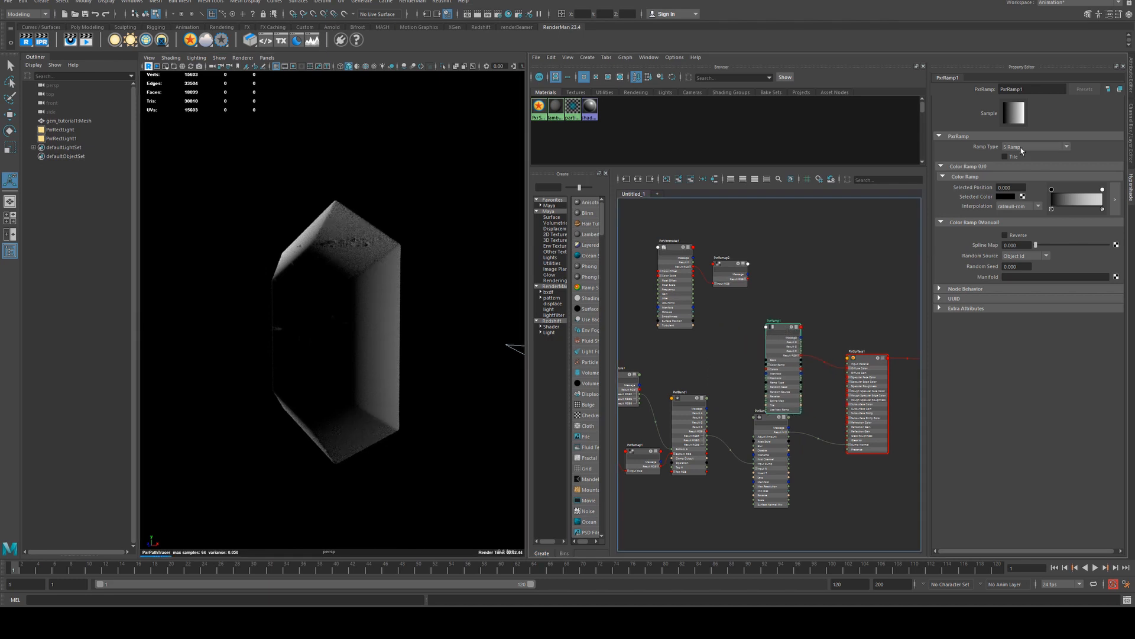
pyautogui.click(1035, 146)
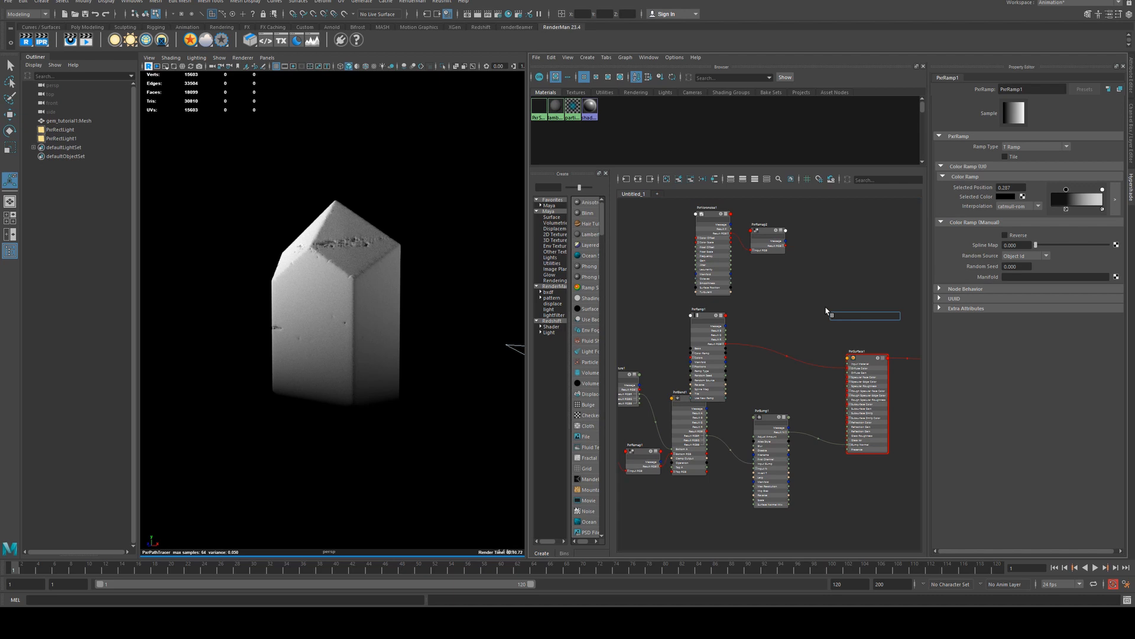
# - Add a Multiply PxrBlend with Voronoise as Bottom, Ramp as Top, and reverse the ramp
pyautogui.write('blend')
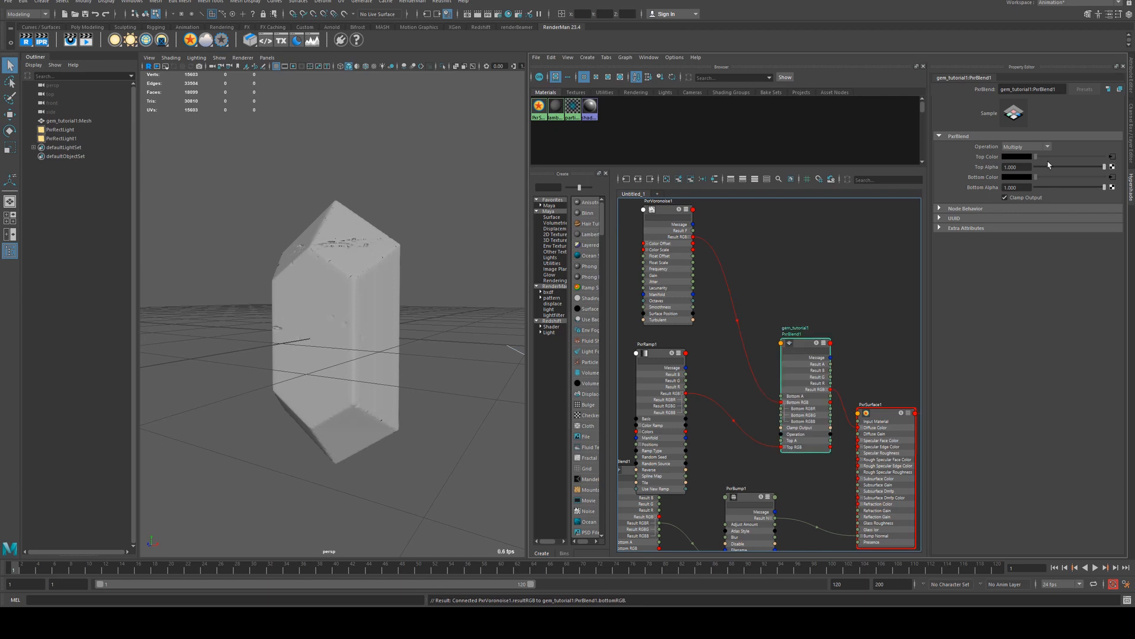
pyautogui.moveTo(886, 328)
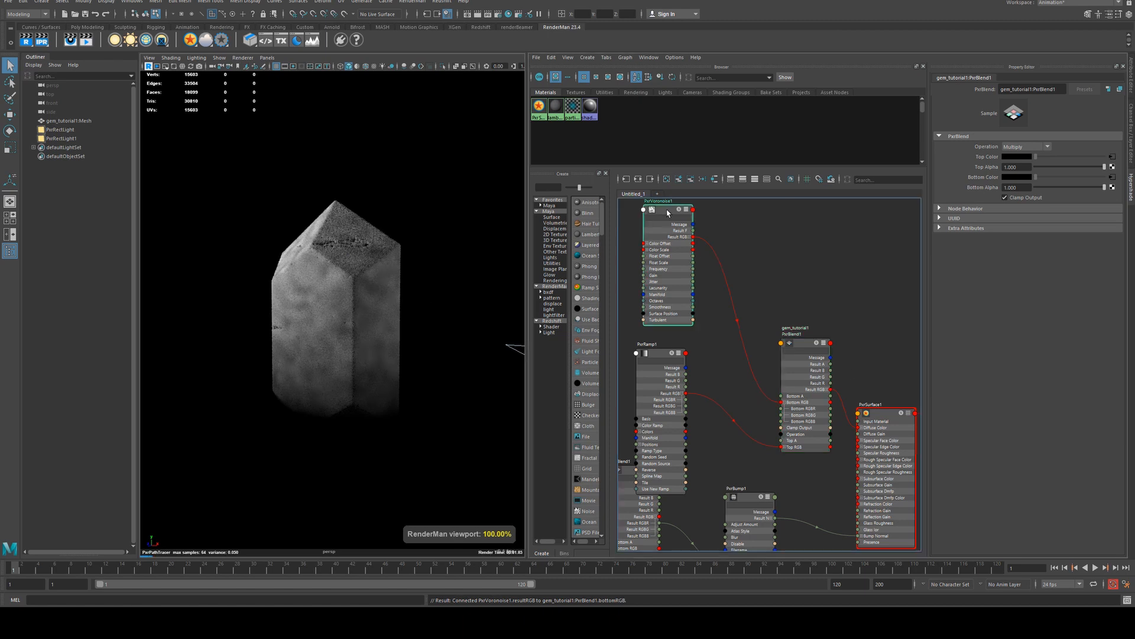
pyautogui.click(666, 213)
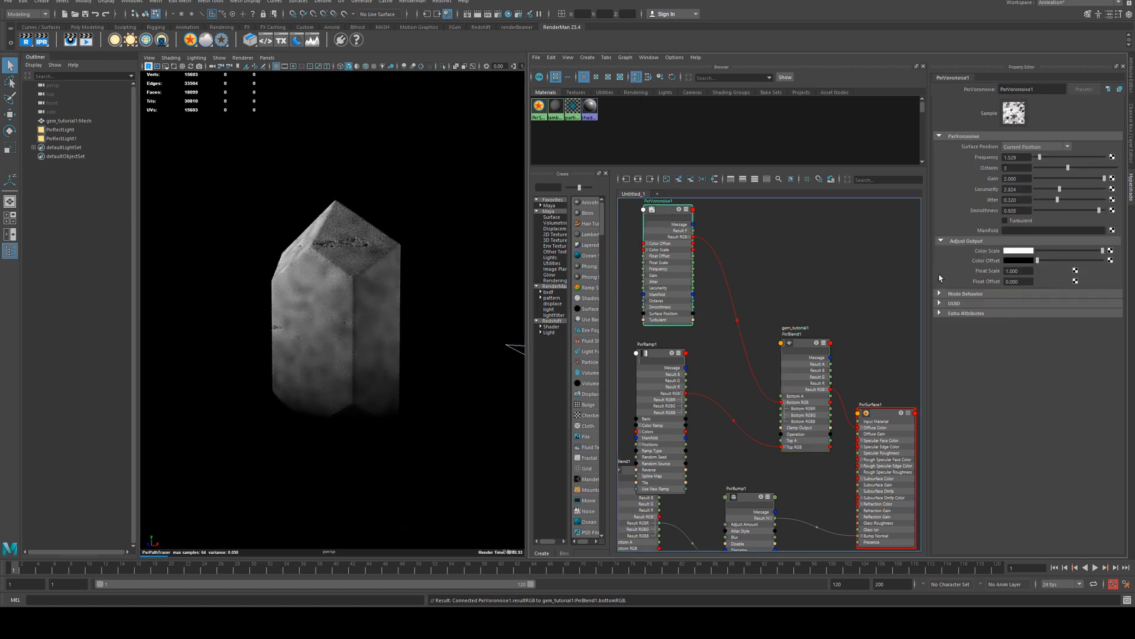
pyautogui.click(648, 343)
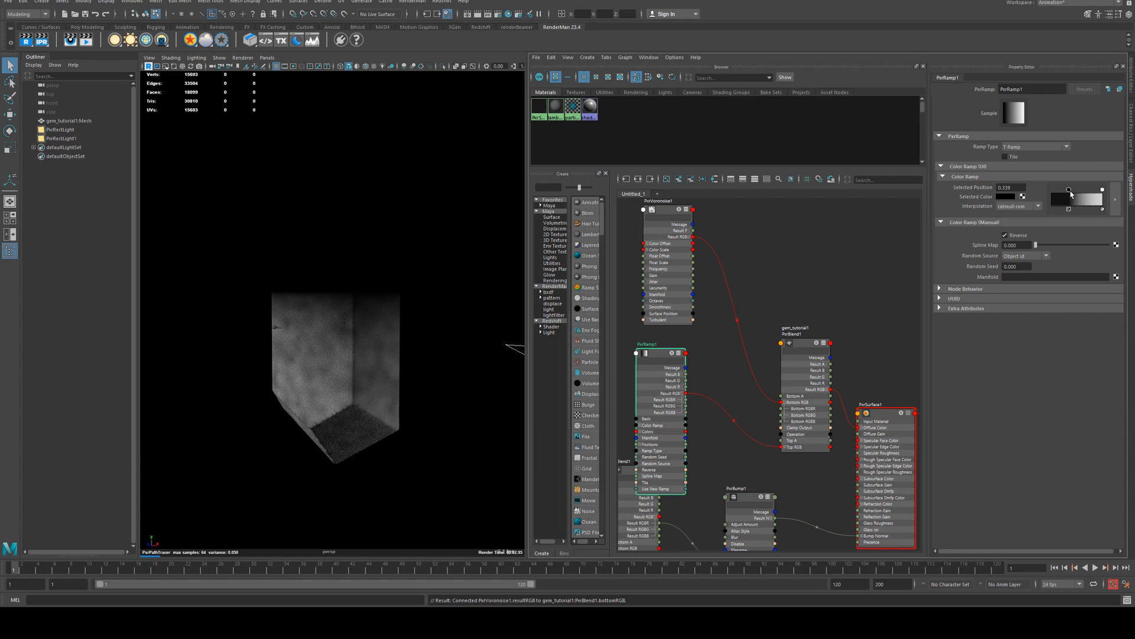
pyautogui.moveTo(1071, 191); pyautogui.dragTo(1083, 191)
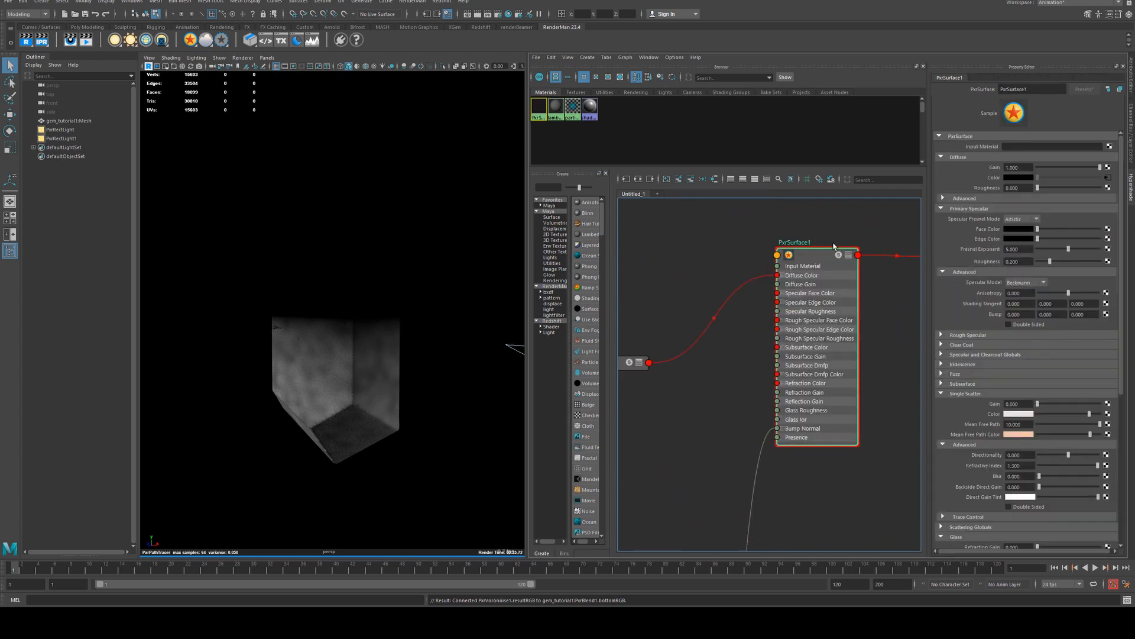
# - Route PxrBlend Result RGB into Singlescatter Gain instead of Diffuse Color, with Diffuse Gain 0
pyautogui.scroll(-3)
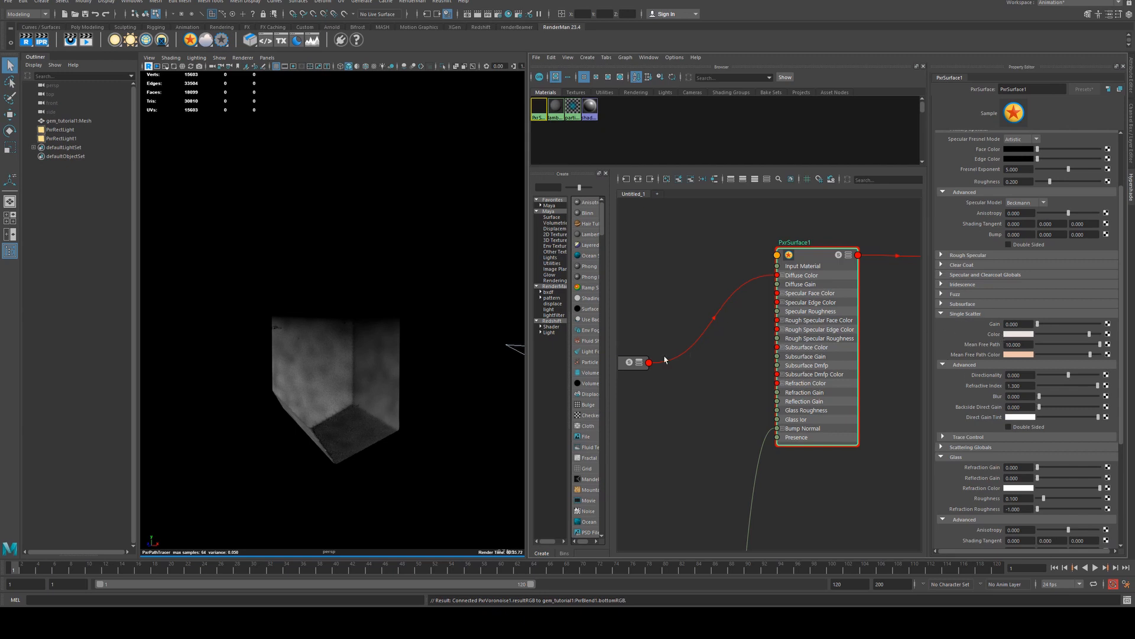
pyautogui.moveTo(724, 376)
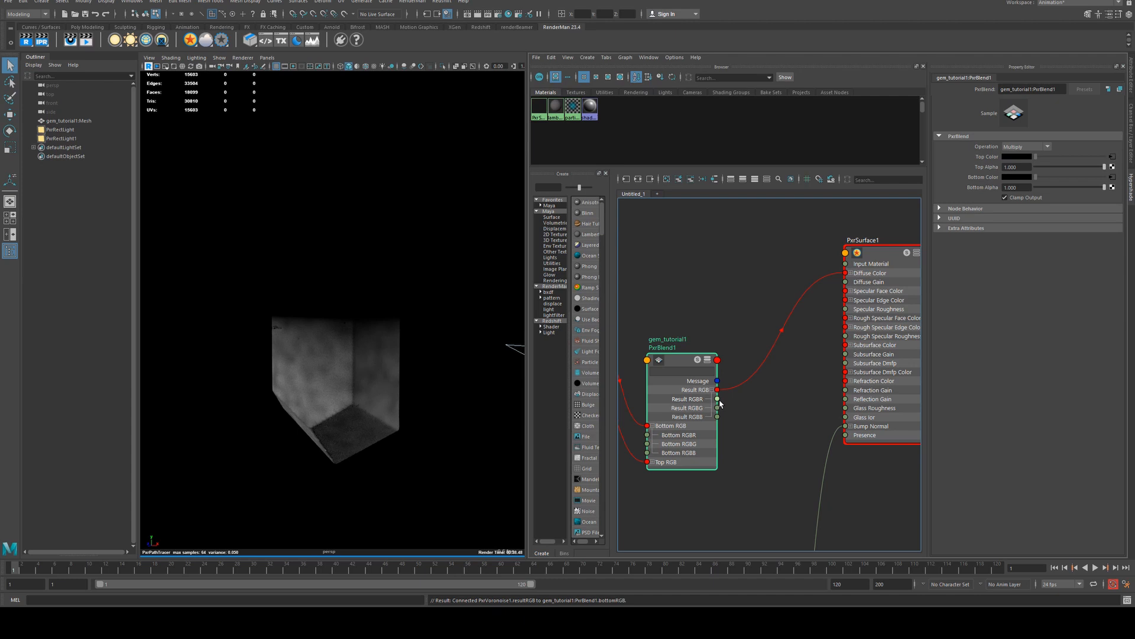
pyautogui.moveTo(716, 400)
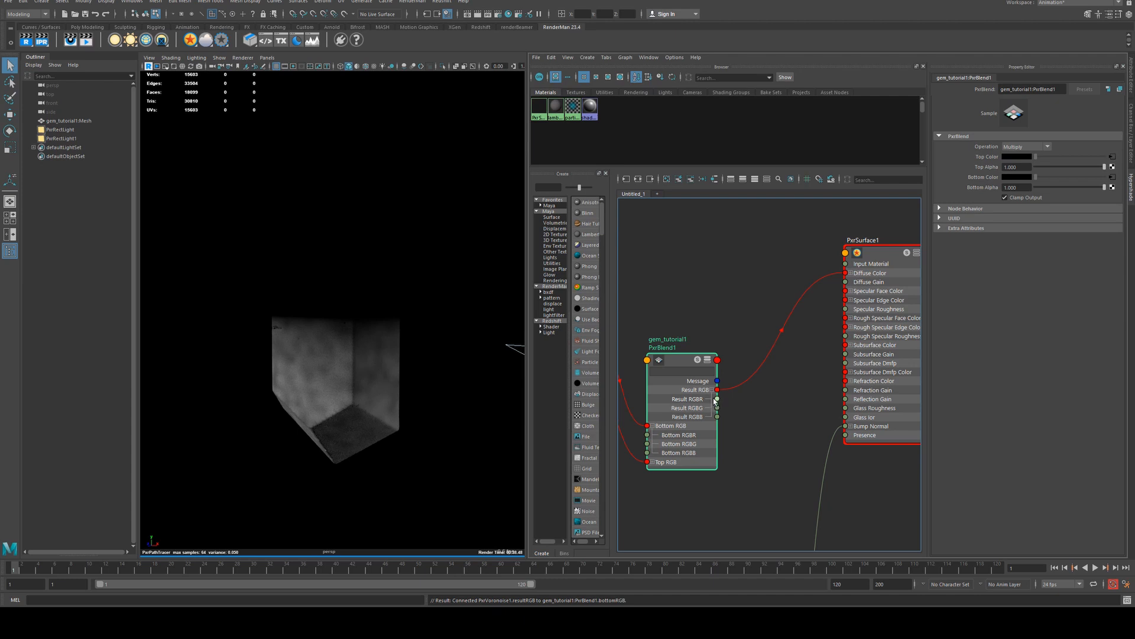
pyautogui.click(862, 240)
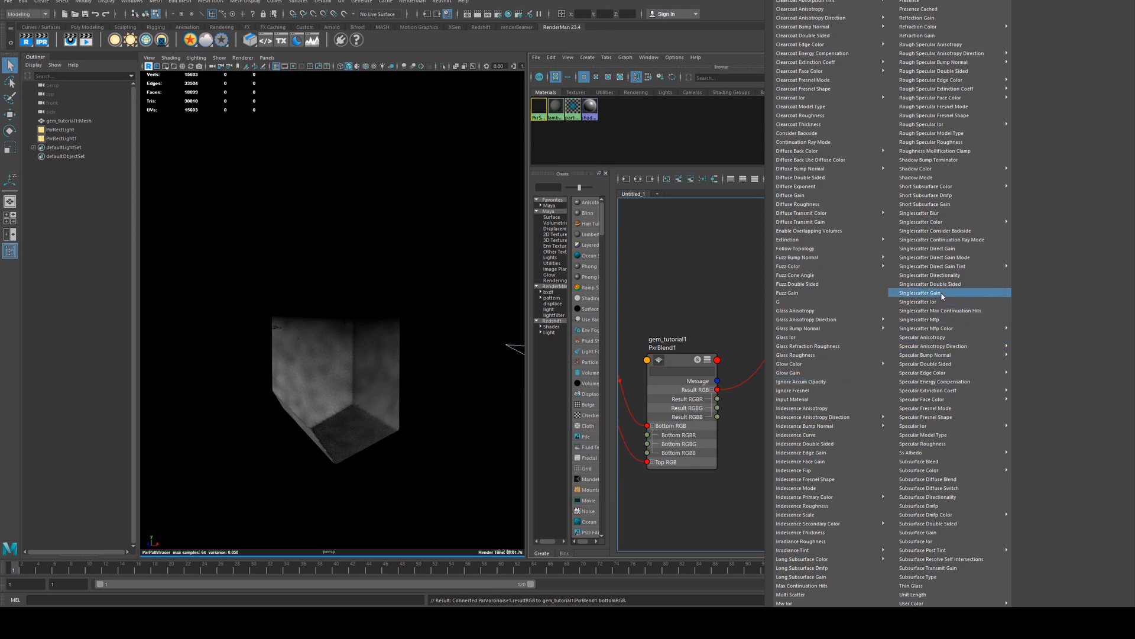
pyautogui.click(921, 293)
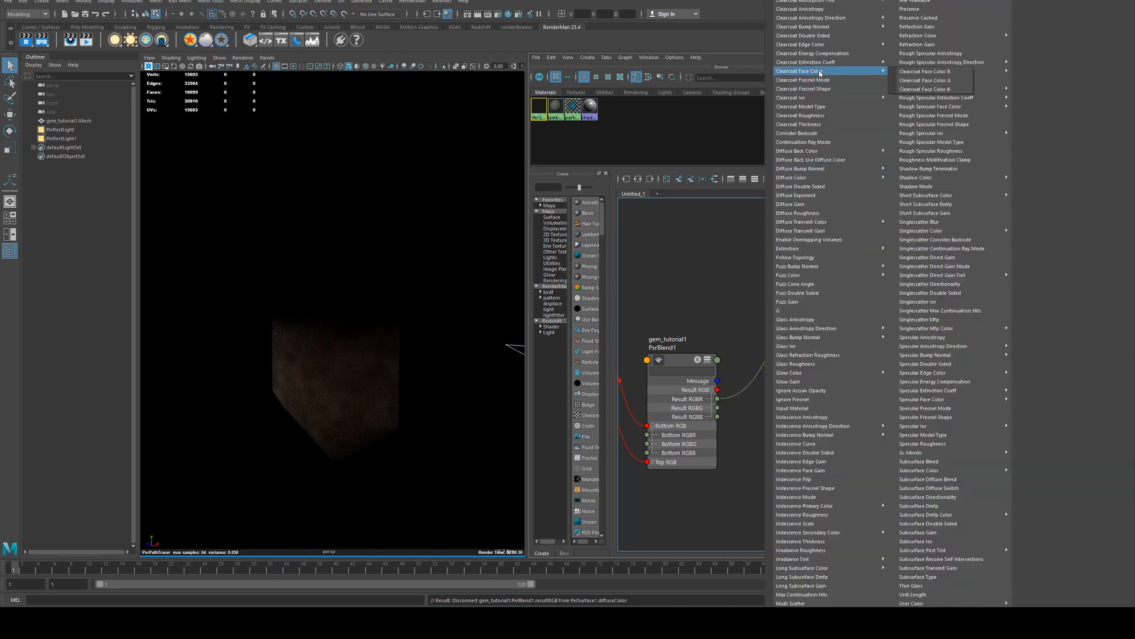
pyautogui.moveTo(804, 80)
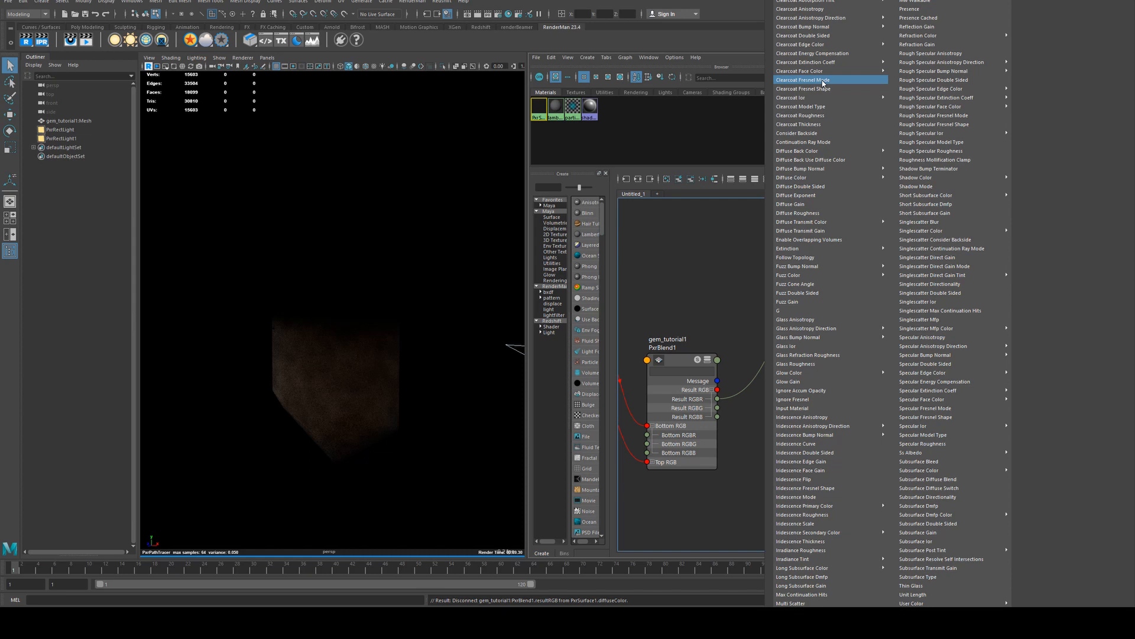
pyautogui.moveTo(820, 89)
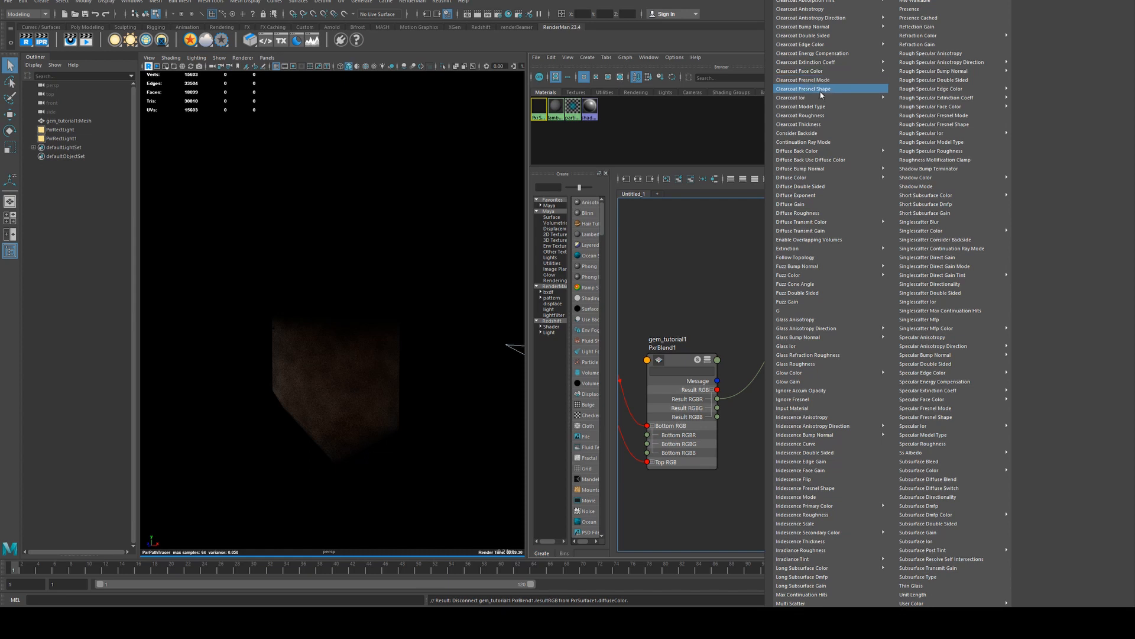
pyautogui.moveTo(820, 106)
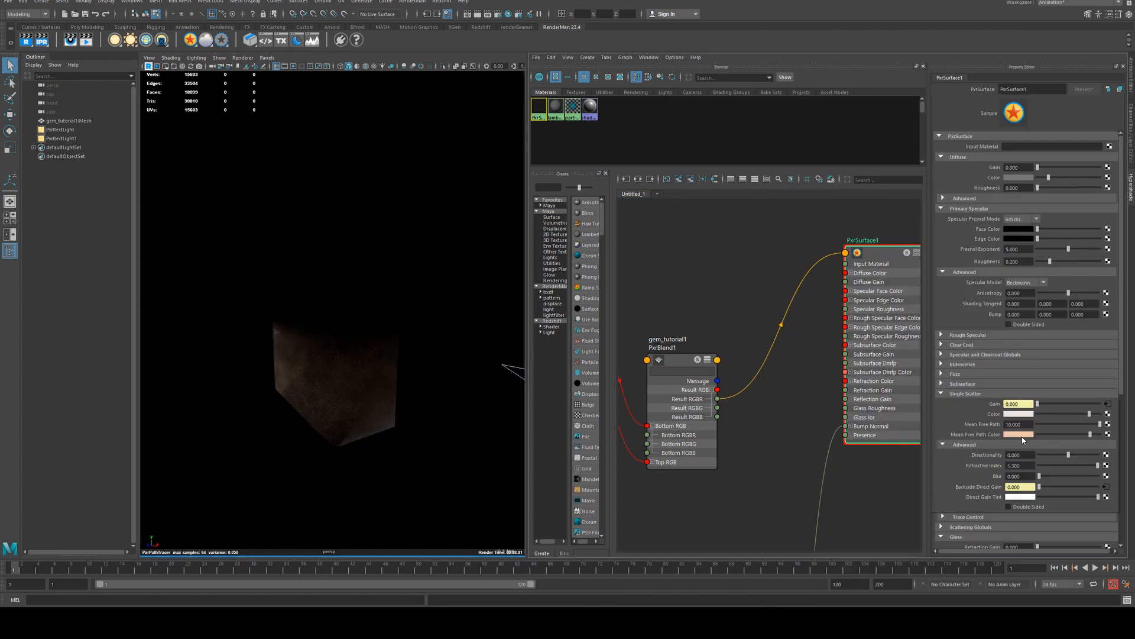
# - Set the mean free path colour to red and PxrRectLight1 intensity to 10
pyautogui.click(1023, 433)
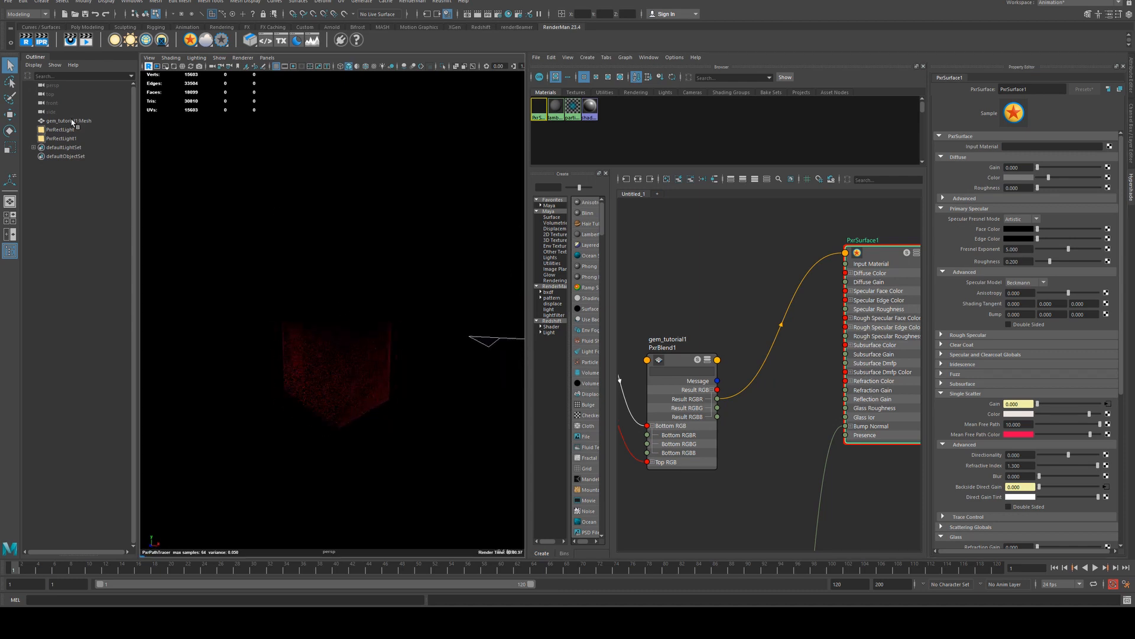
pyautogui.click(61, 138)
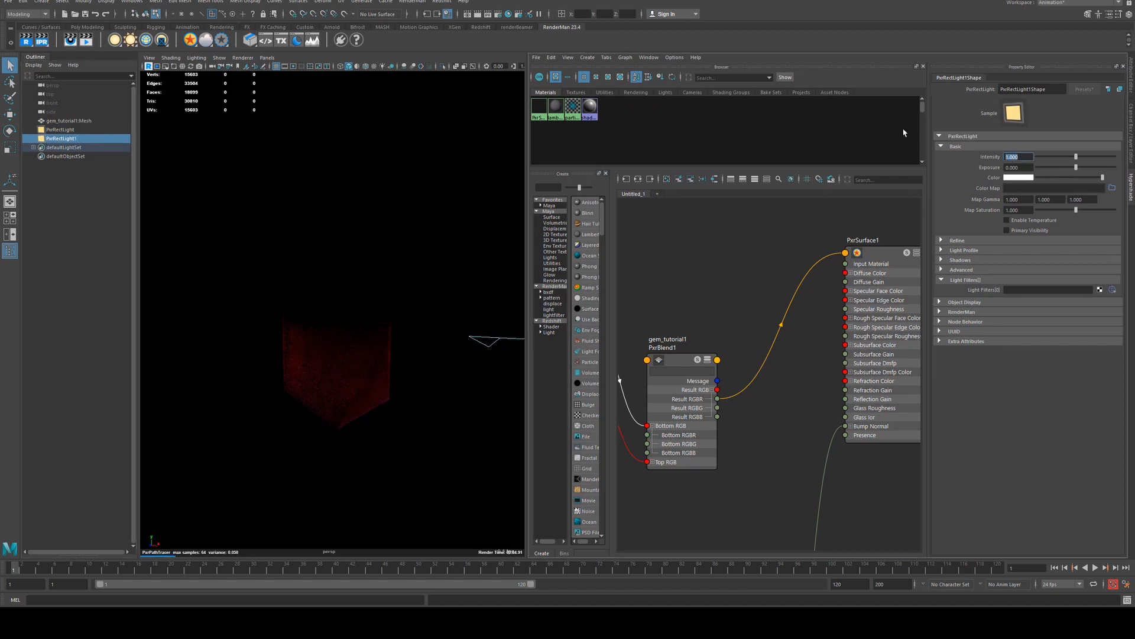
pyautogui.write('10.000')
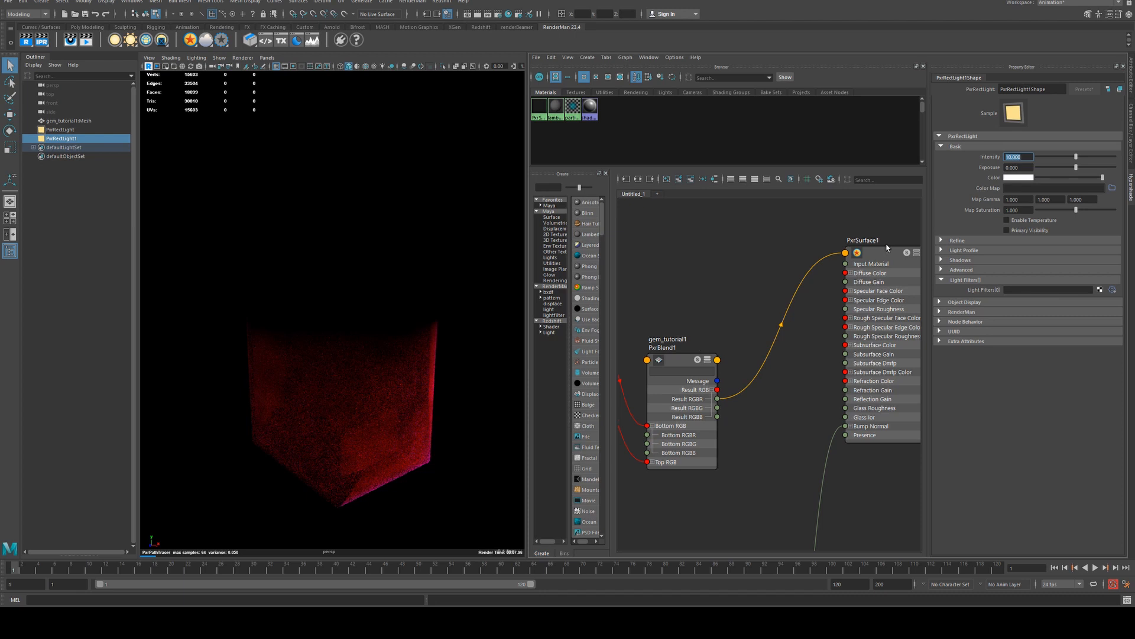
pyautogui.click(863, 252)
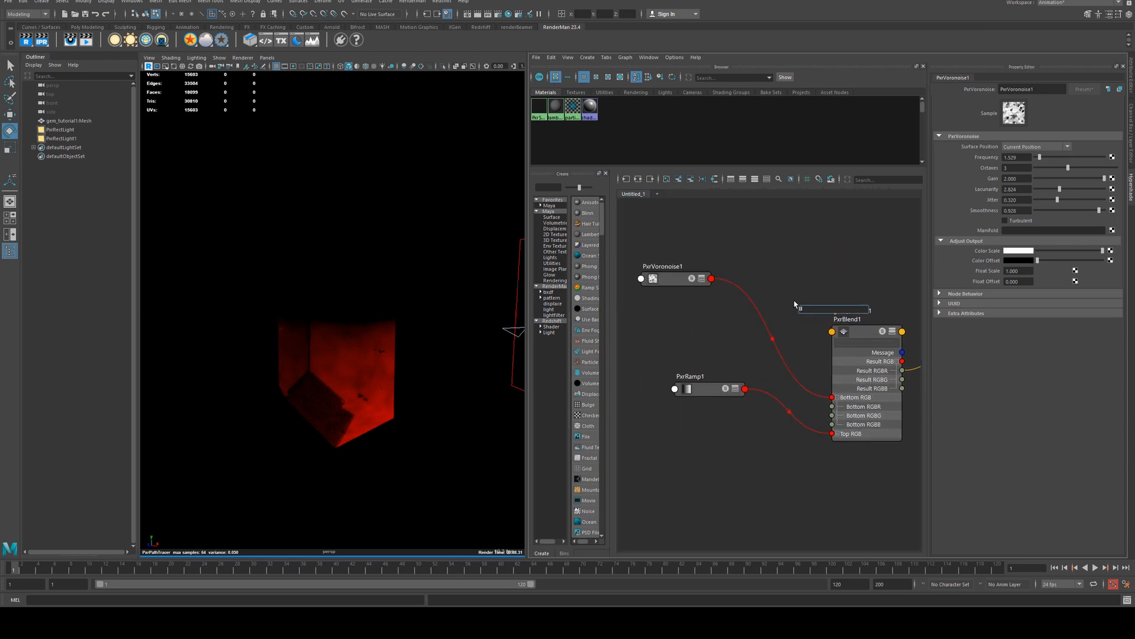
# - Insert a PxrRemap before PxrBlend1 Bottom RGB with Output Min -0.297 and Max 2.0
pyautogui.write('rem')
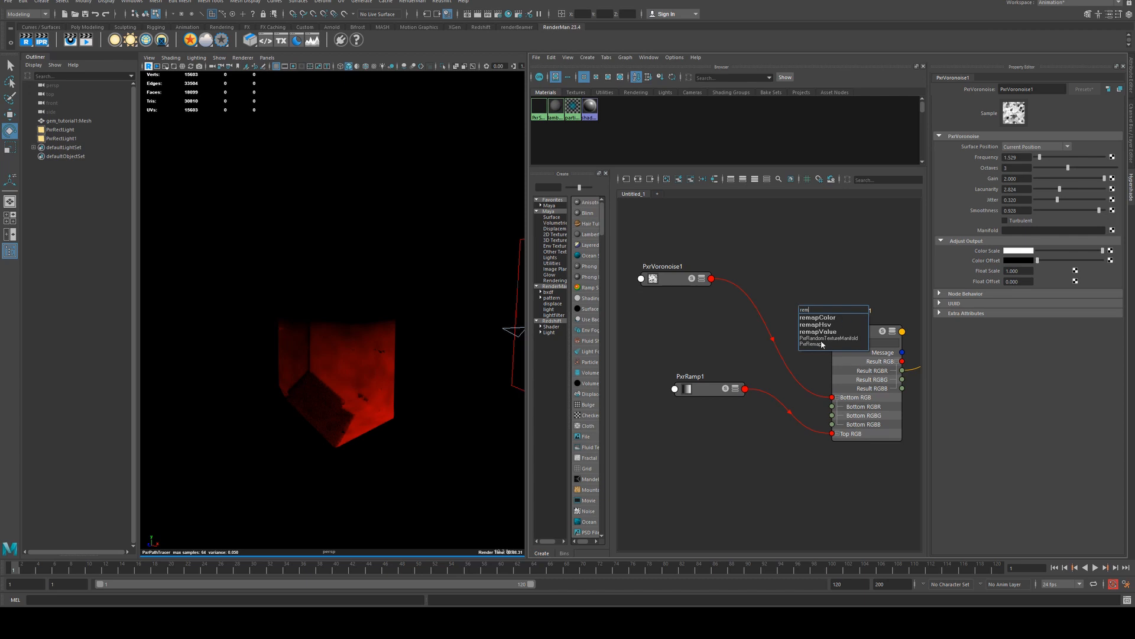
pyautogui.click(819, 317)
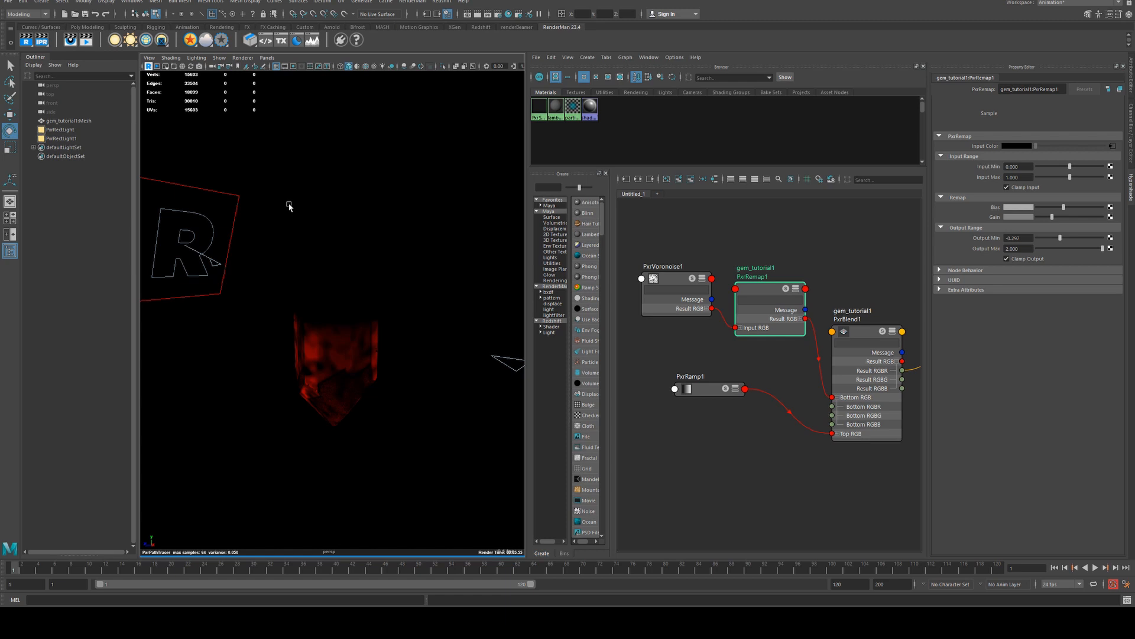
pyautogui.moveTo(861, 266)
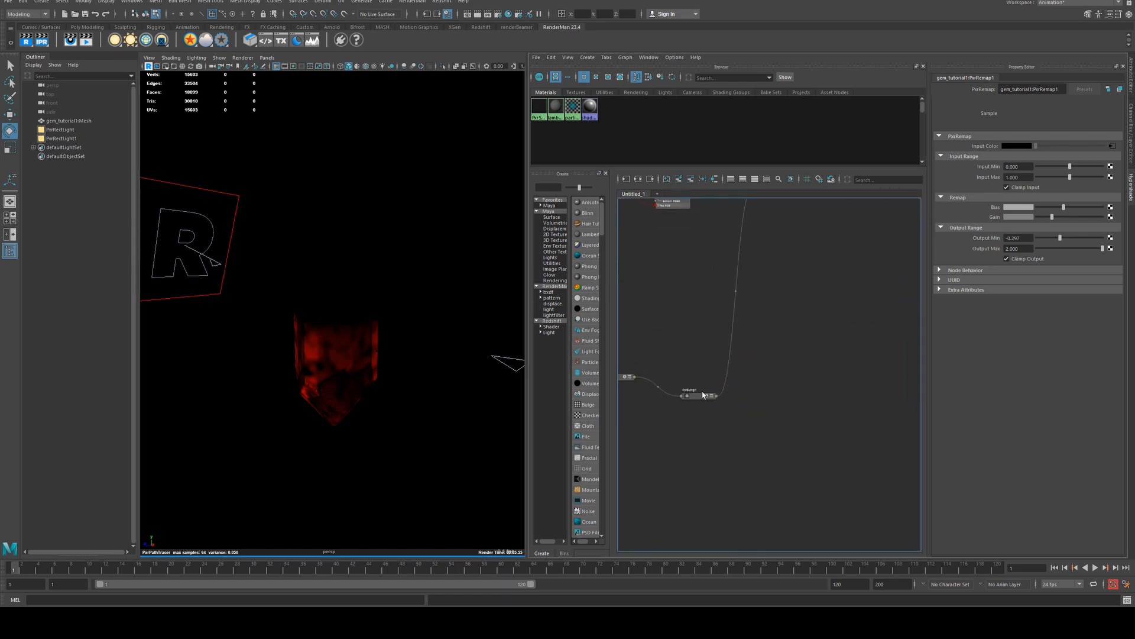
# - Select PxrSurface1 to show its attributes, including the Glass section
pyautogui.click(697, 390)
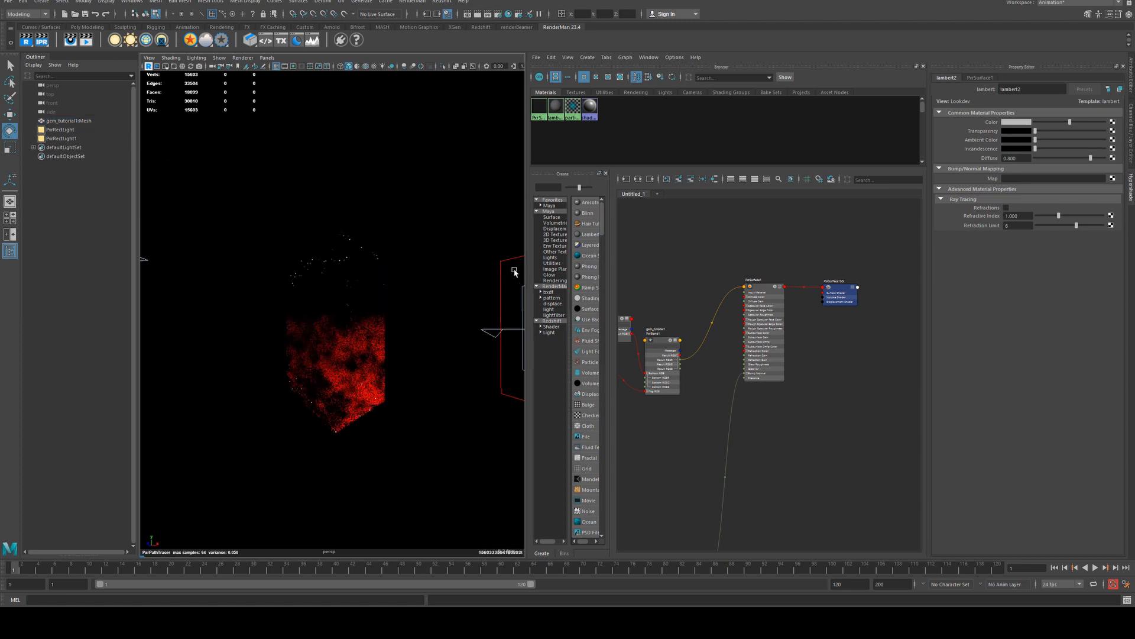
pyautogui.moveTo(325, 143)
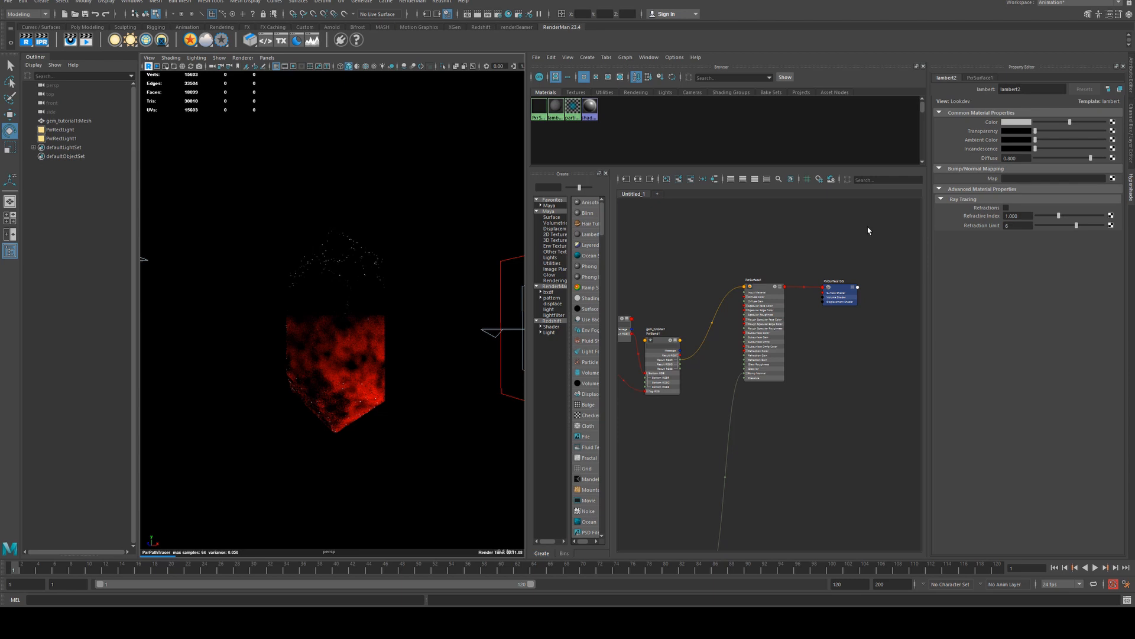
pyautogui.click(761, 281)
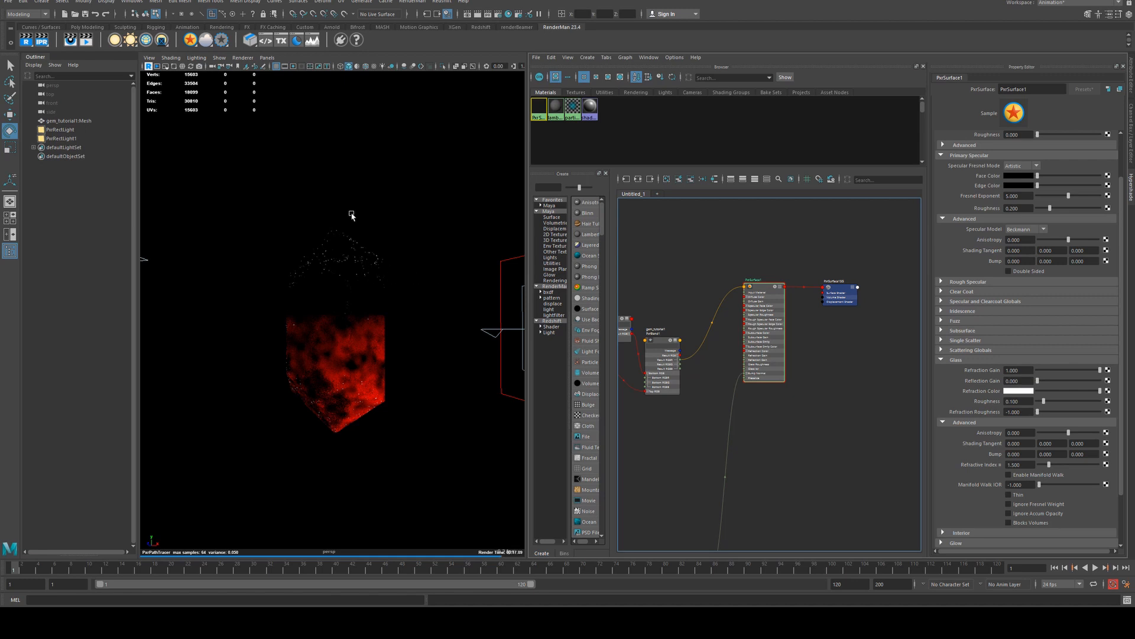
pyautogui.moveTo(1071, 381); pyautogui.dragTo(1073, 380)
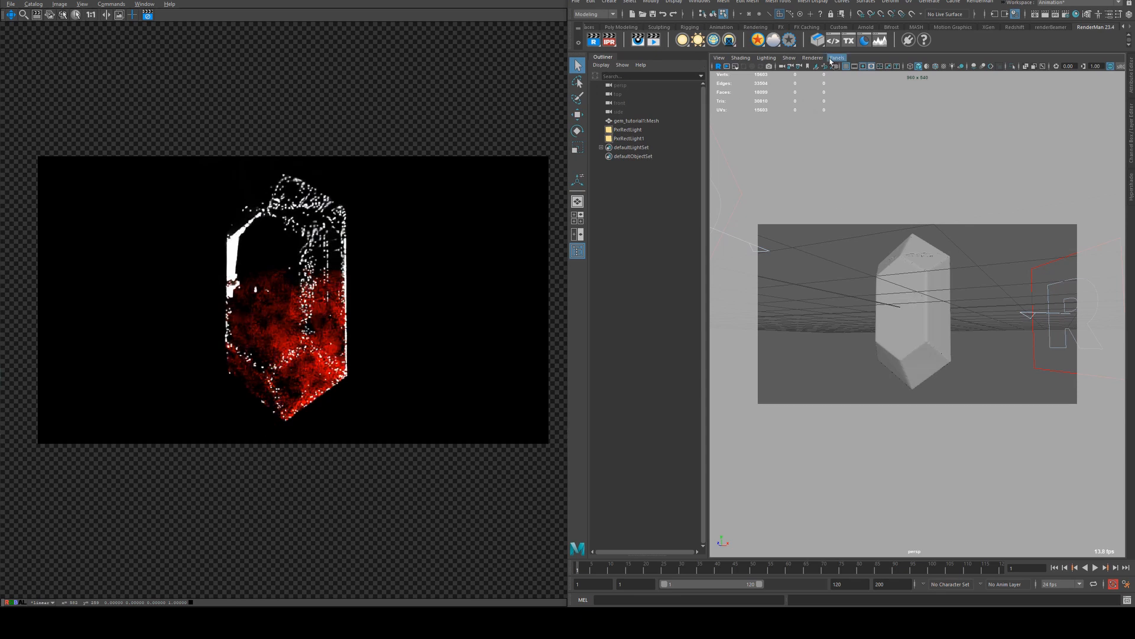
pyautogui.click(718, 58)
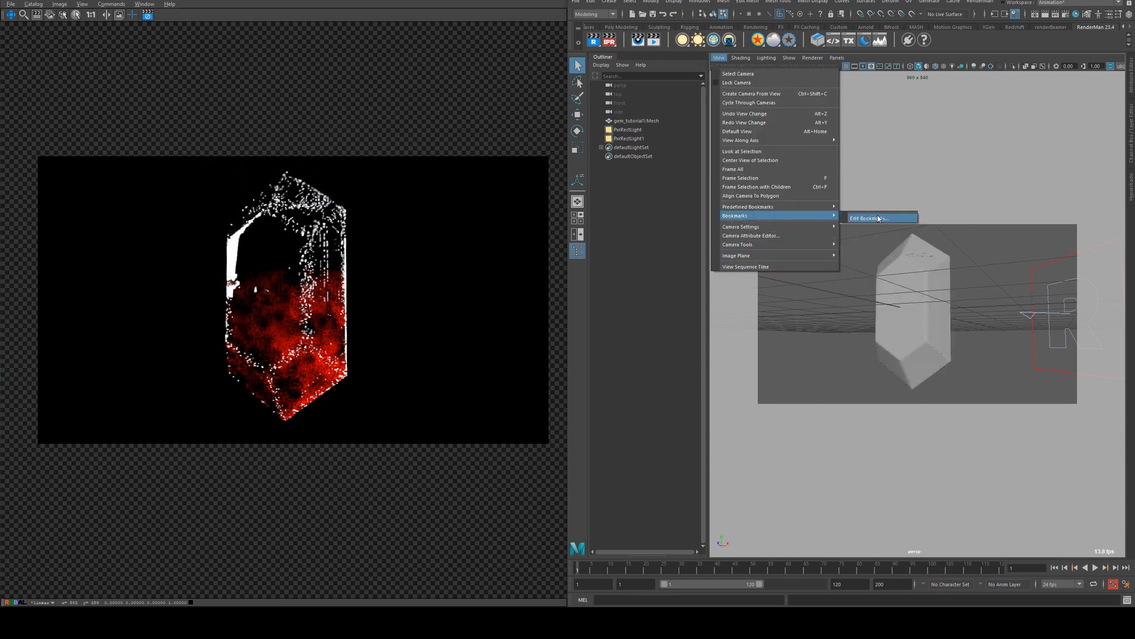
pyautogui.click(867, 218)
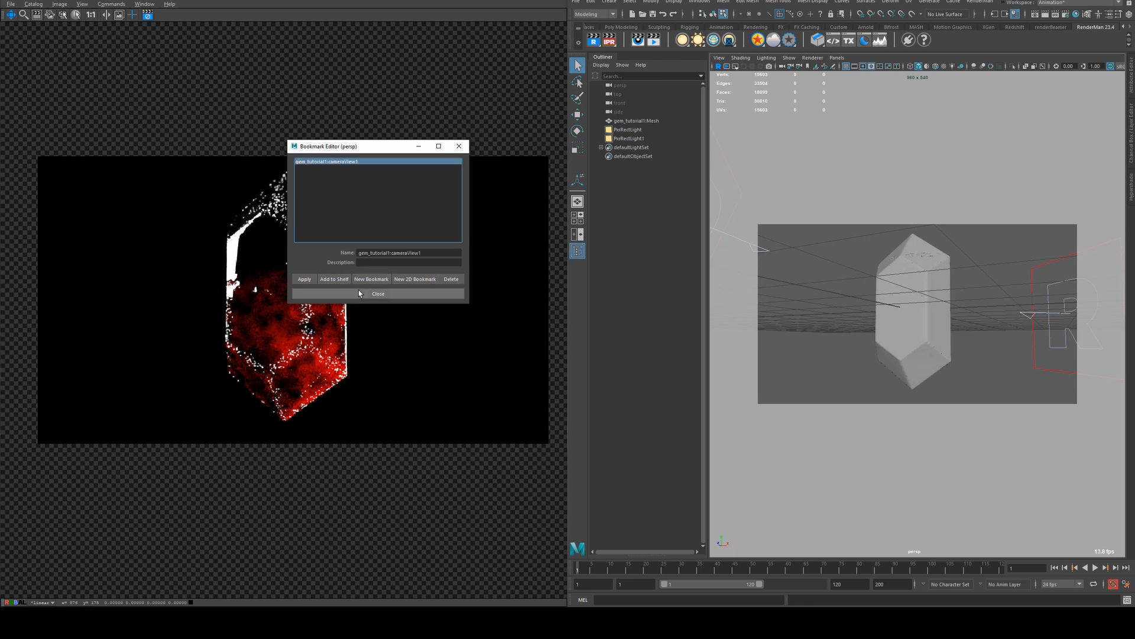
pyautogui.click(377, 294)
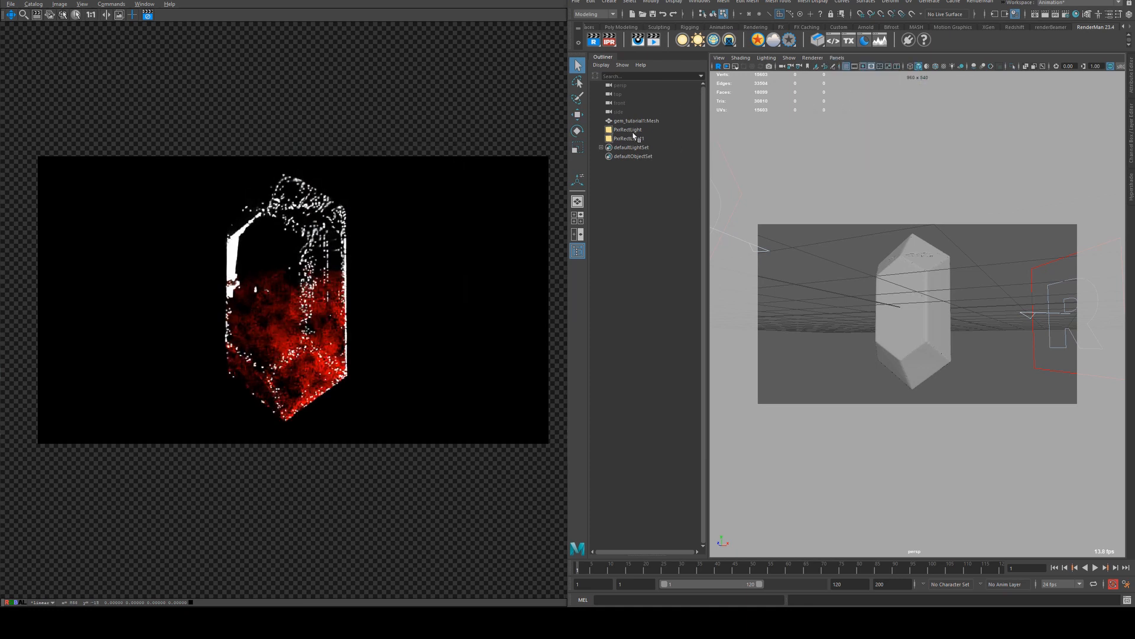
# - Set PxrRectLight intensity to 0.05 with colour temperature enabled at 4550
pyautogui.click(836, 58)
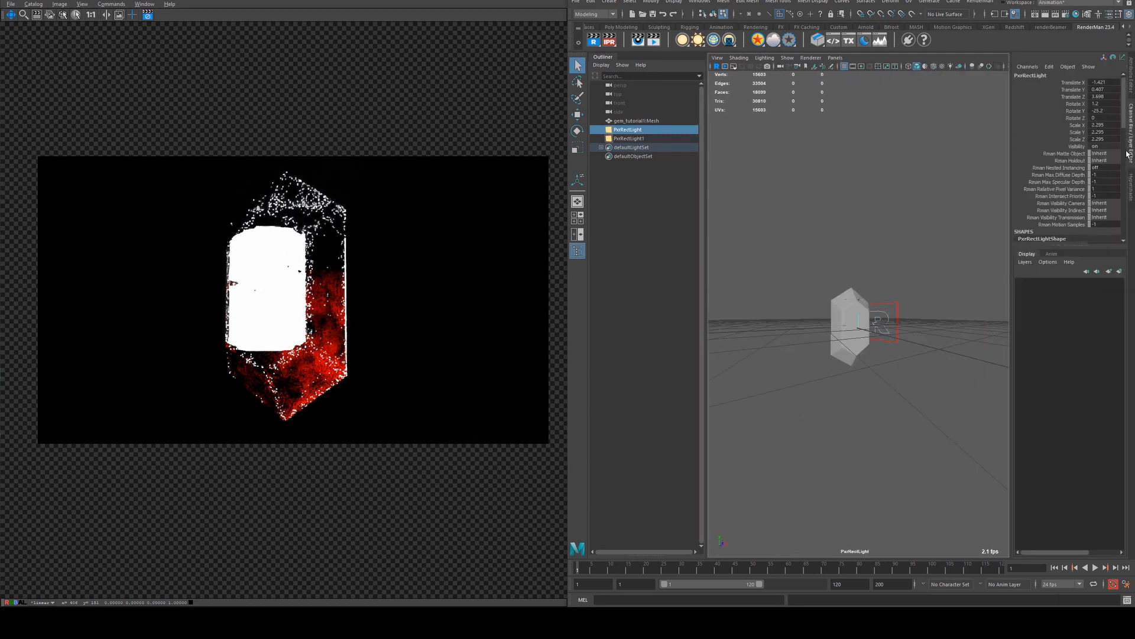
pyautogui.click(1077, 132)
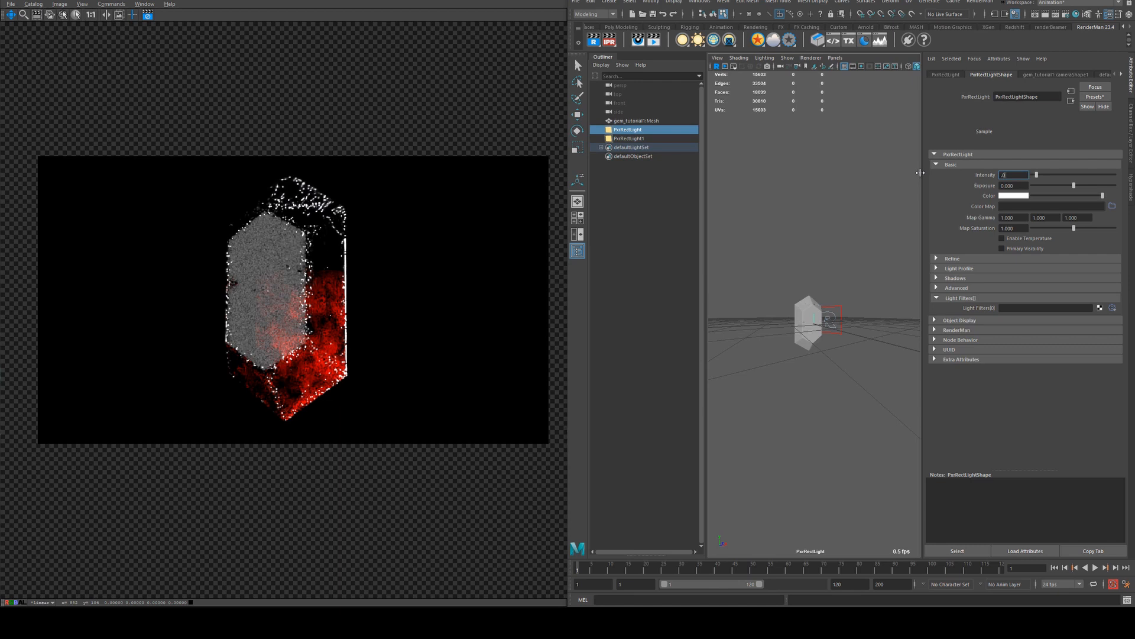
pyautogui.write('0.250')
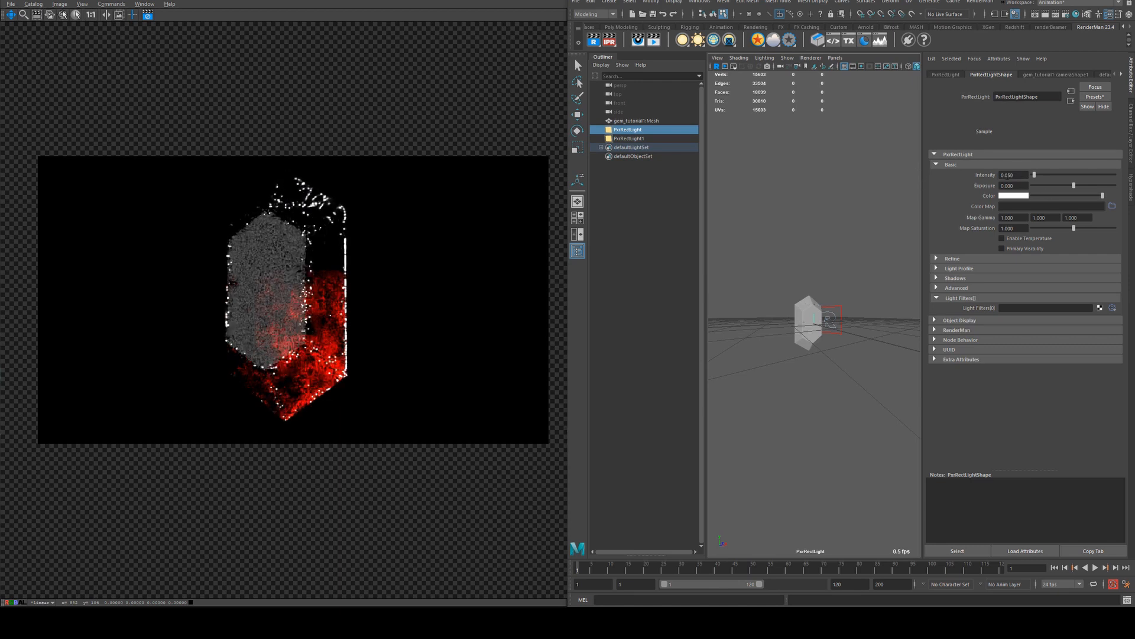
pyautogui.click(1001, 239)
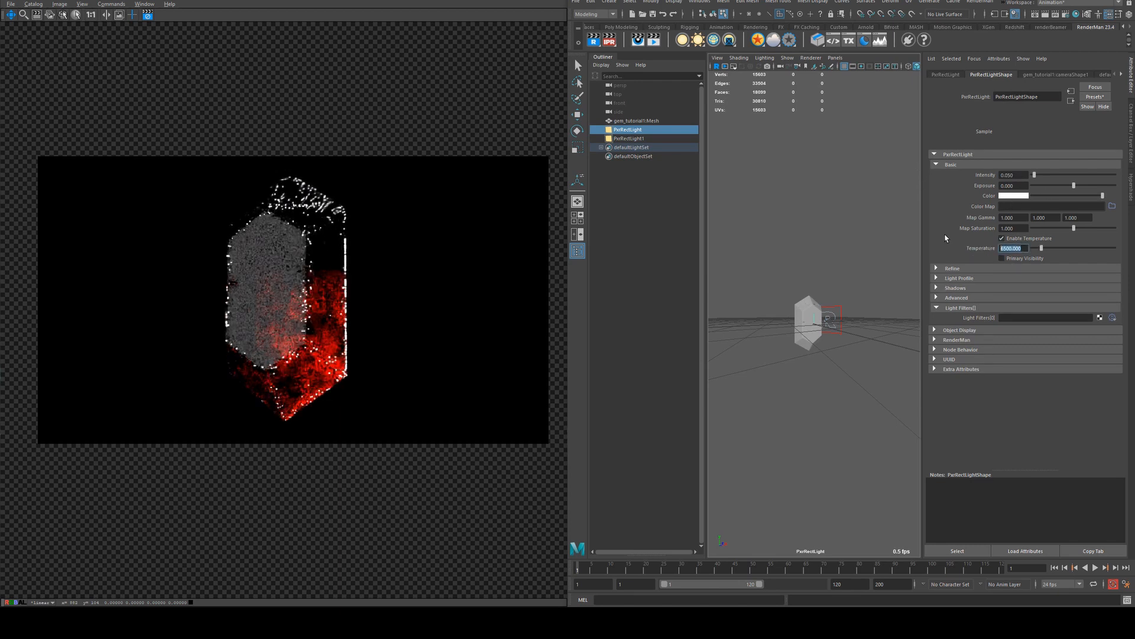
pyautogui.moveTo(1075, 248); pyautogui.dragTo(1035, 248)
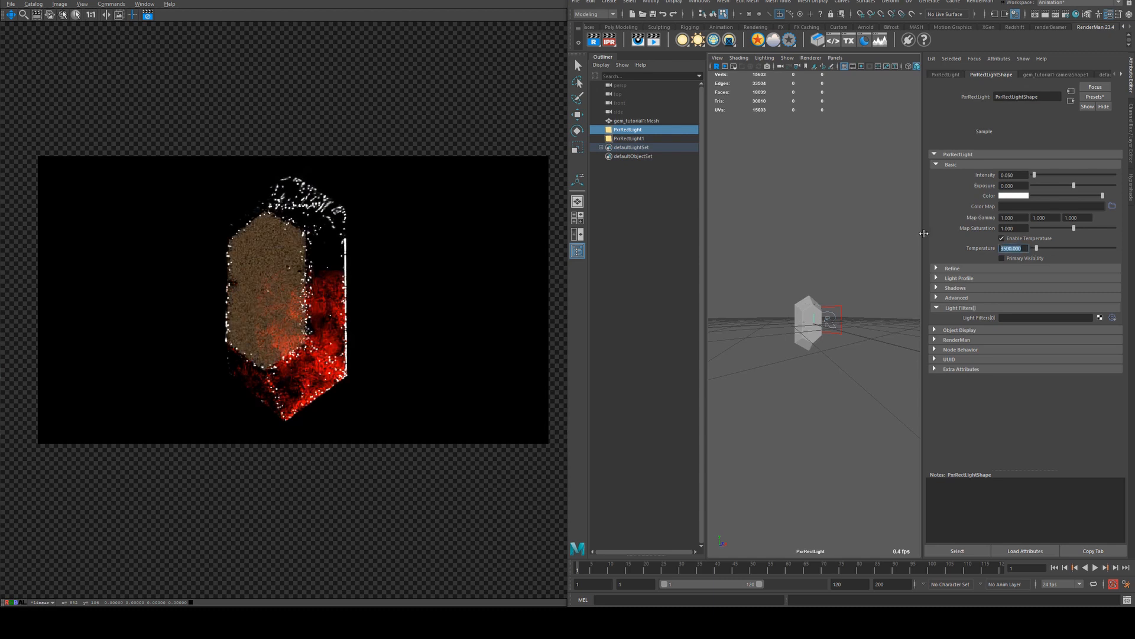
pyautogui.write('4555')
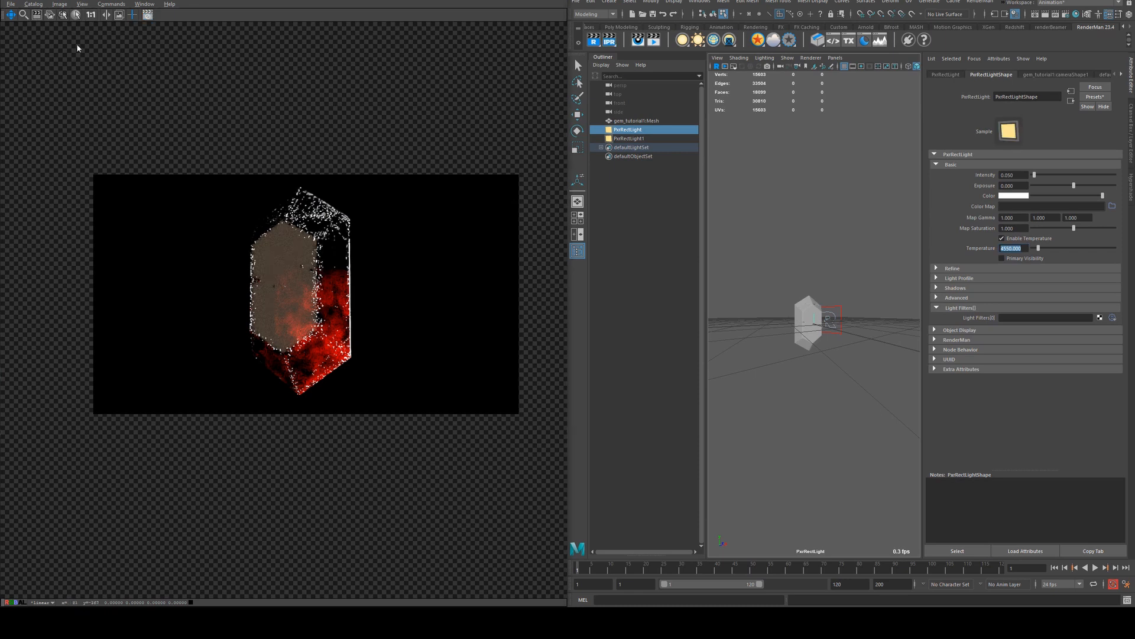
pyautogui.moveTo(849, 335)
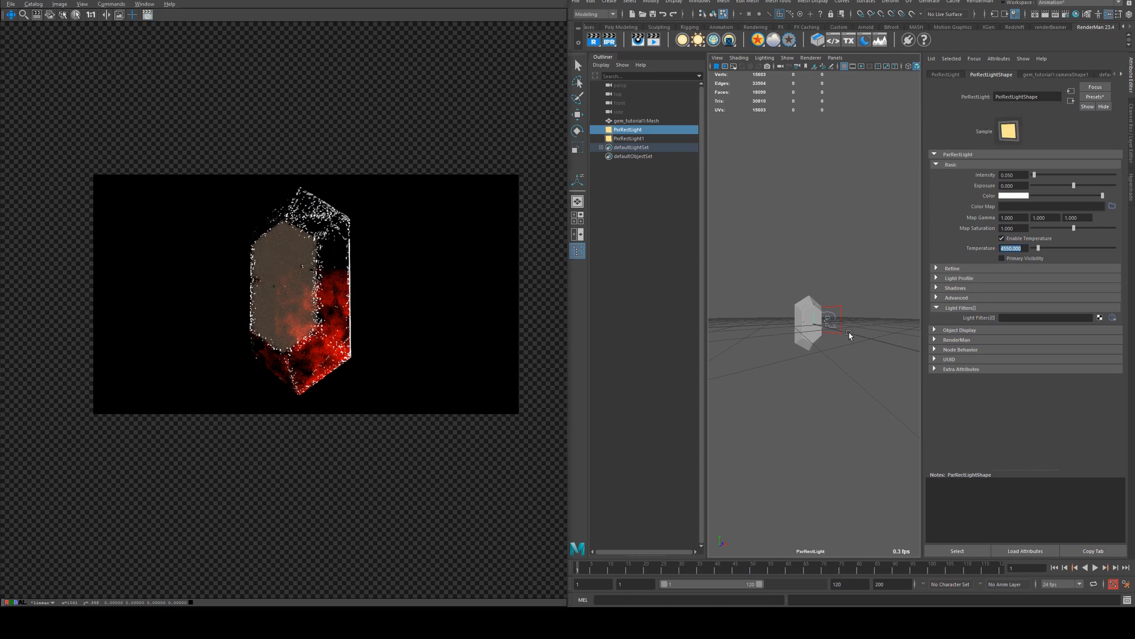
pyautogui.click(835, 58)
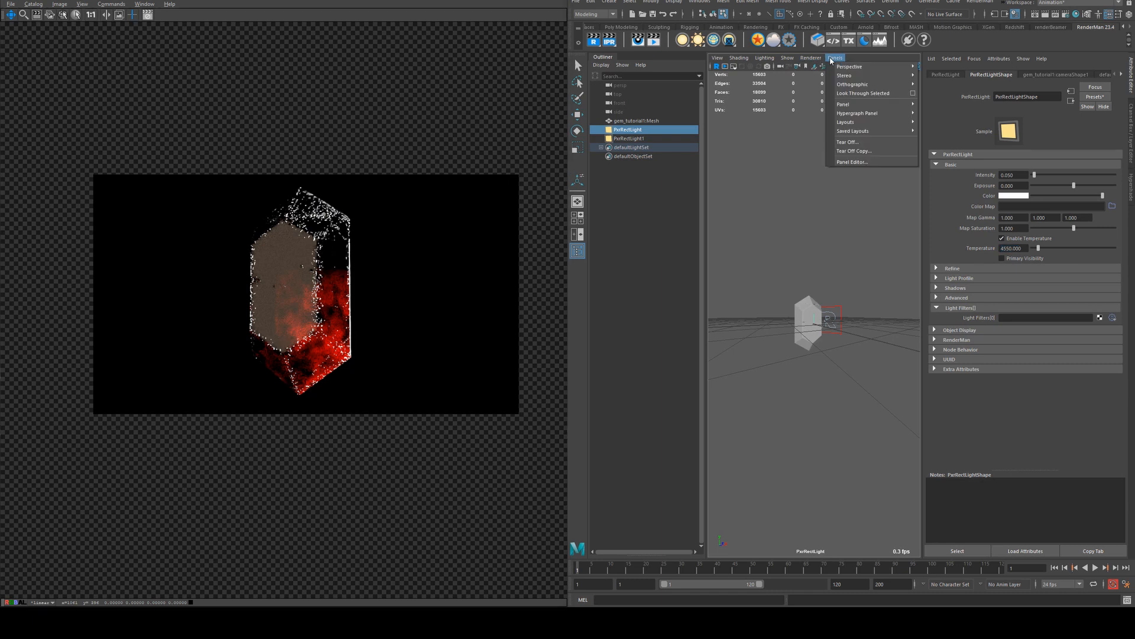
pyautogui.moveTo(786, 164)
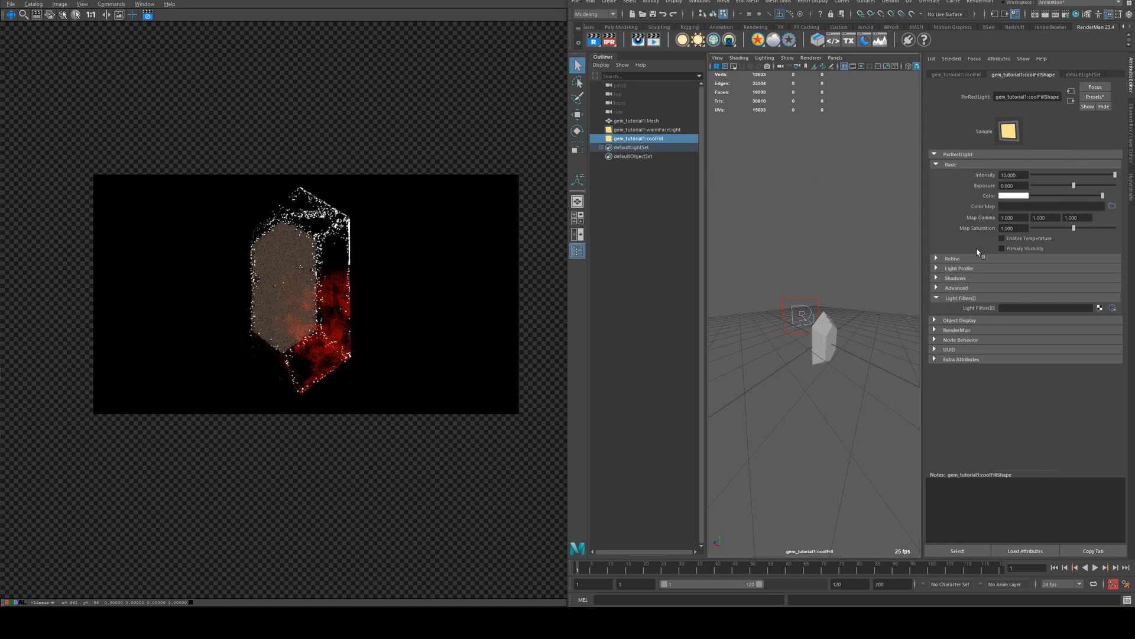
# - Enable colour temperature 8500 on coolFill and scale it to 4
pyautogui.click(1001, 238)
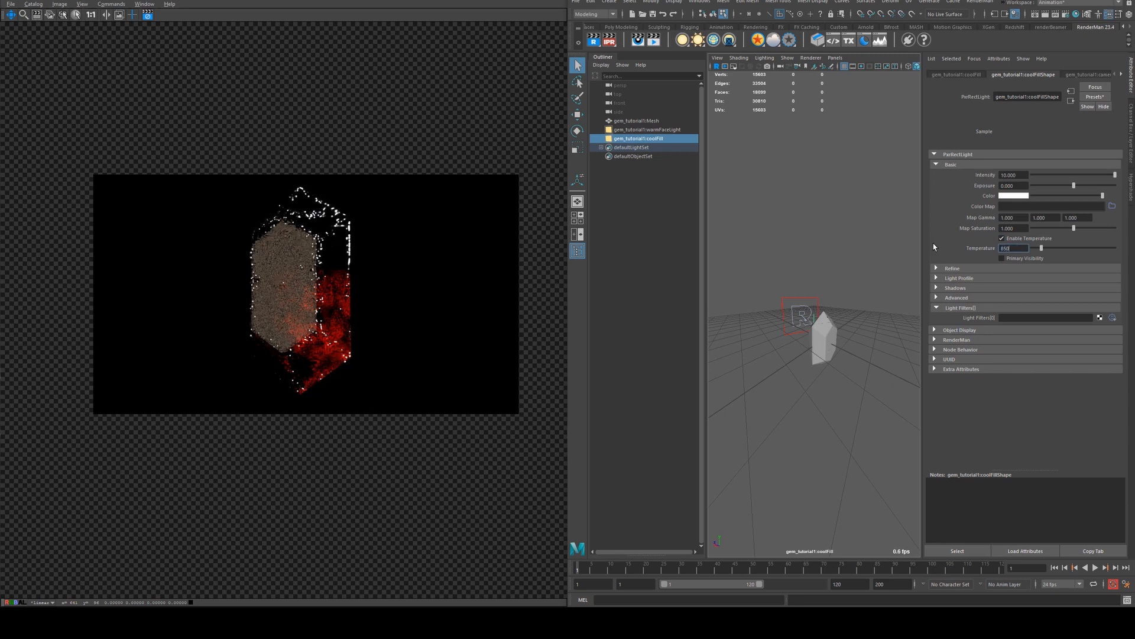
pyautogui.write('8500.000')
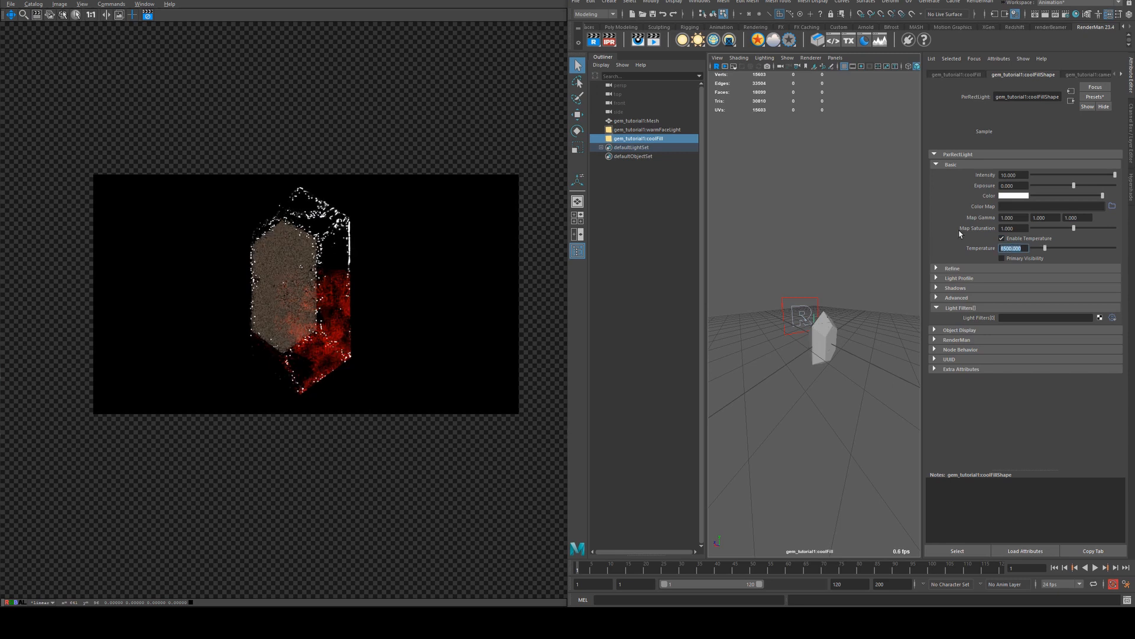
pyautogui.click(1012, 175)
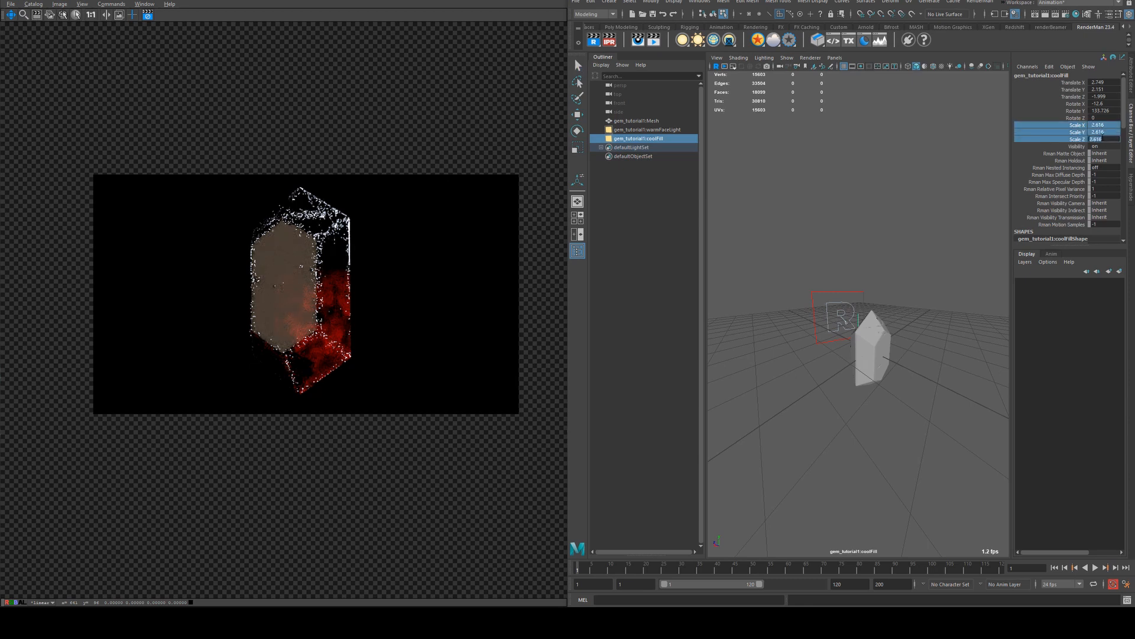
pyautogui.write('4')
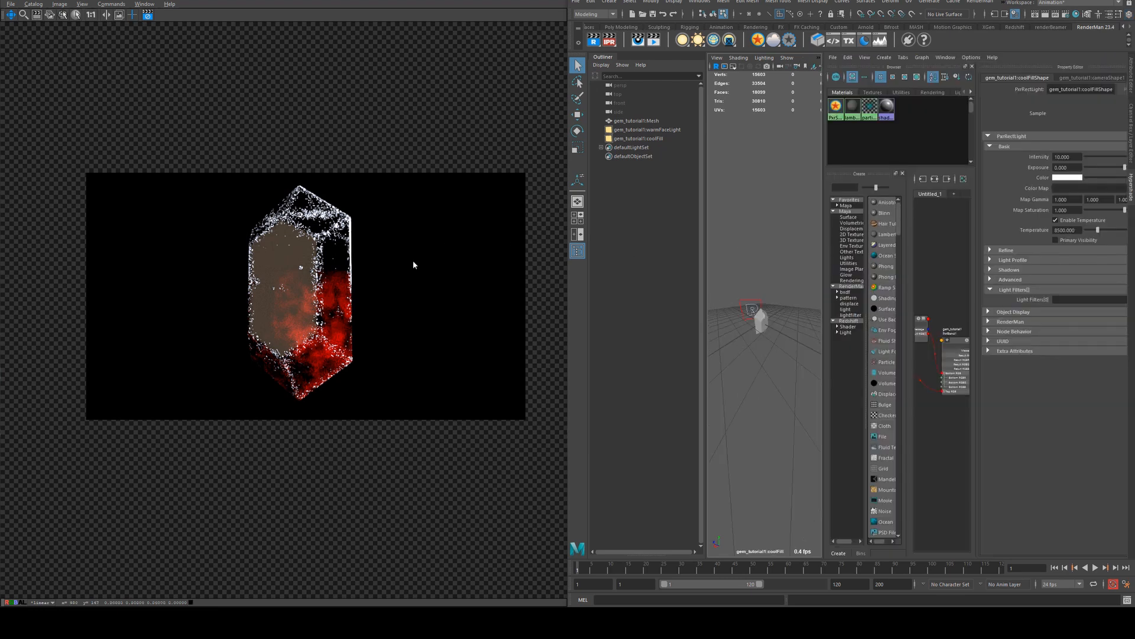
pyautogui.moveTo(220, 13)
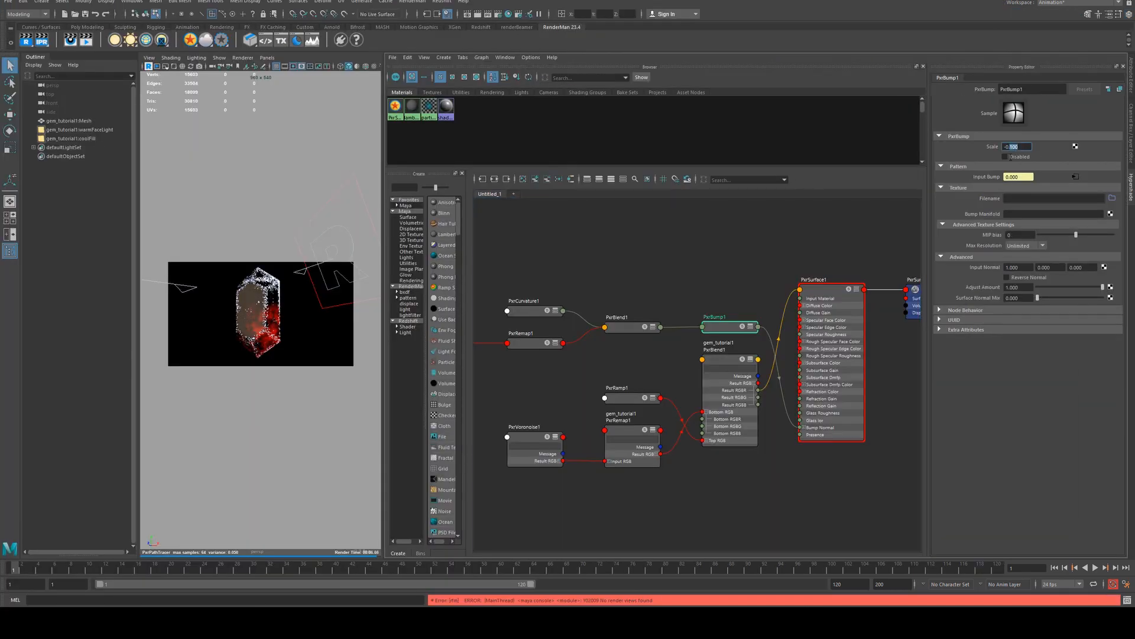
# - Set PxrBump1 Scale to -0.010 and PxrCurvature1 Max Distance to 0.050
pyautogui.write('-0.010')
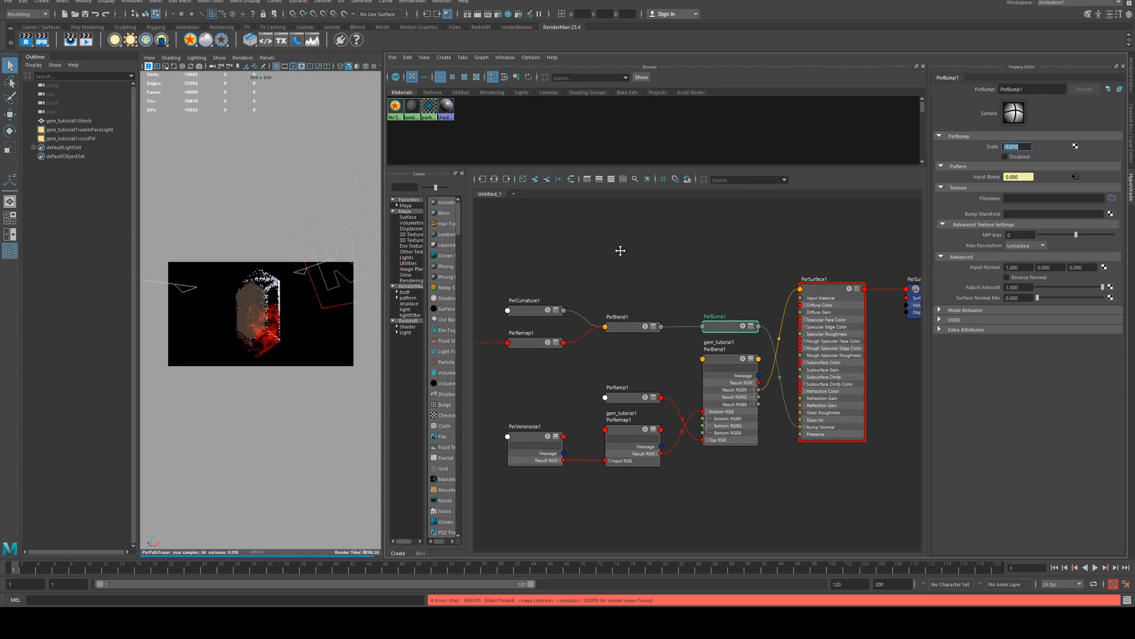
pyautogui.click(648, 283)
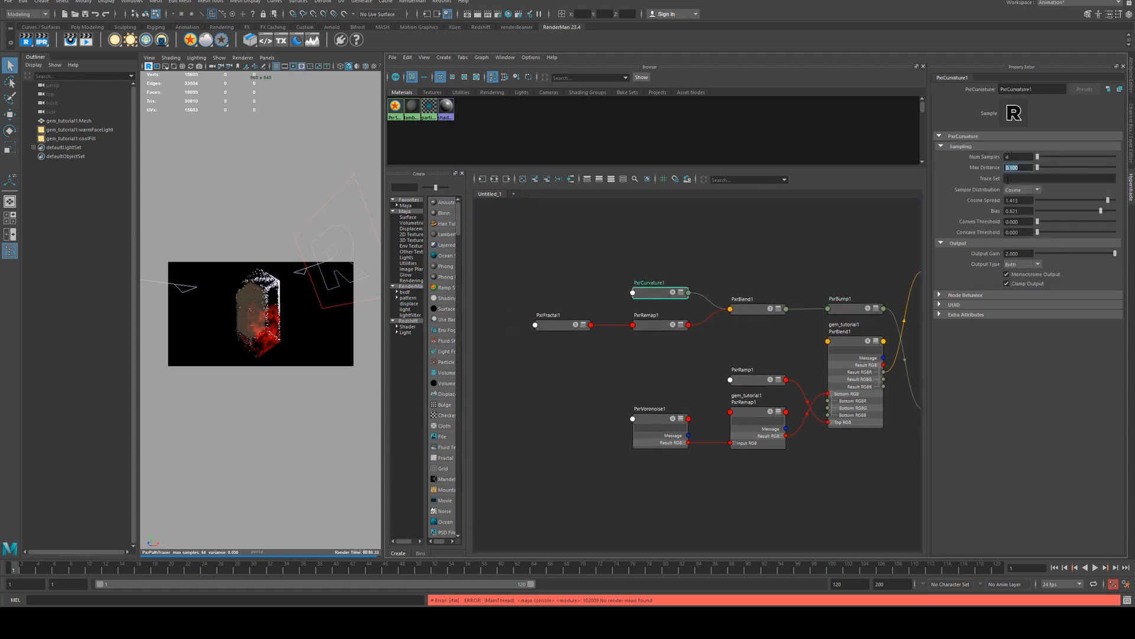
pyautogui.write('0.050')
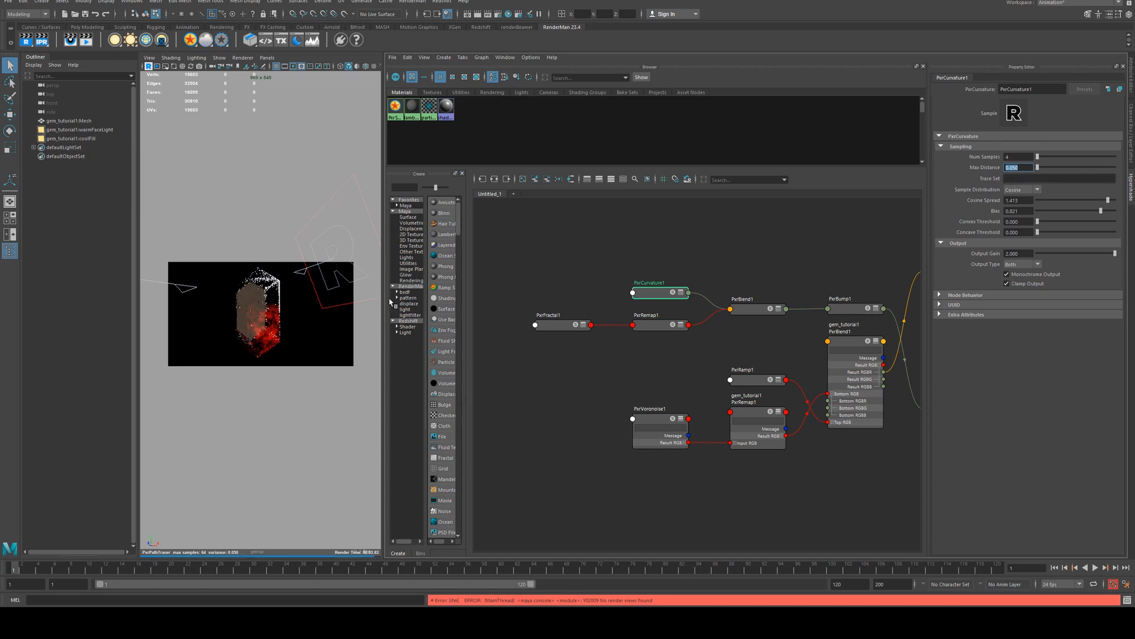
pyautogui.click(852, 294)
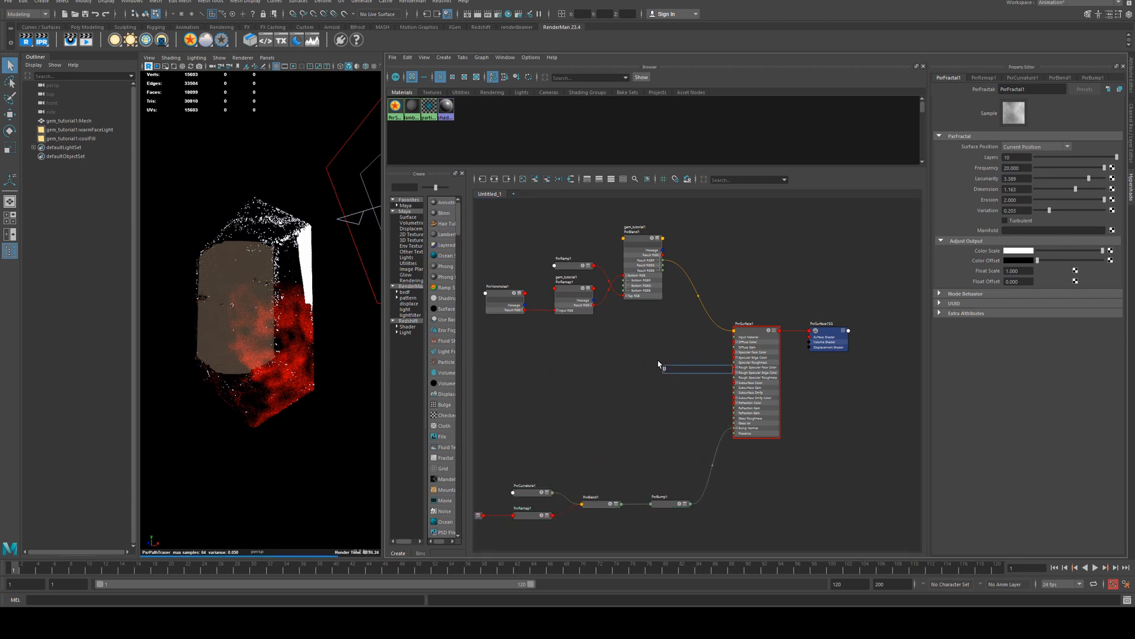
# - Create a blue-to-green T Ramp driving PxrSurface1 Singlescatter Direct Gain Tint
pyautogui.write('ramp')
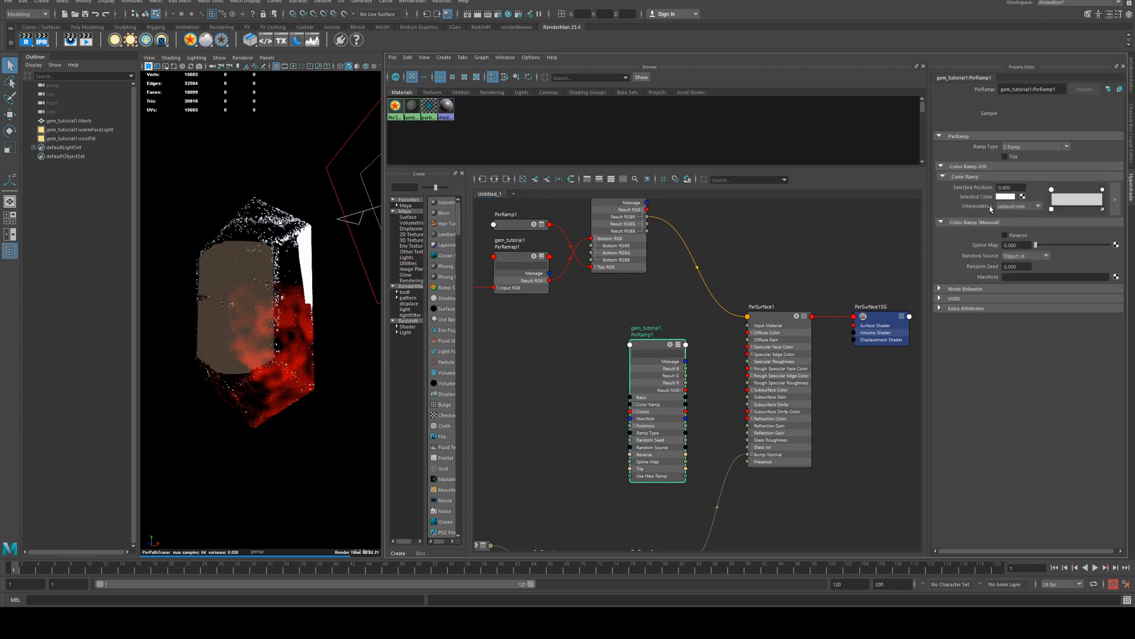
pyautogui.click(997, 197)
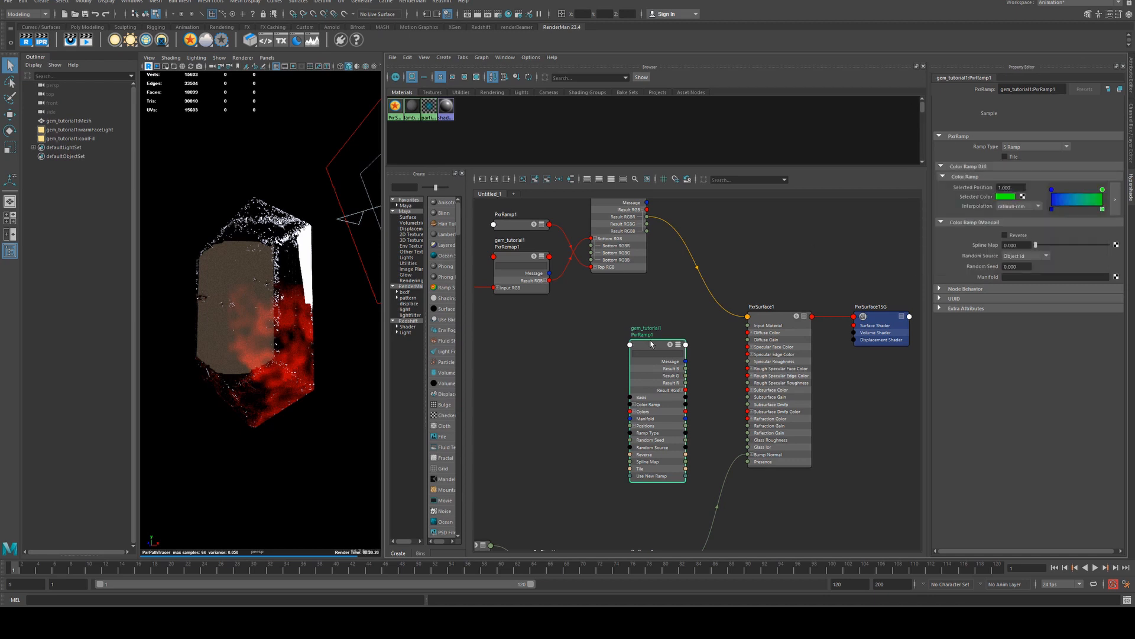
pyautogui.click(762, 306)
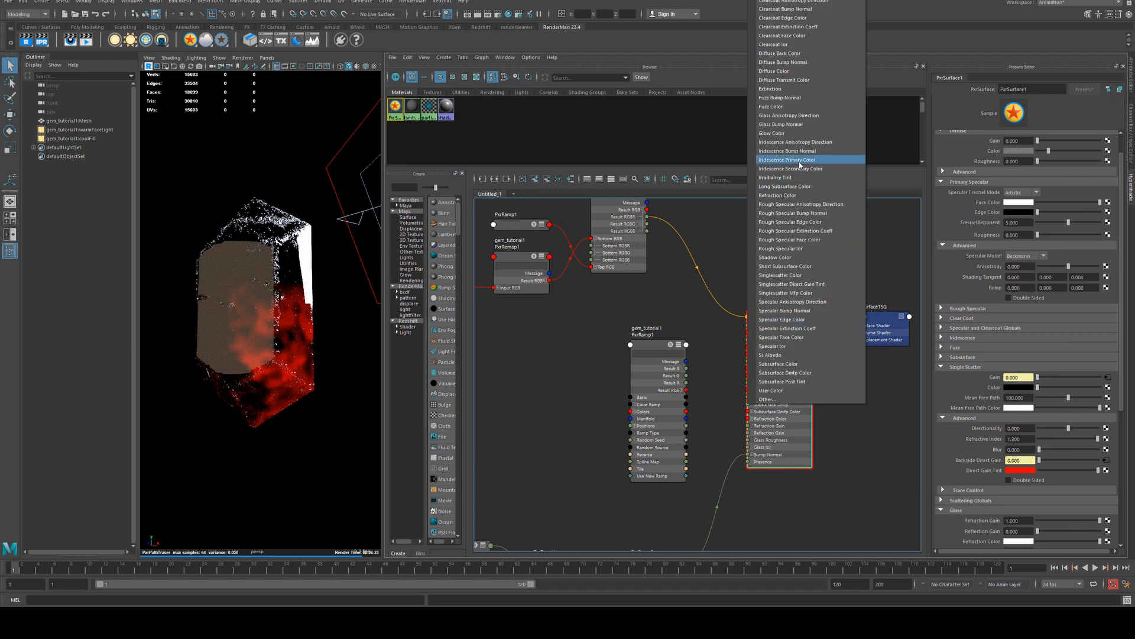
pyautogui.moveTo(784, 52)
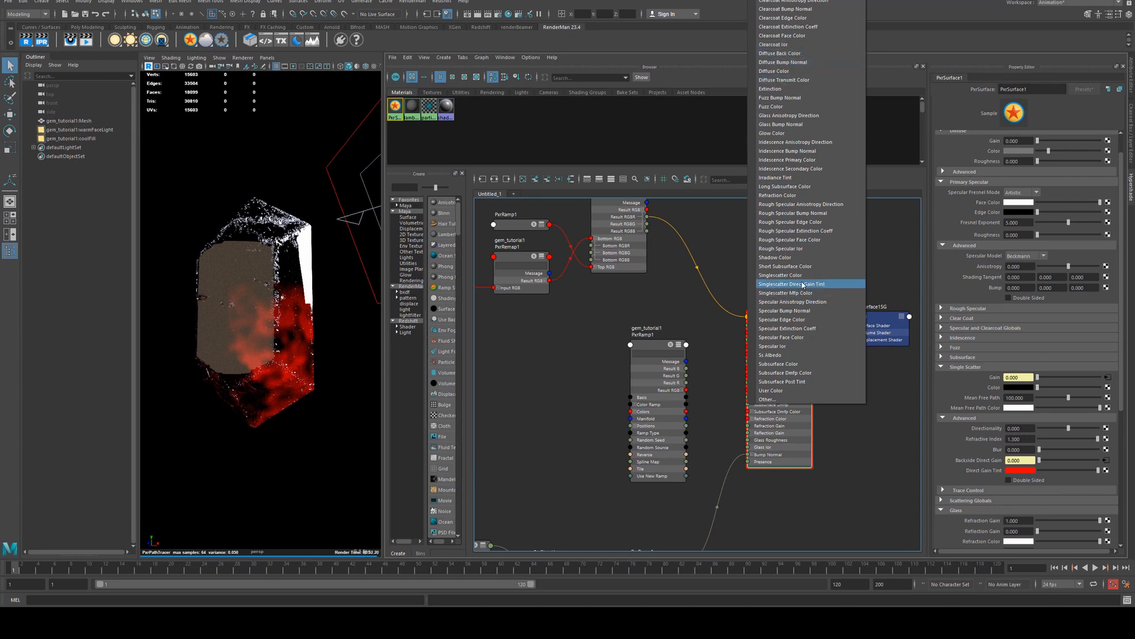
pyautogui.click(796, 283)
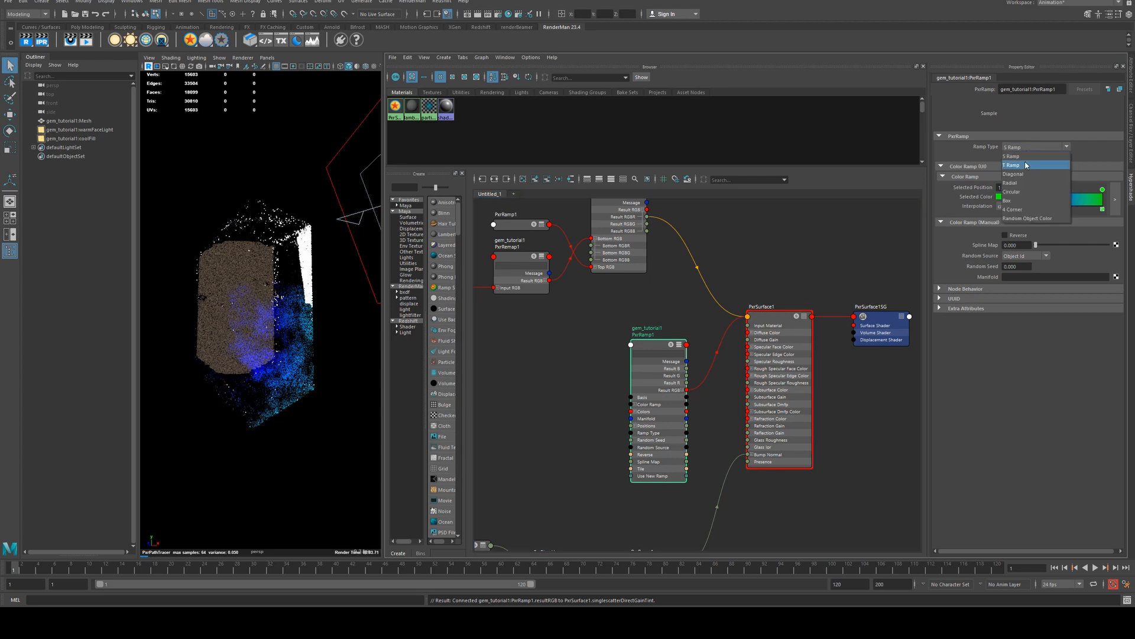
pyautogui.click(1013, 165)
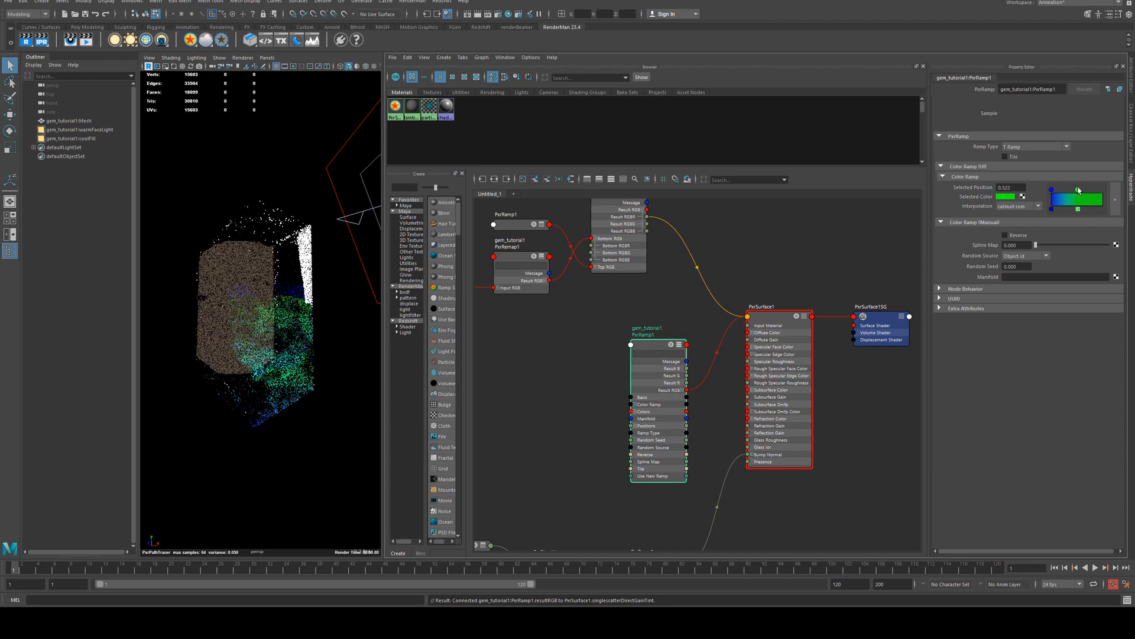
pyautogui.moveTo(1078, 188); pyautogui.dragTo(1086, 188)
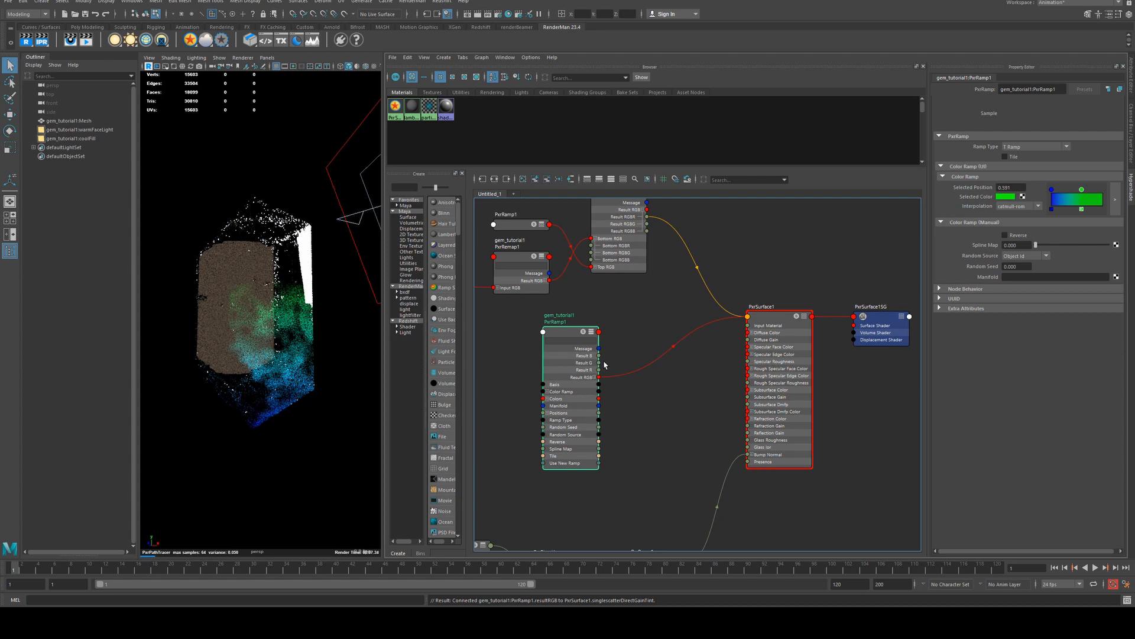
pyautogui.moveTo(565, 336)
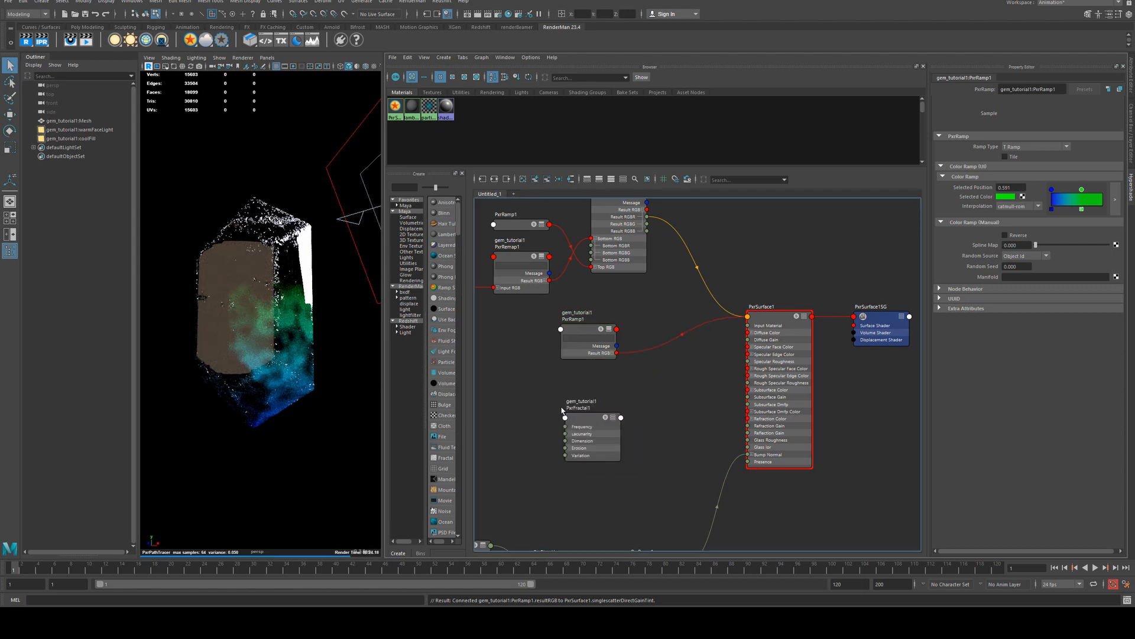
# - Add a PxrBlend with the ramp as Top and PxrFractal1 as Bottom, choosing its Operation
pyautogui.click(583, 404)
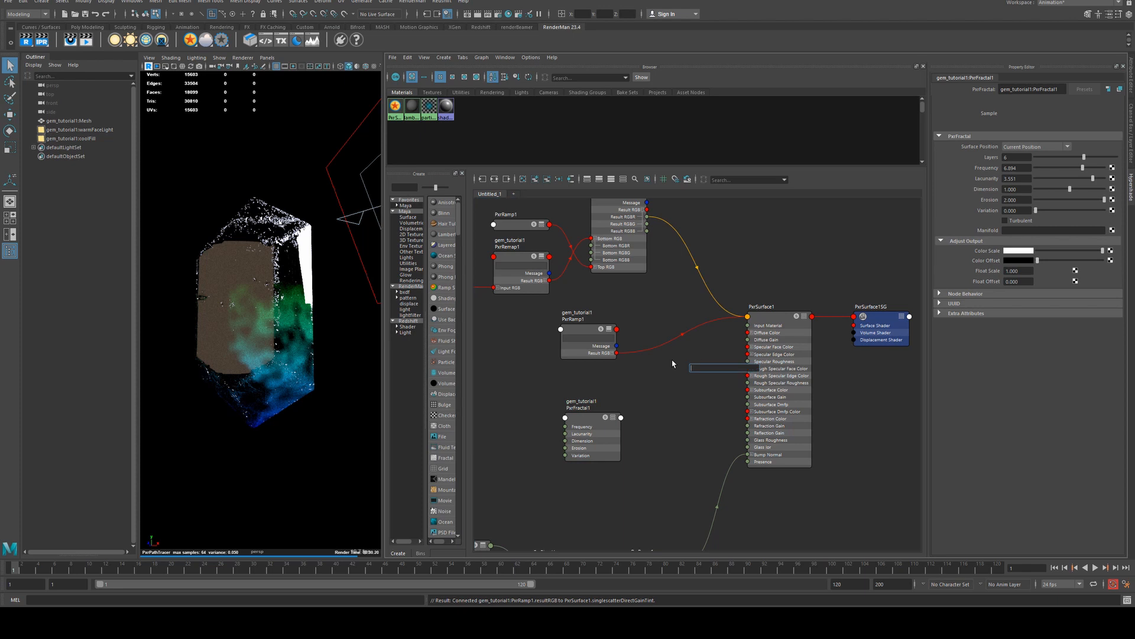
pyautogui.write('blen')
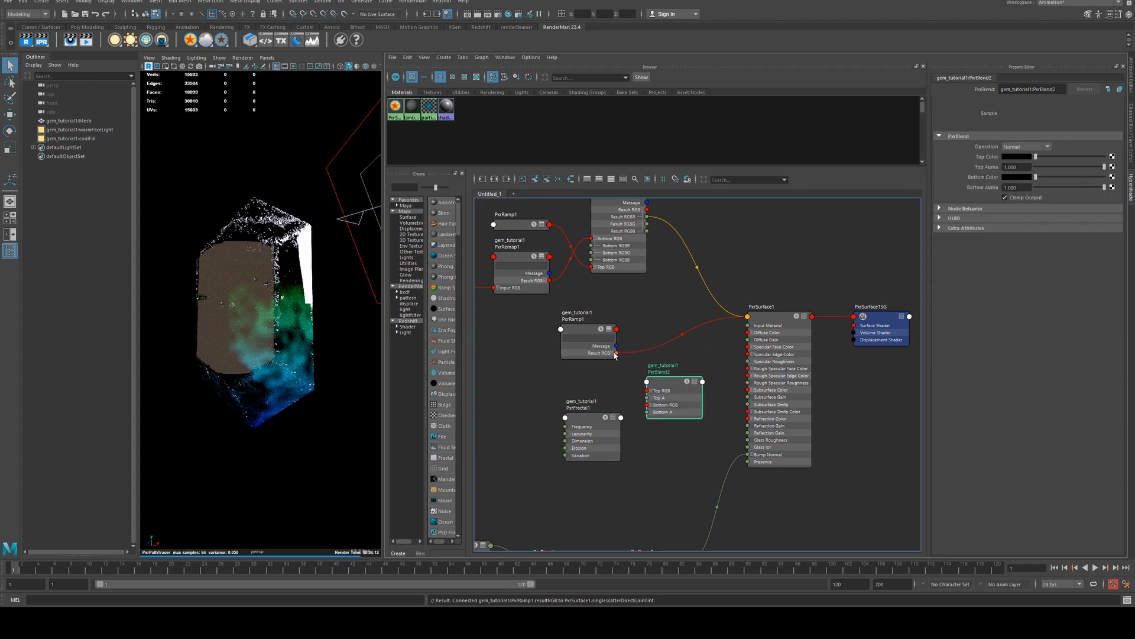
pyautogui.click(592, 417)
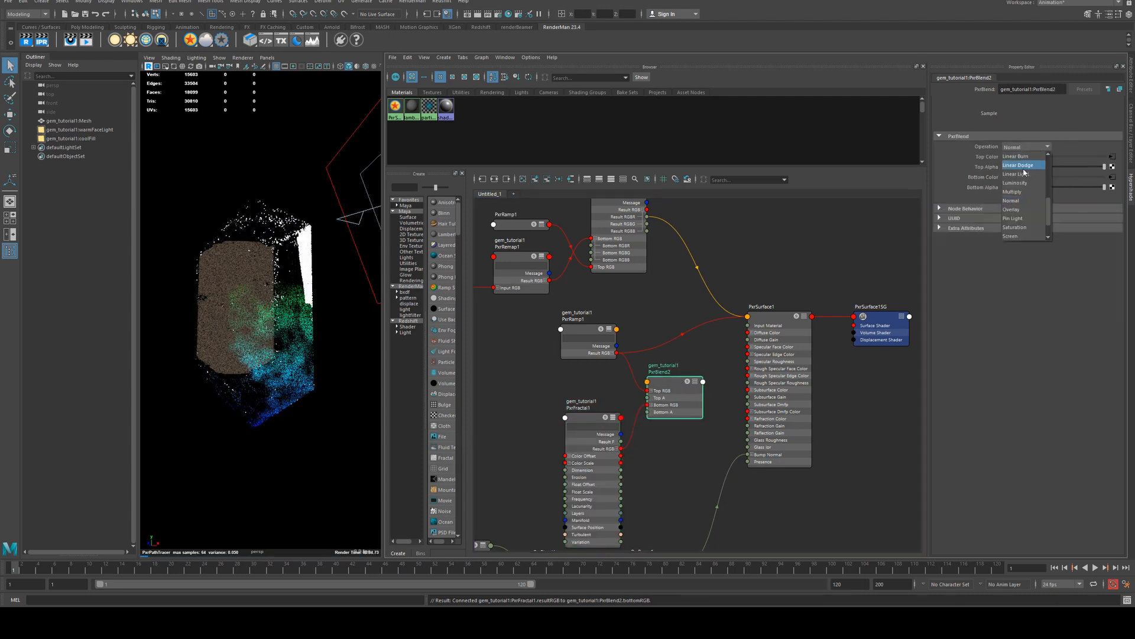
pyautogui.click(1016, 146)
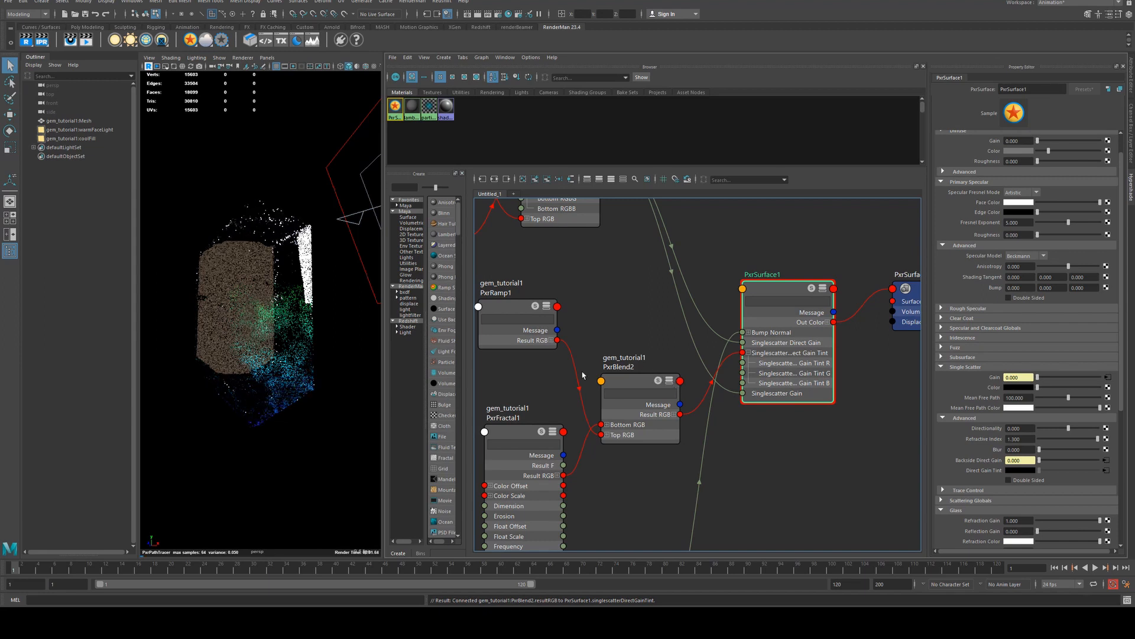
# - Raise PxrFractal1's Frequency for finer noise and toggle Turbulent on
pyautogui.click(521, 435)
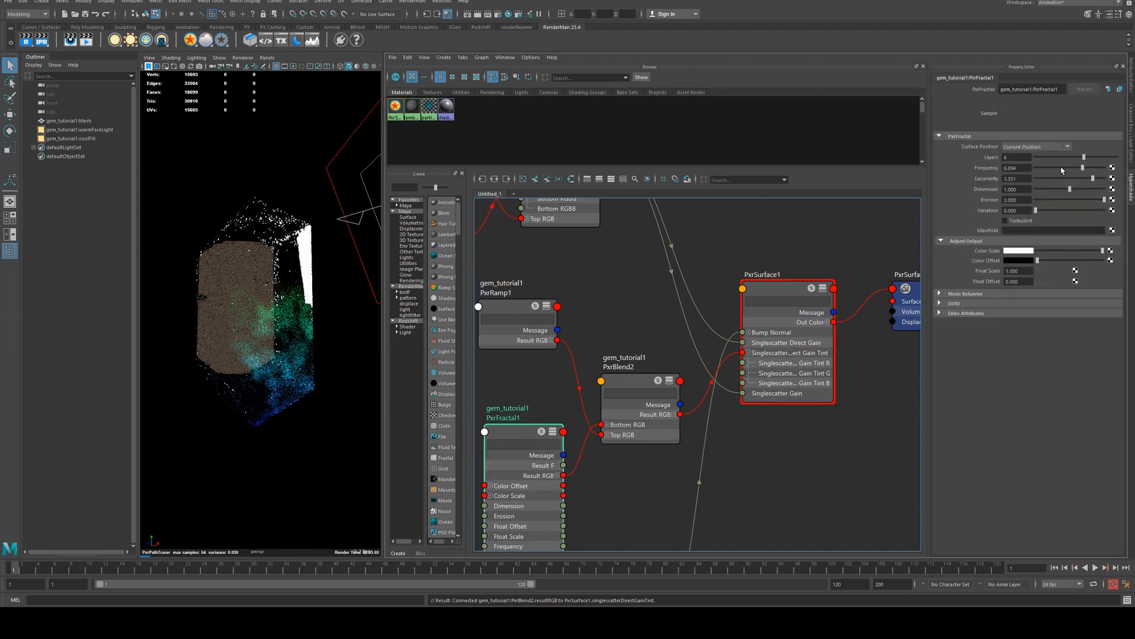
pyautogui.moveTo(1101, 168); pyautogui.dragTo(1046, 167)
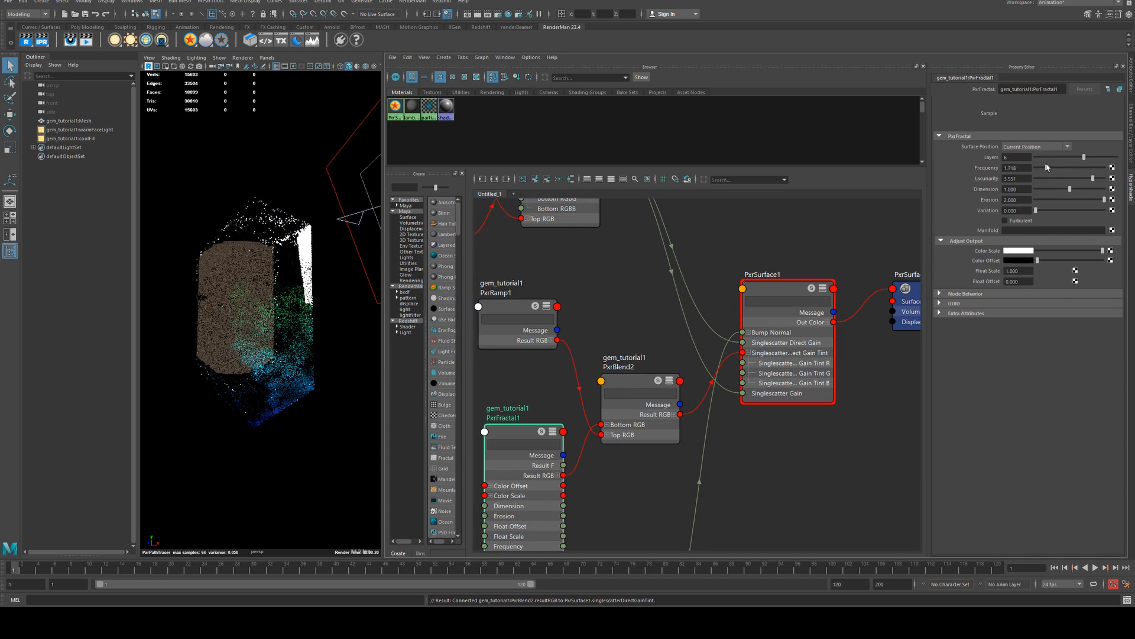
pyautogui.moveTo(1078, 168); pyautogui.dragTo(1066, 167)
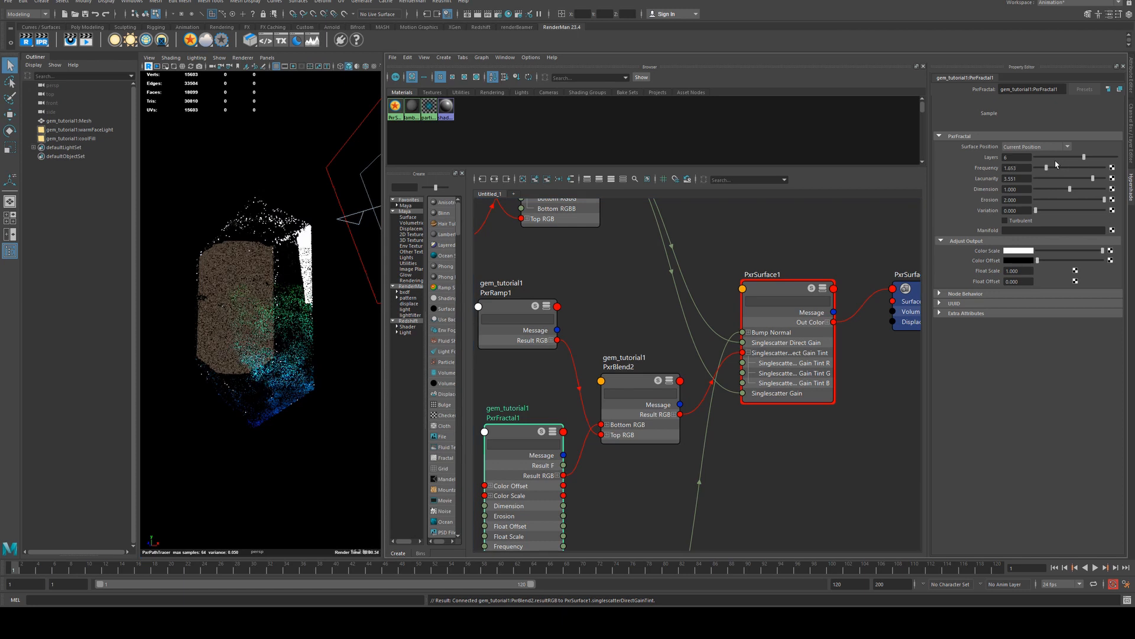
pyautogui.click(1003, 220)
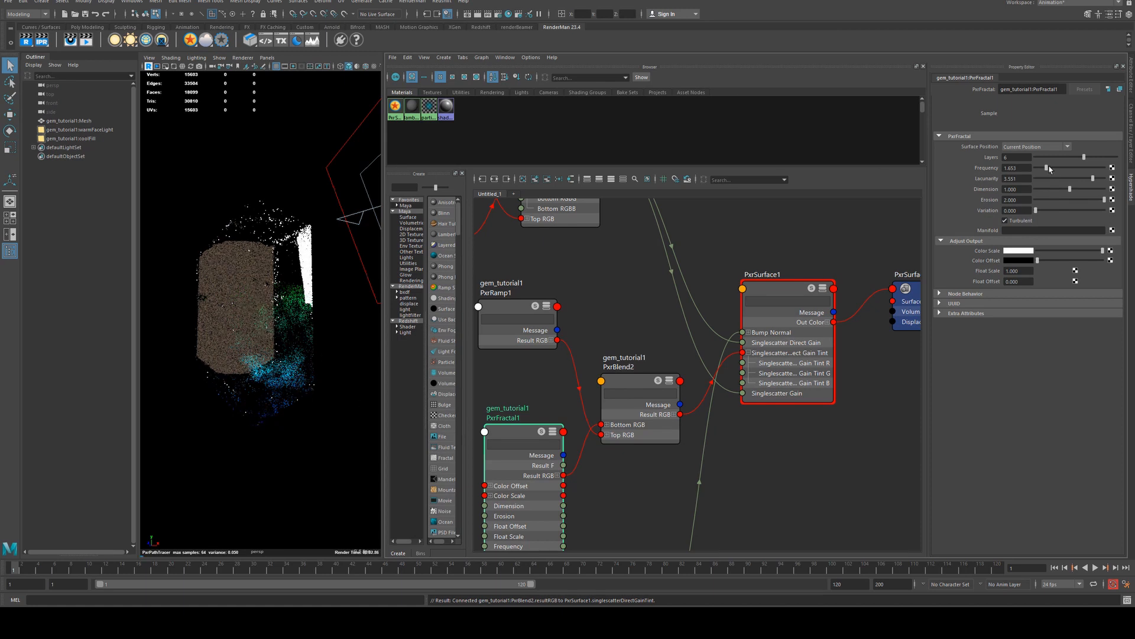
pyautogui.moveTo(1050, 168); pyautogui.dragTo(1084, 168)
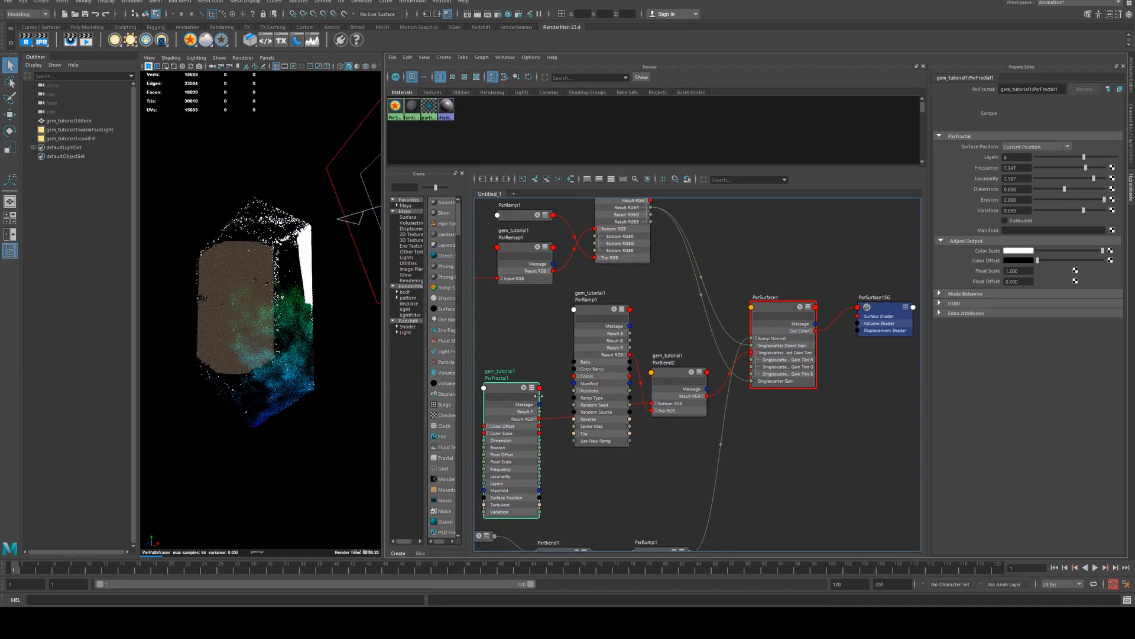
# - Connect PxrFractal1 resultF to PxrRamp1 Spline Map and shift a ramp colour stop
pyautogui.moveTo(539, 412); pyautogui.dragTo(574, 426)
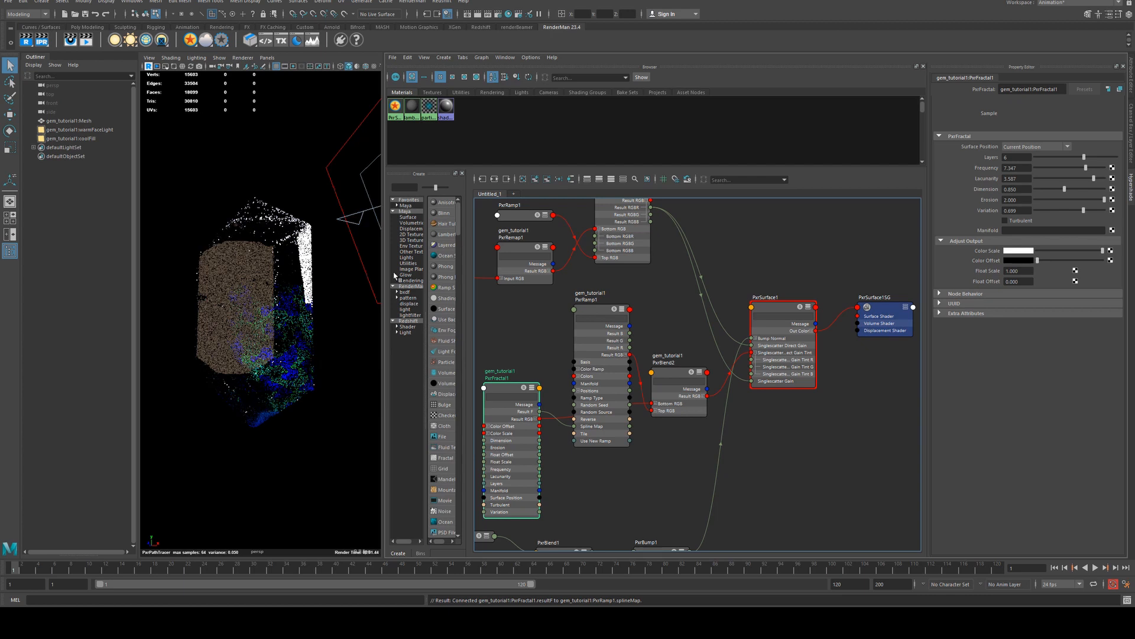
pyautogui.click(590, 308)
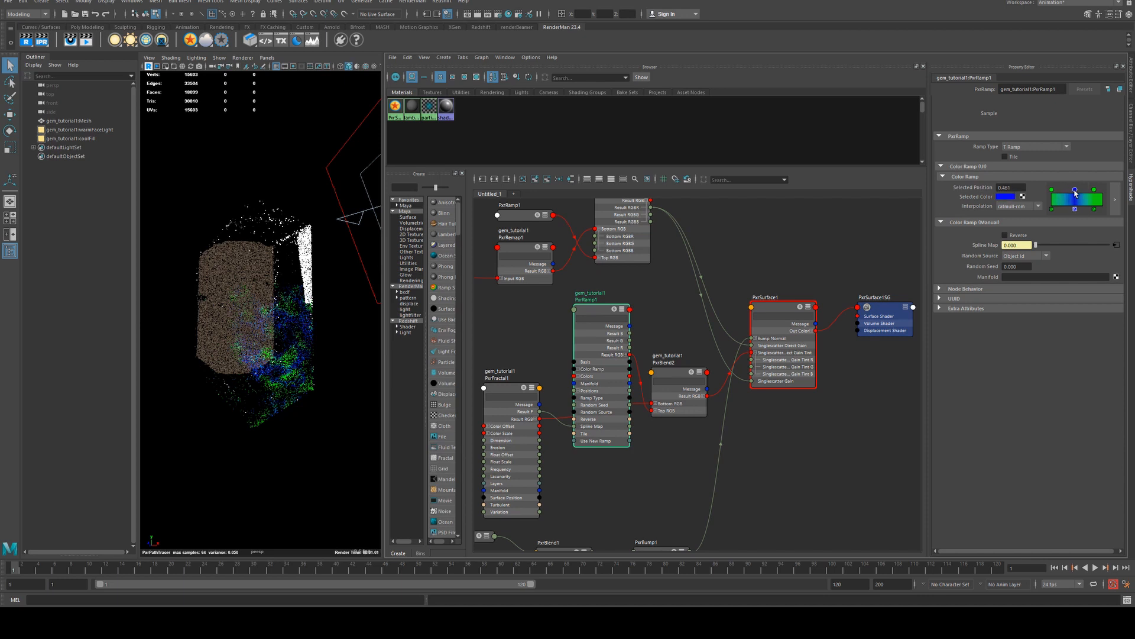
pyautogui.moveTo(1075, 190); pyautogui.dragTo(1063, 190)
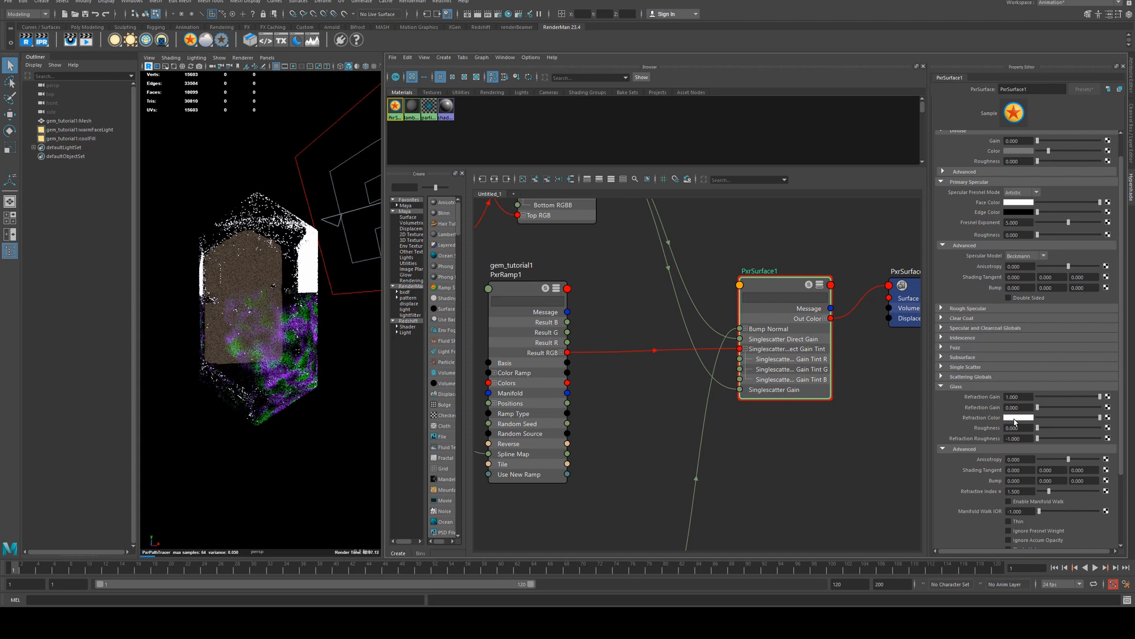
# - Set PxrSurface1's Glass Refraction Color to a purple tint
pyautogui.click(1031, 417)
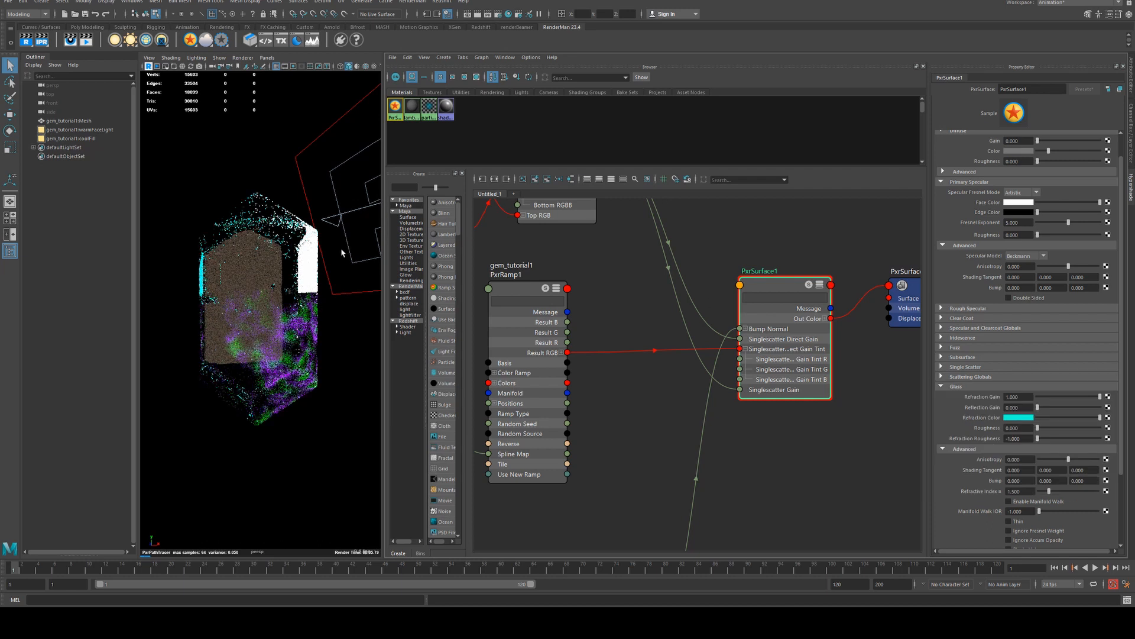
pyautogui.click(1021, 417)
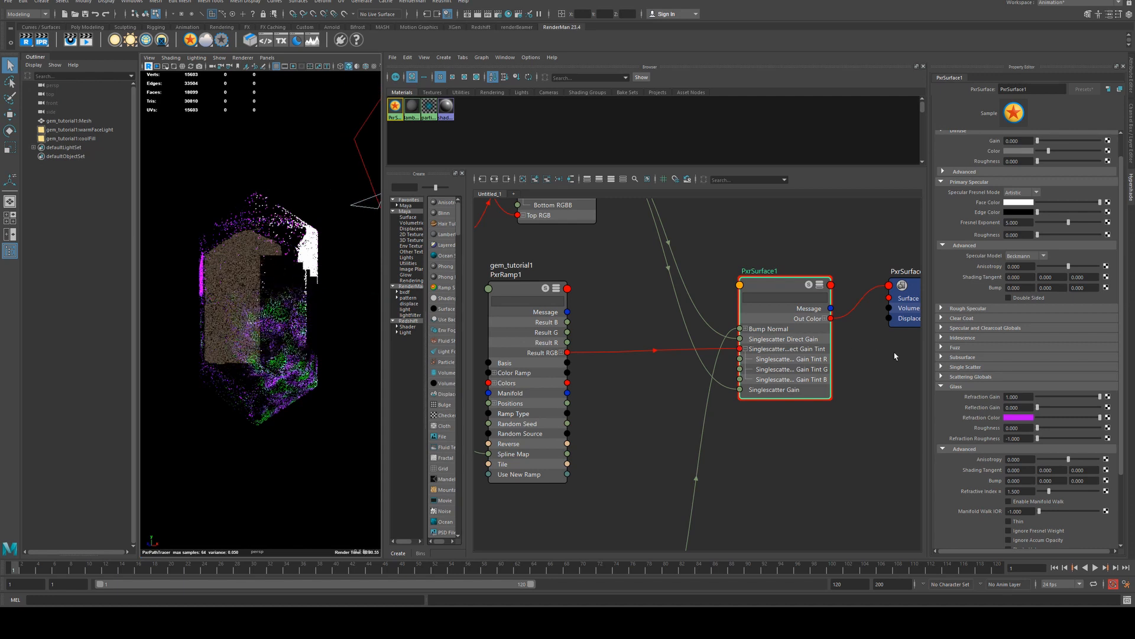
pyautogui.click(1023, 417)
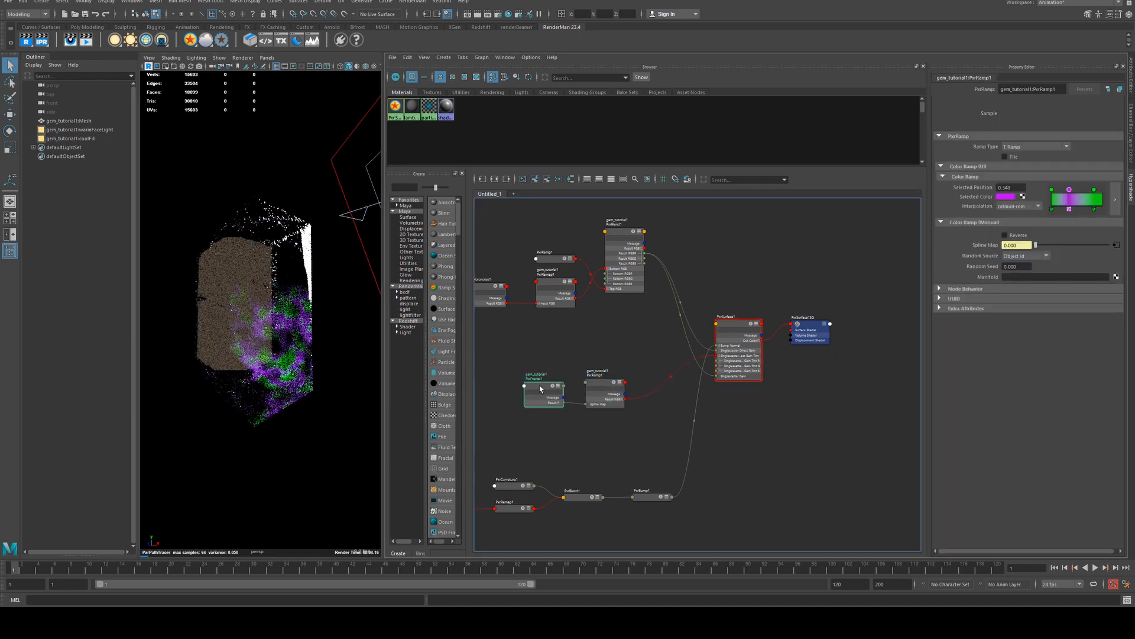
# - Create a PxrDirt node and connect its result to PxrSurface1 Specular Roughness
pyautogui.click(542, 387)
pyautogui.write('pxrdi')
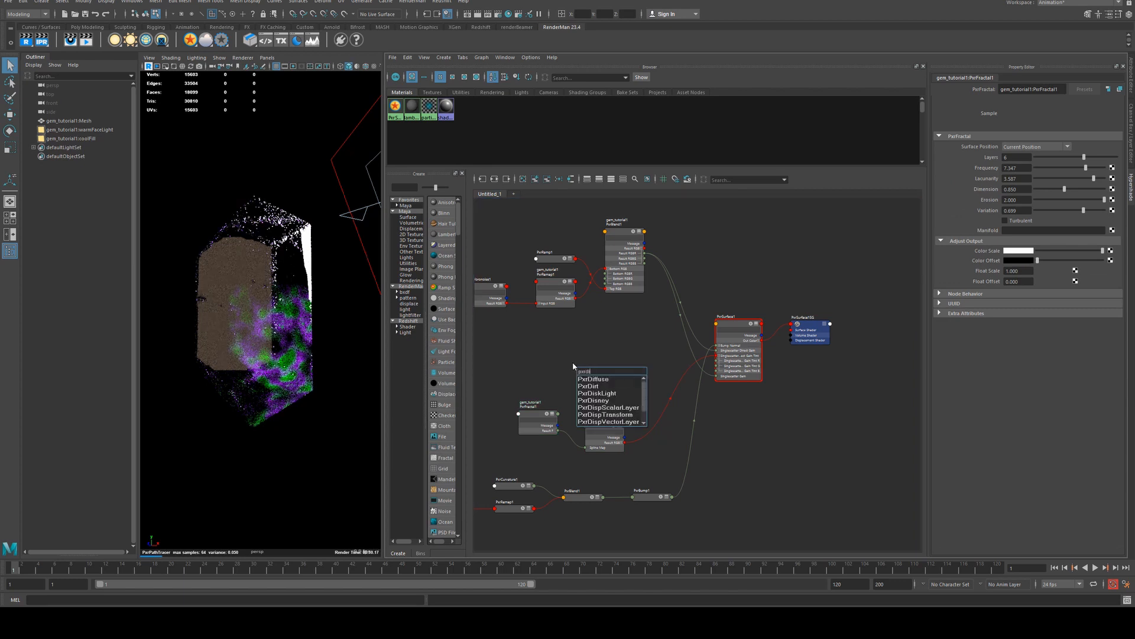
pyautogui.click(587, 385)
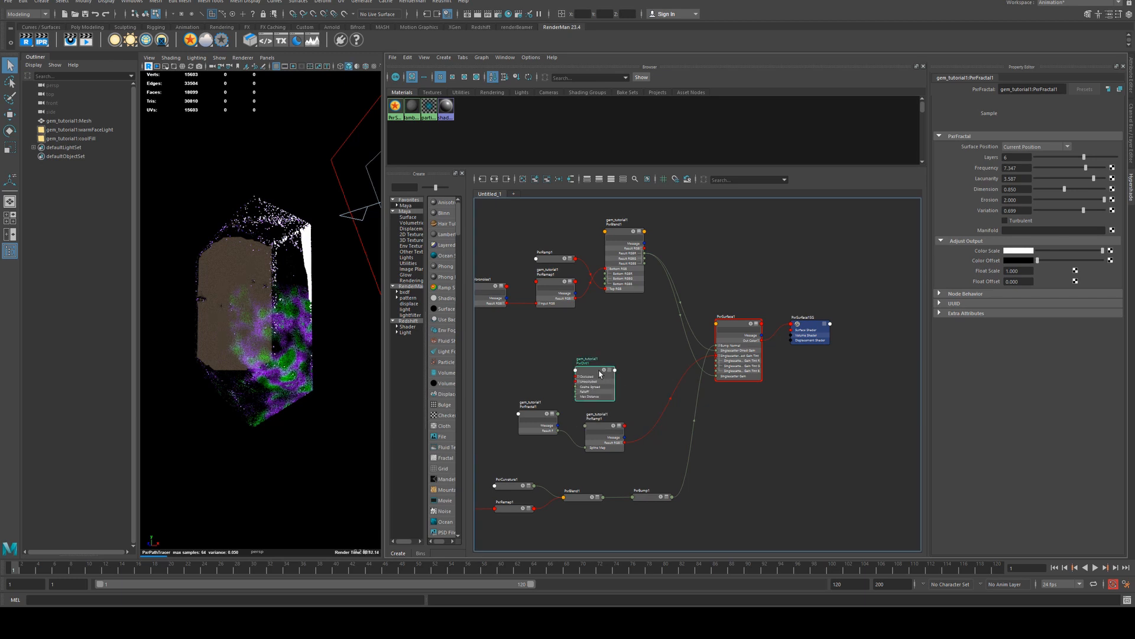
pyautogui.click(739, 319)
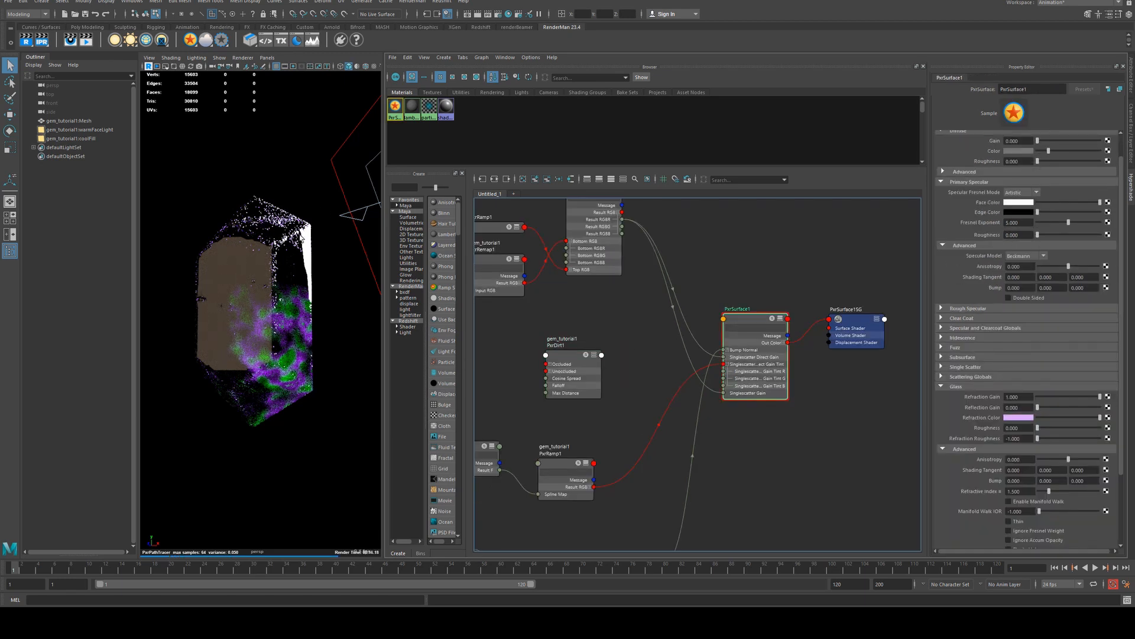
pyautogui.click(562, 342)
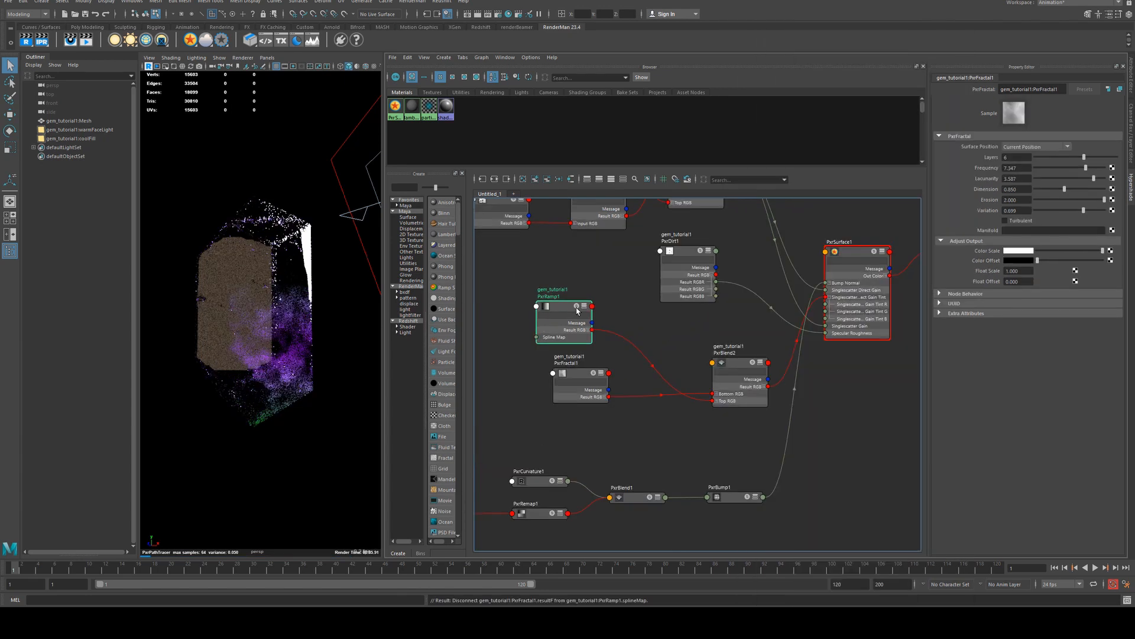
# - Reposition PxrRamp1's colour stops to rebalance the green and purple bands
pyautogui.click(565, 293)
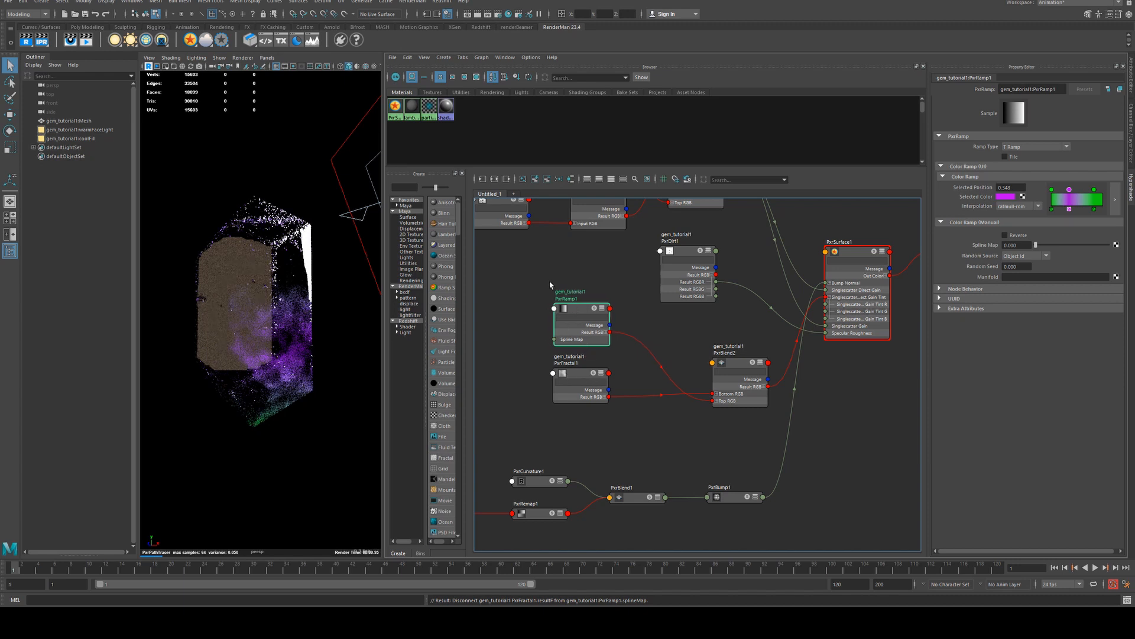
pyautogui.click(583, 390)
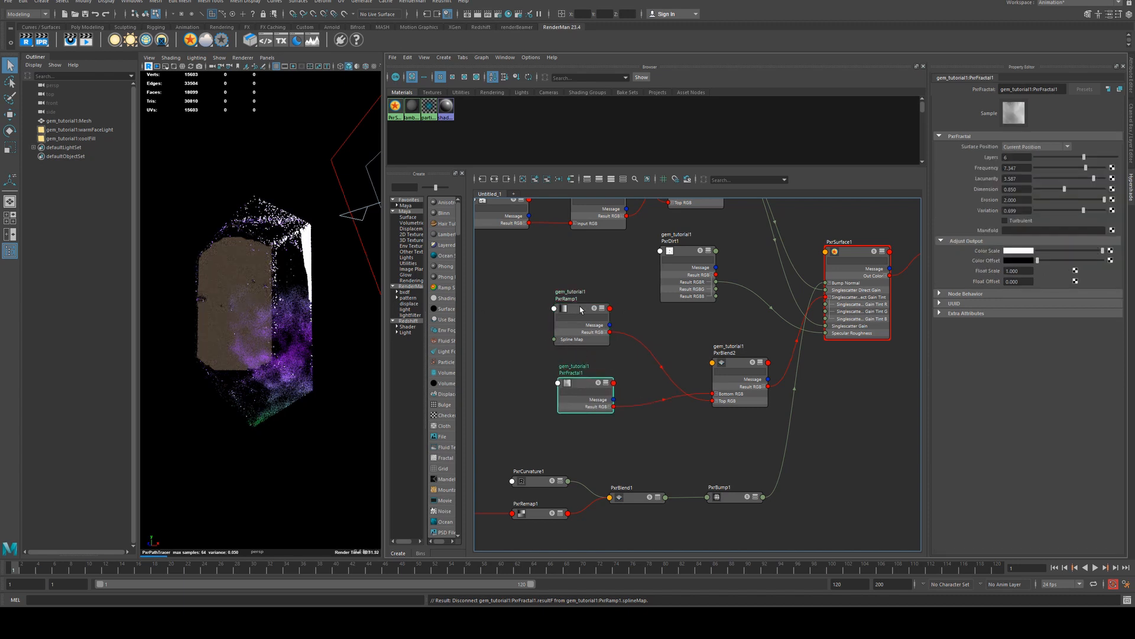
pyautogui.click(579, 319)
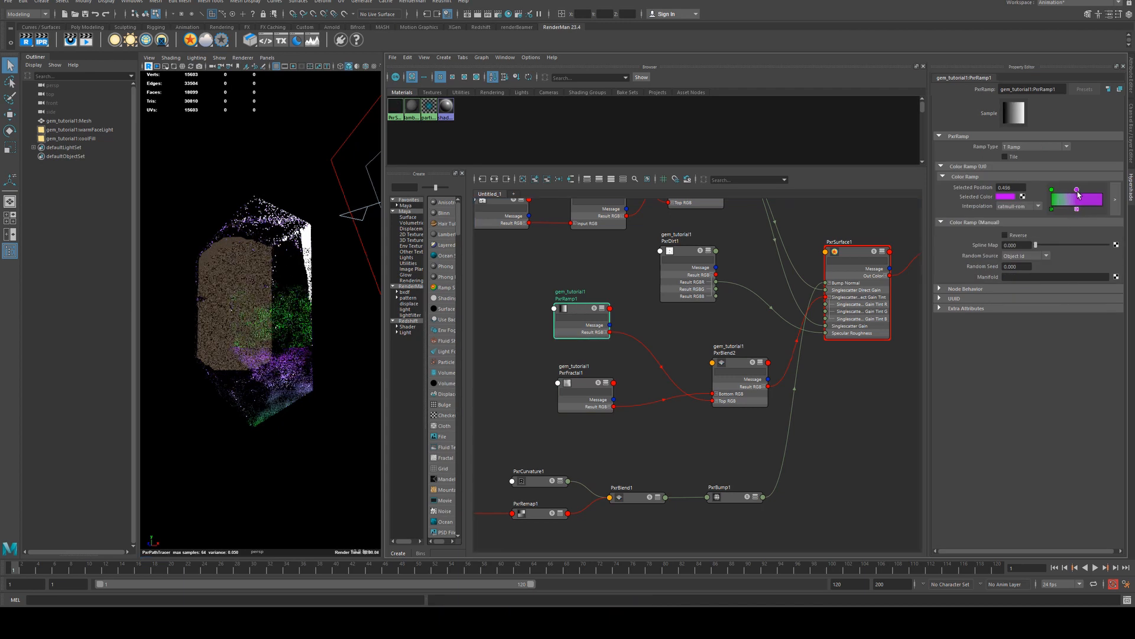
pyautogui.moveTo(1077, 190); pyautogui.dragTo(1068, 190)
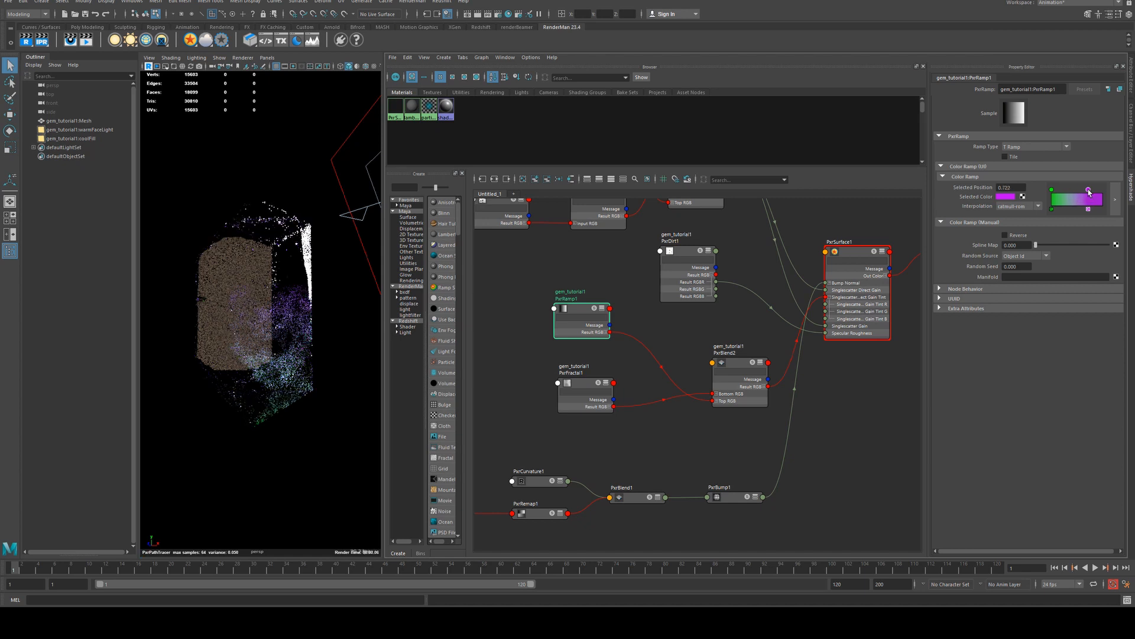
pyautogui.moveTo(1087, 191); pyautogui.dragTo(1084, 190)
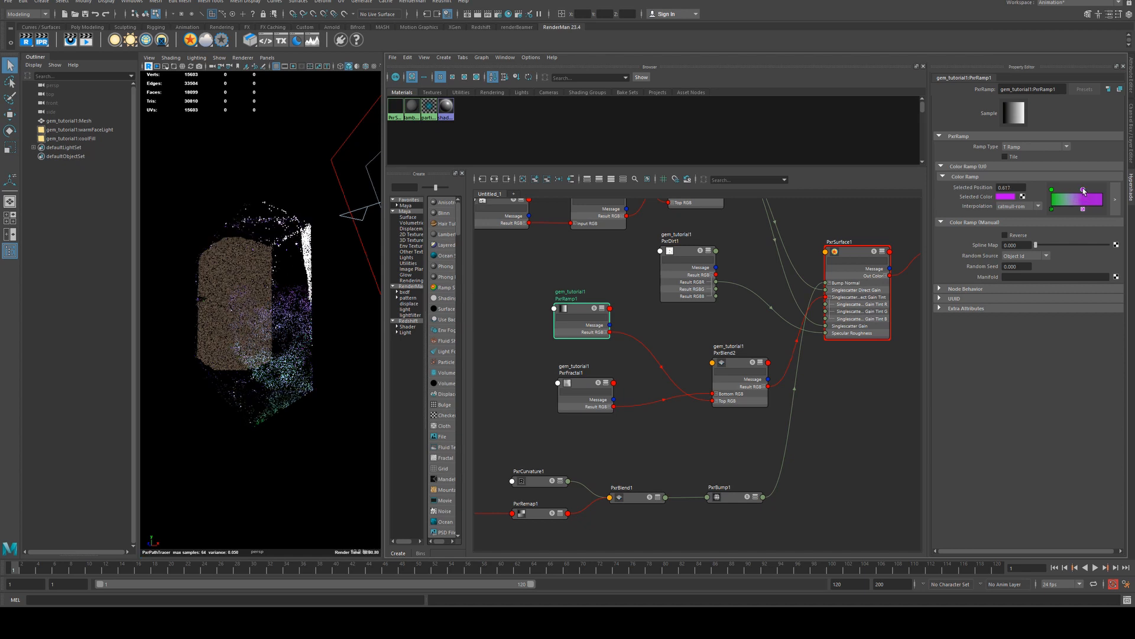
pyautogui.moveTo(1082, 190); pyautogui.dragTo(1079, 189)
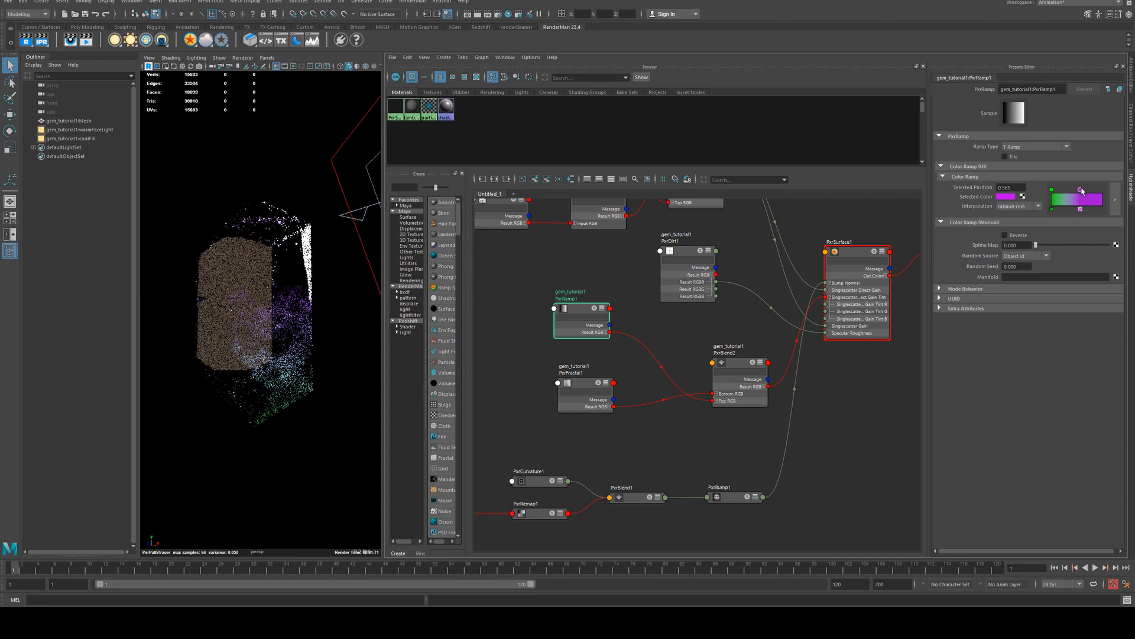
pyautogui.moveTo(1081, 190); pyautogui.dragTo(1078, 189)
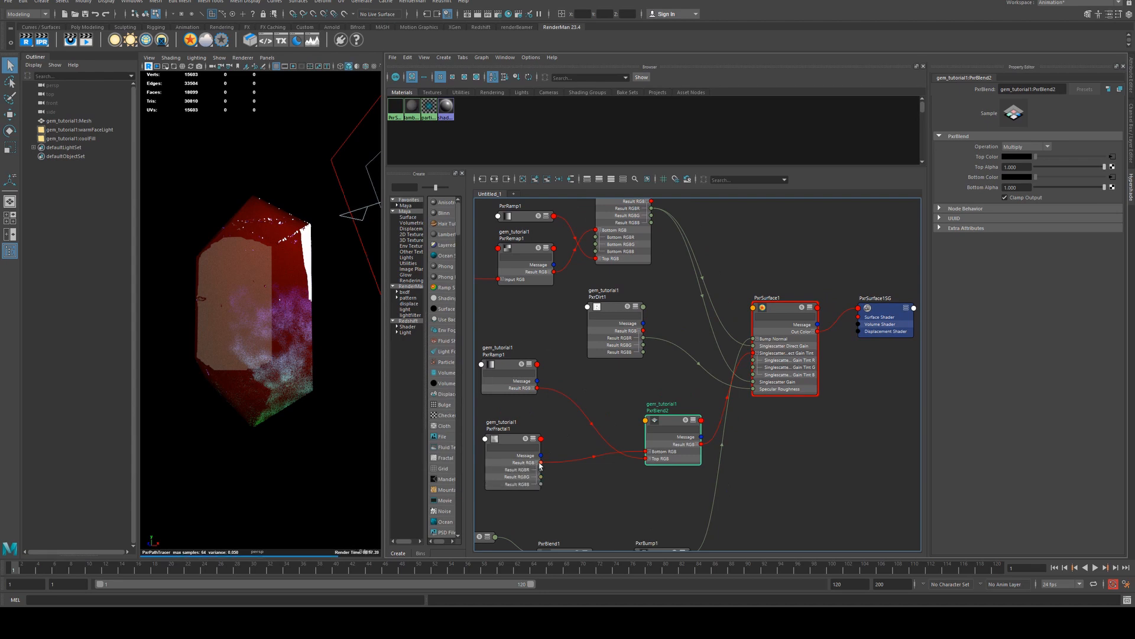
# - Connect PxrFractal1 Result RGB to PxrSurface1's Extinction input
pyautogui.click(749, 308)
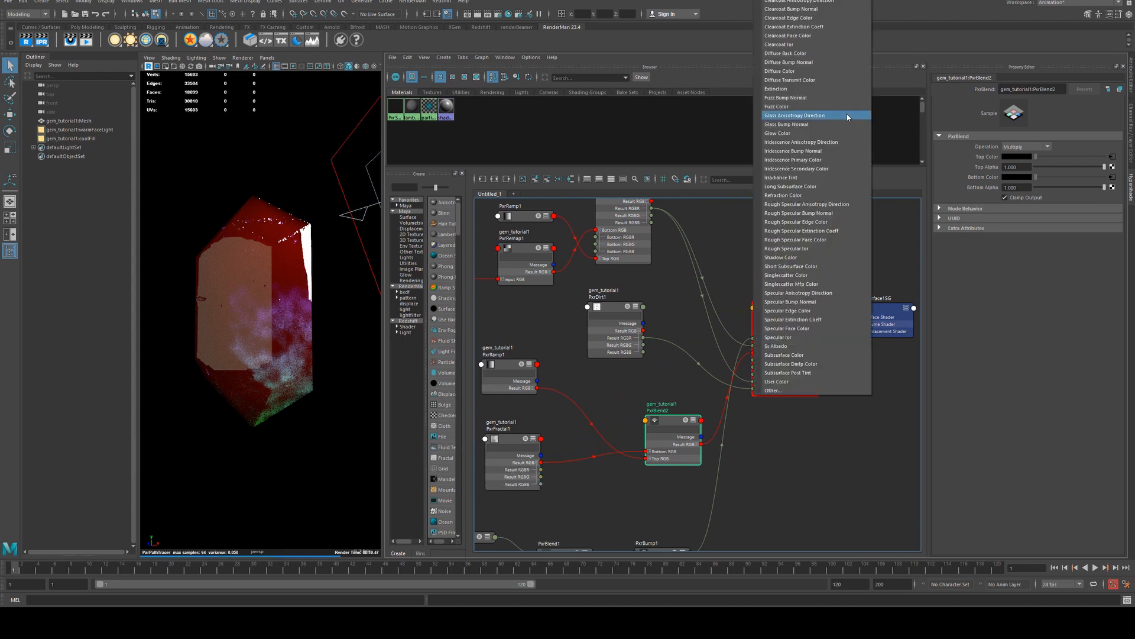
pyautogui.click(775, 88)
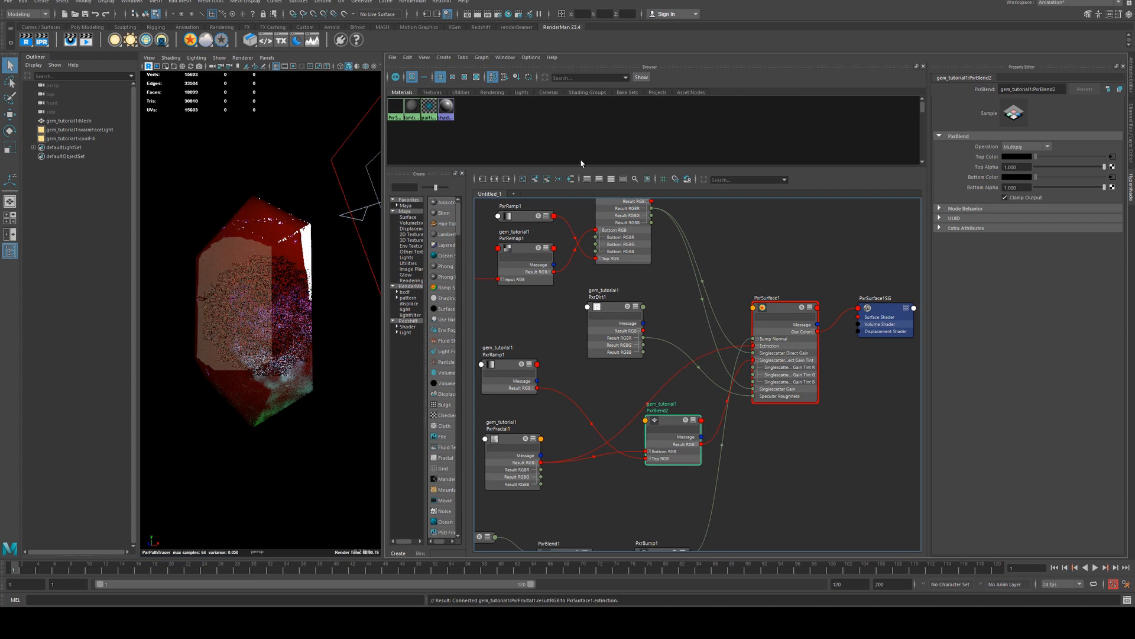